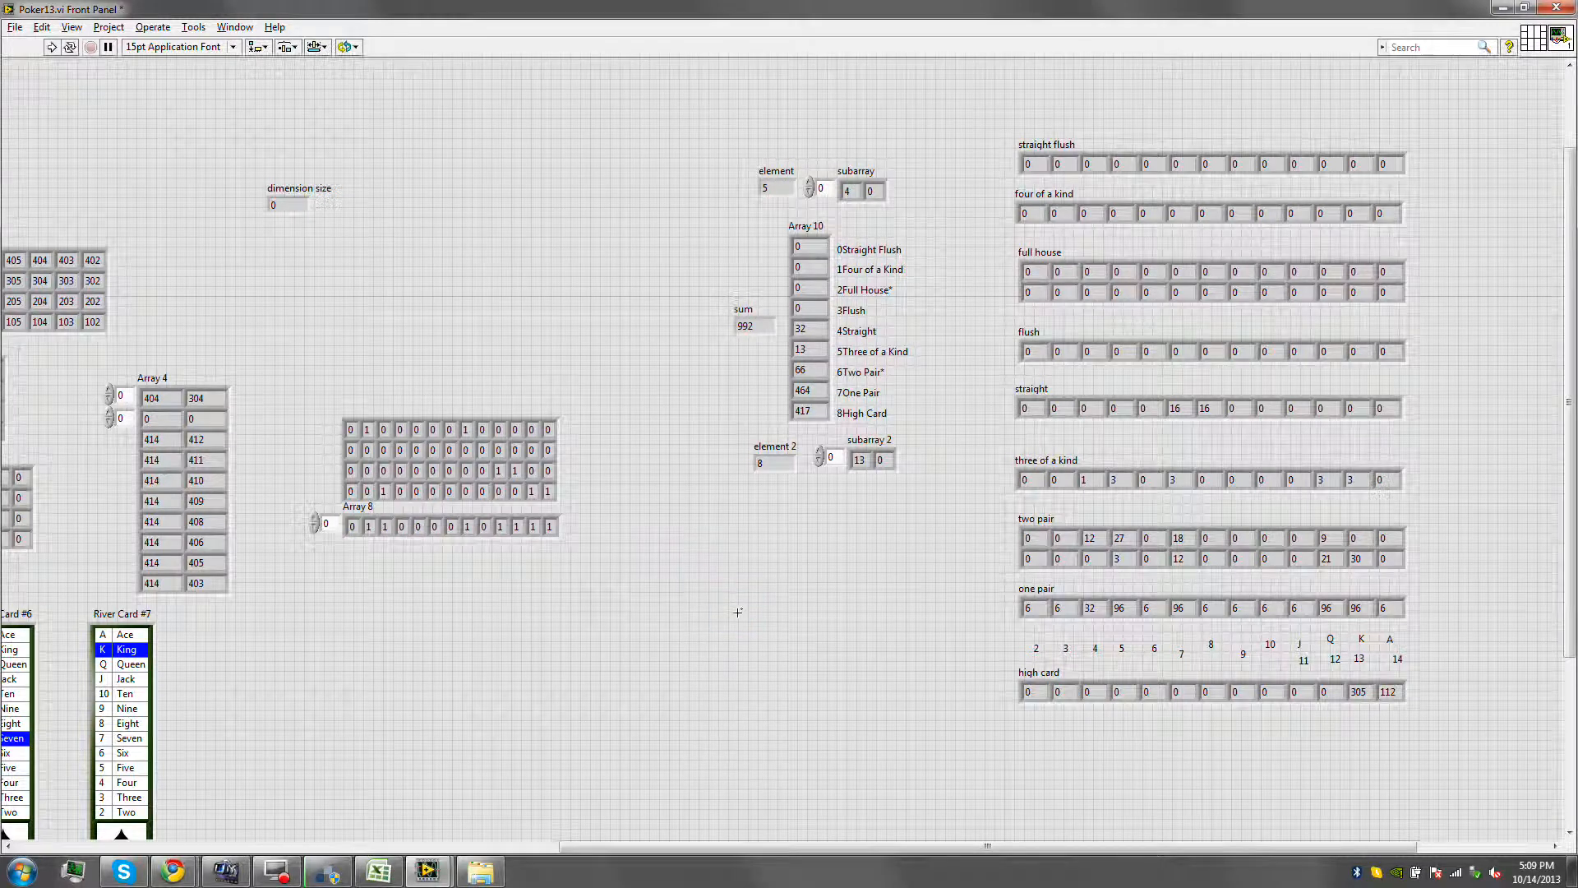
{"action": "mouse_move", "coordinate": [881, 666]}
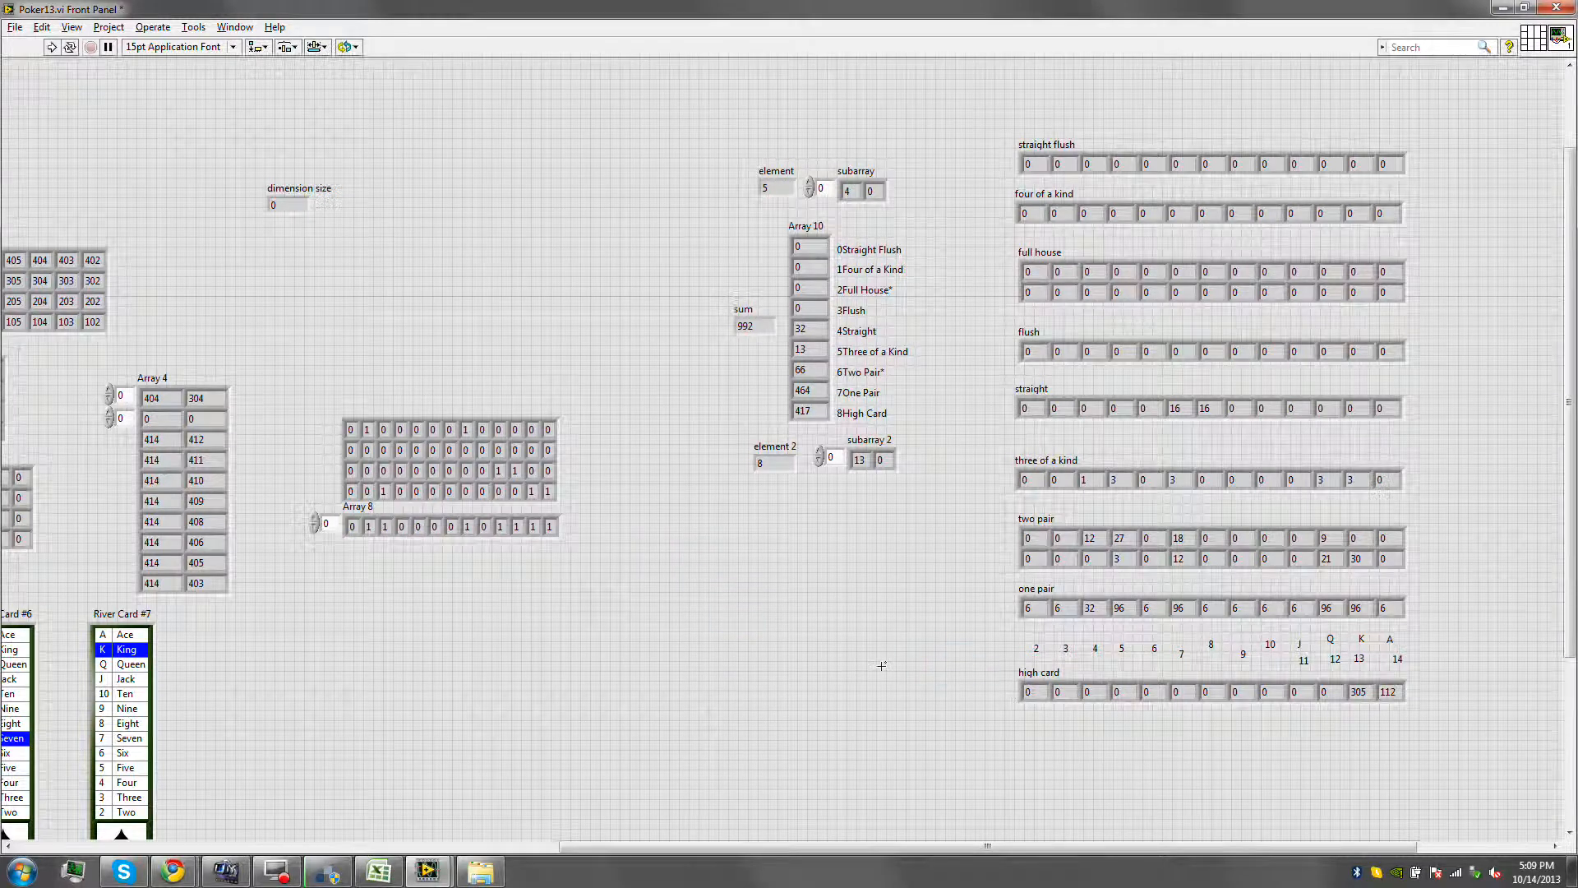
Switch to the Poker13 block diagram (Ctrl+E) and scroll through it to the outcome indicators.
{"action": "key", "text": "ctrl+e"}
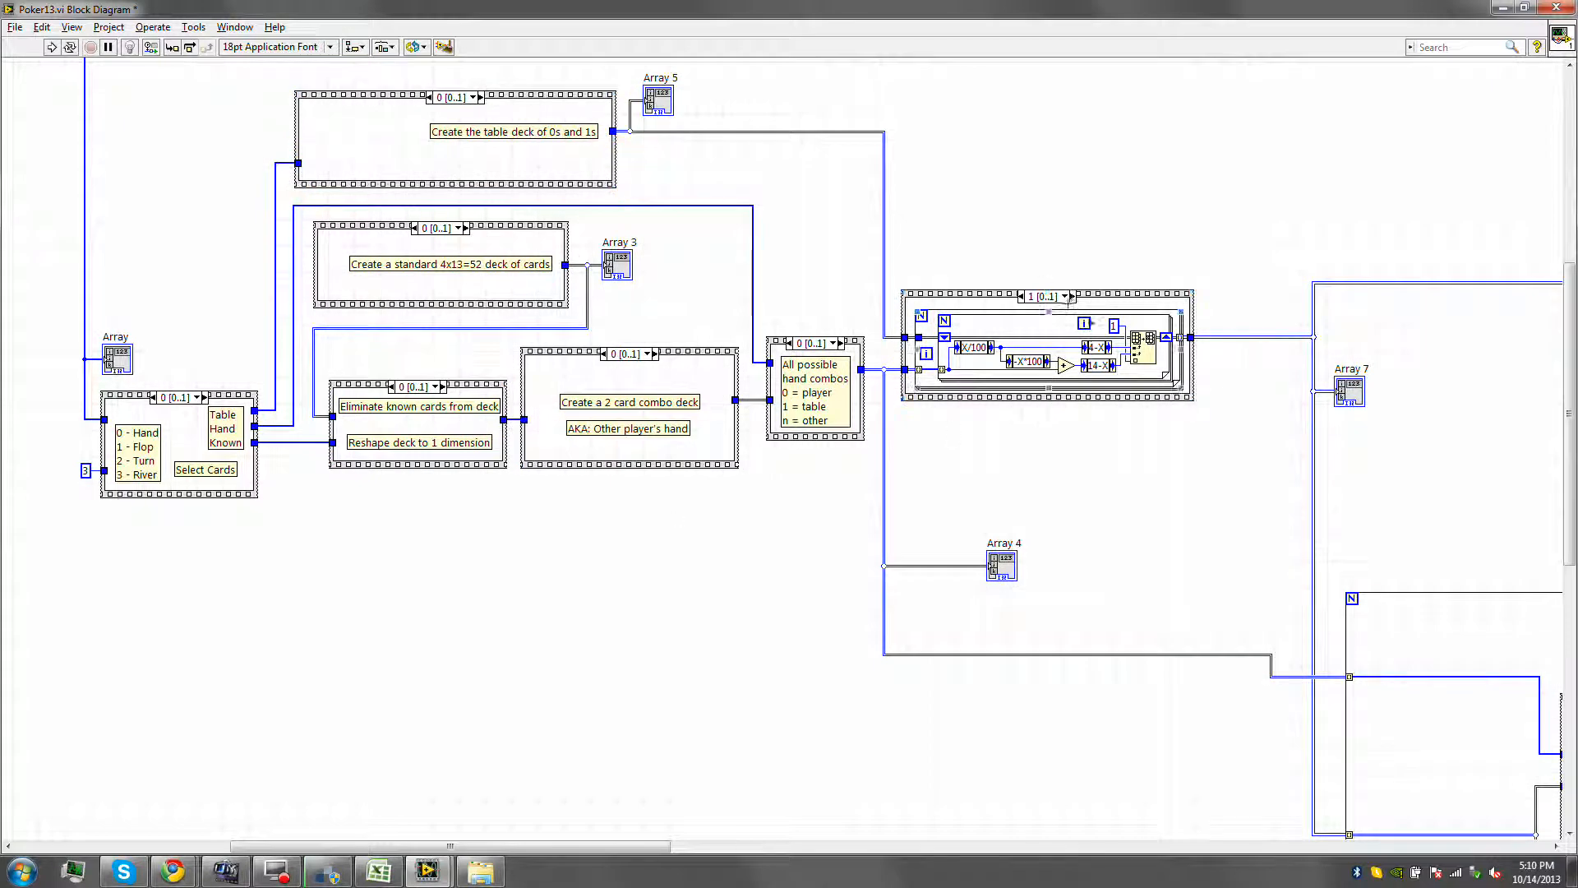
{"action": "scroll", "scroll_direction": "down", "scroll_amount": 3}
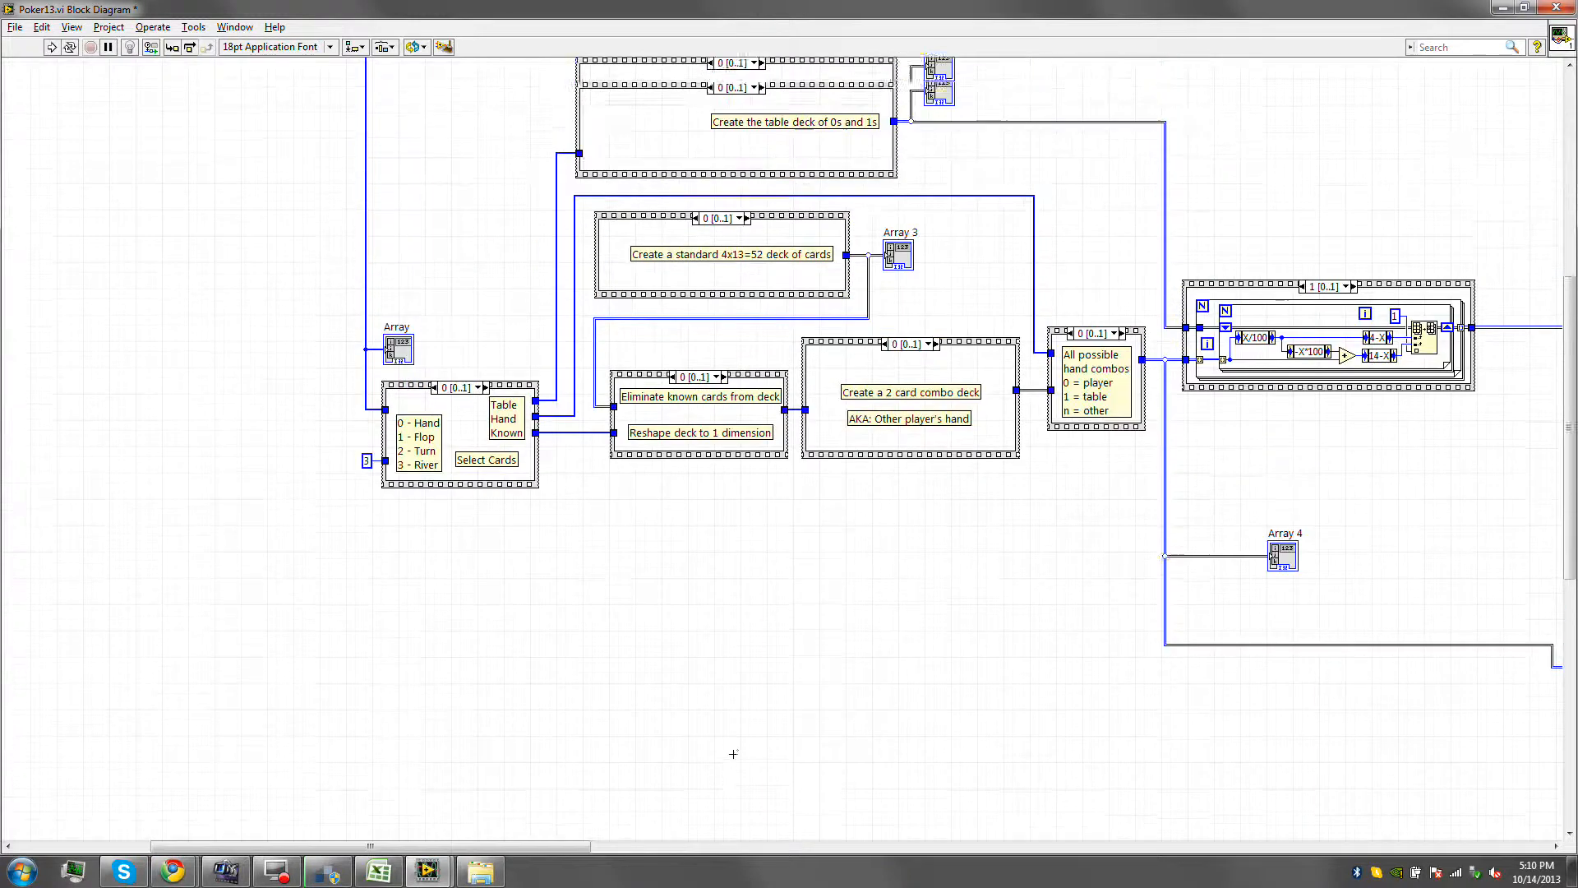
{"action": "scroll", "scroll_direction": "down", "scroll_amount": 3}
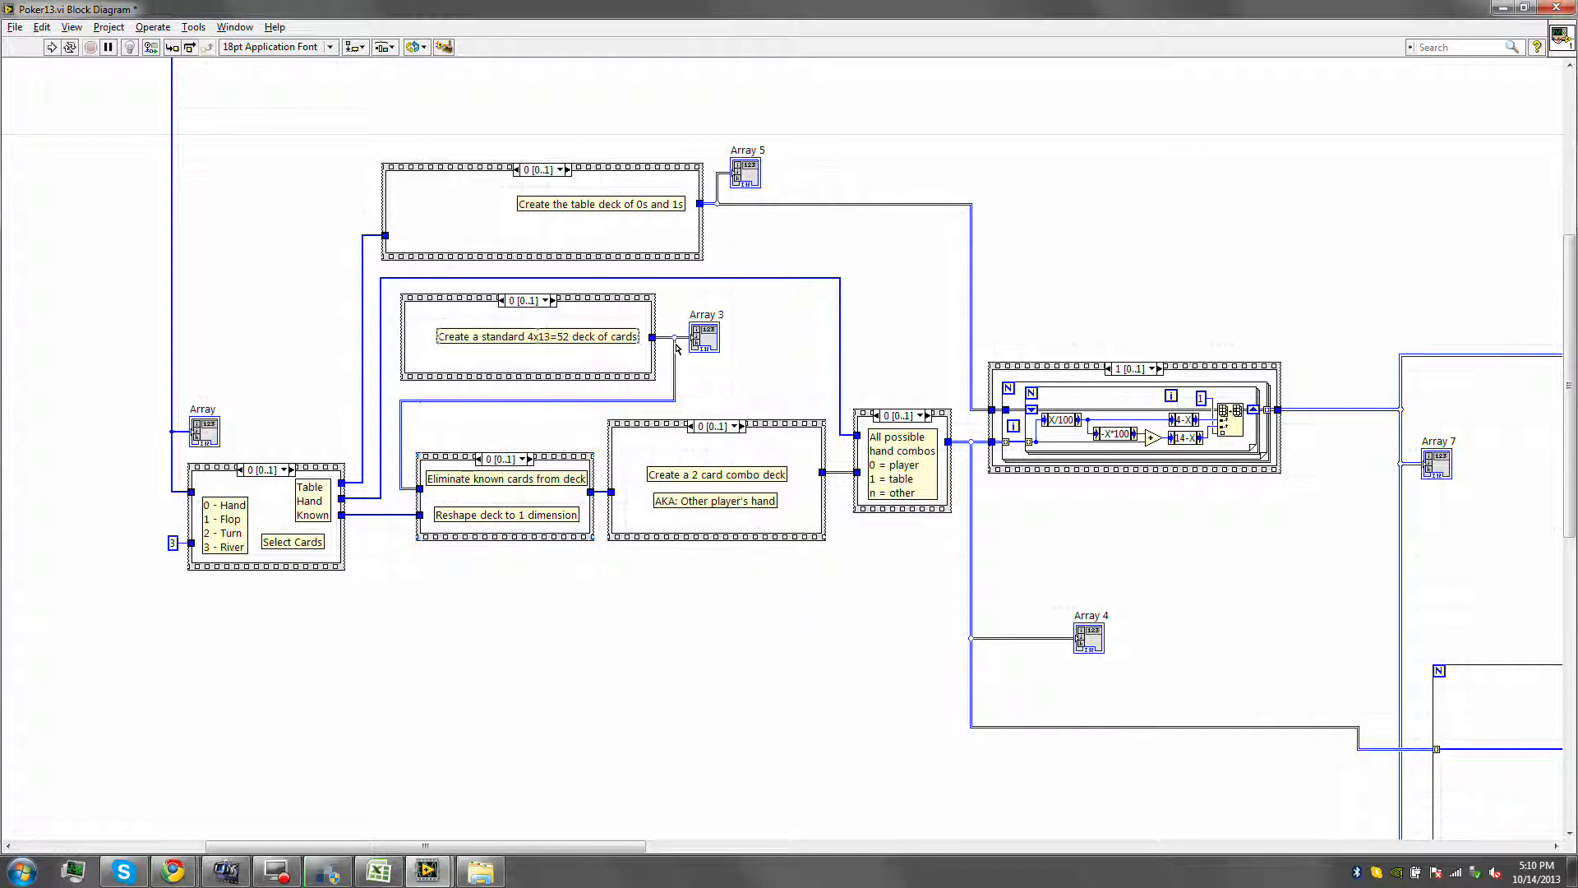
{"action": "mouse_move", "coordinate": [526, 416]}
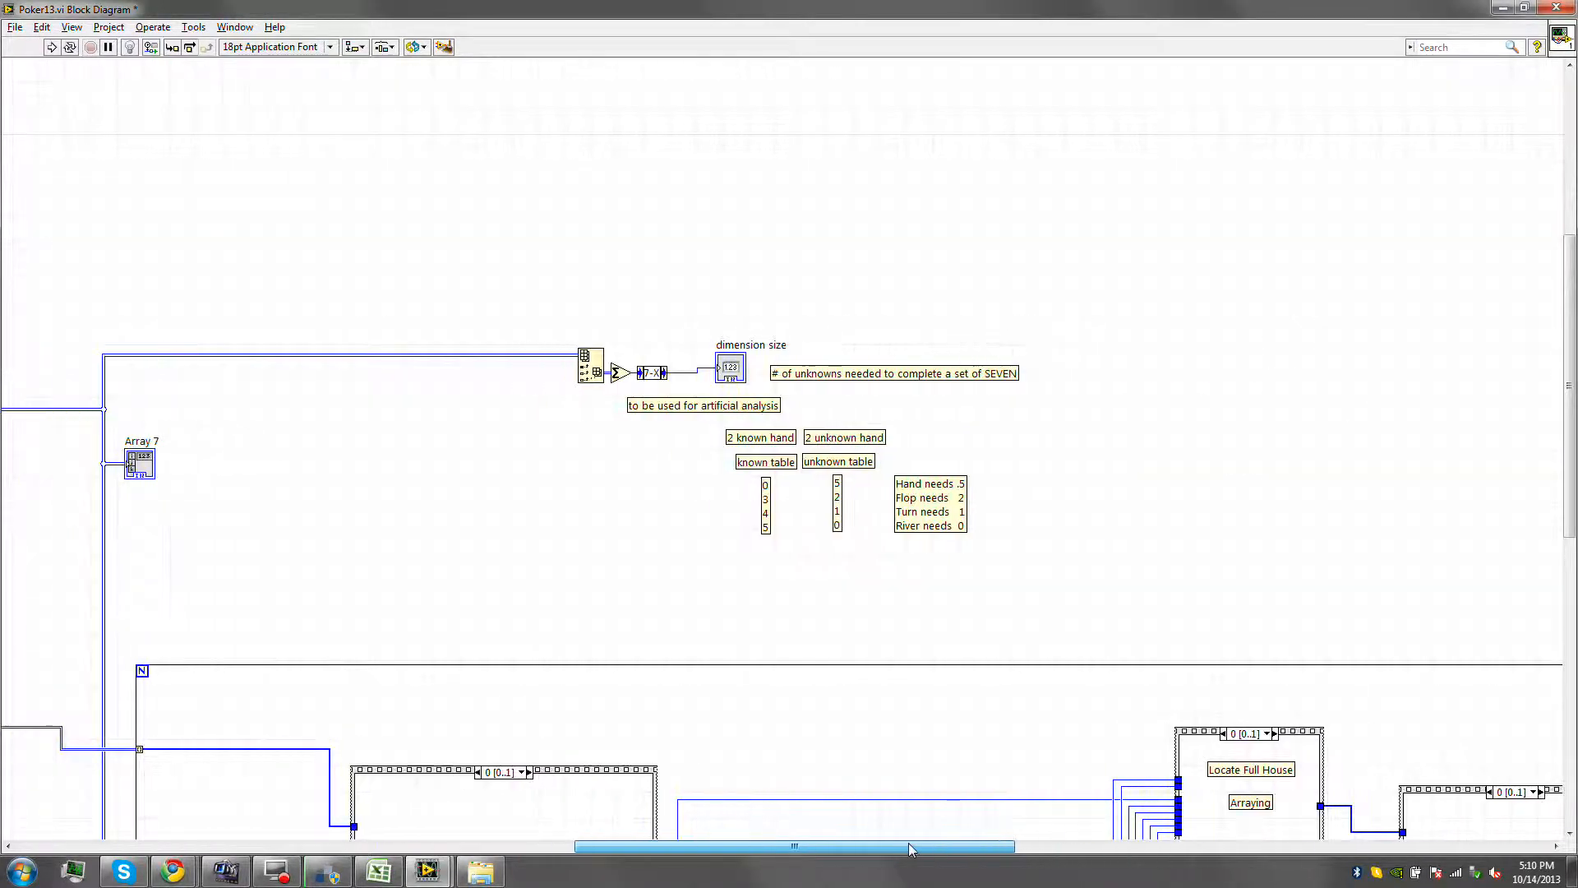
{"action": "scroll", "scroll_direction": "down", "scroll_amount": 3}
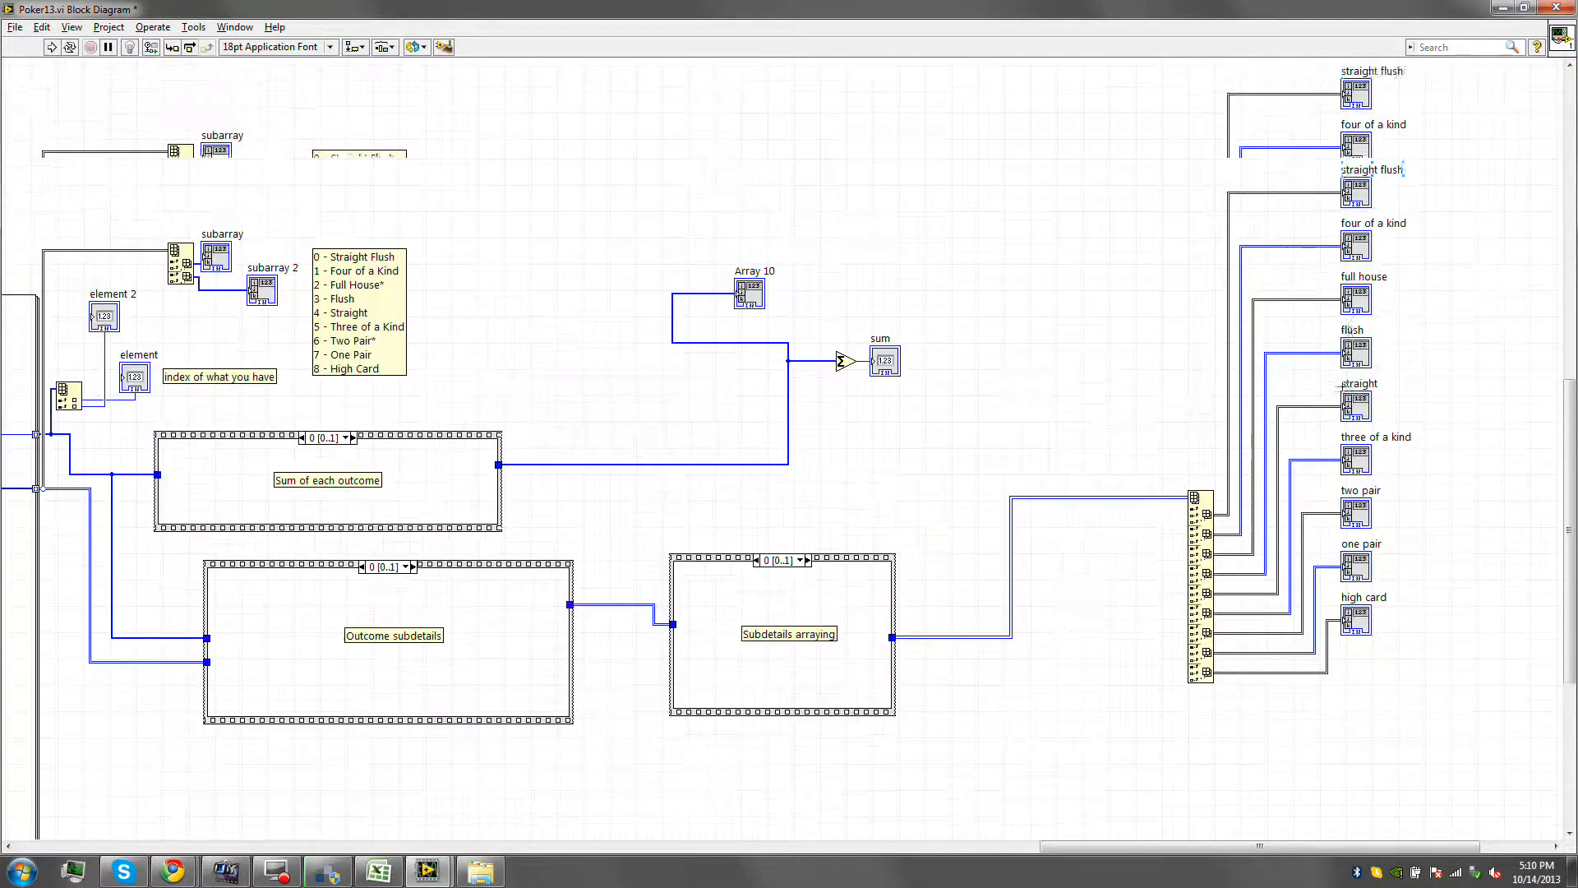
{"action": "key", "text": "ctrl+e"}
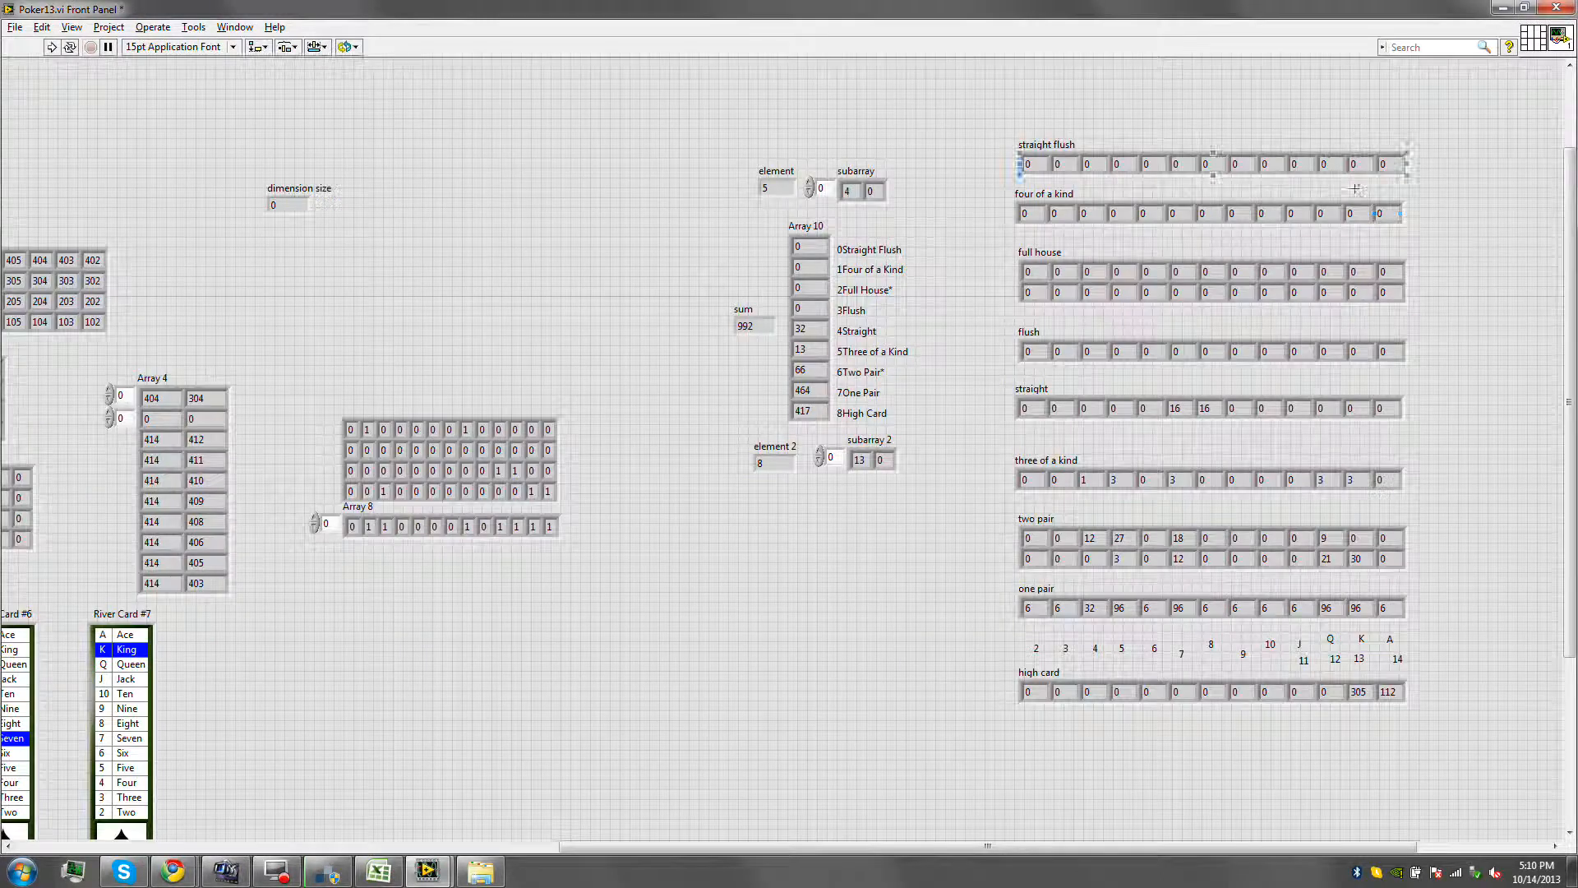
{"action": "key", "text": "ctrl+e"}
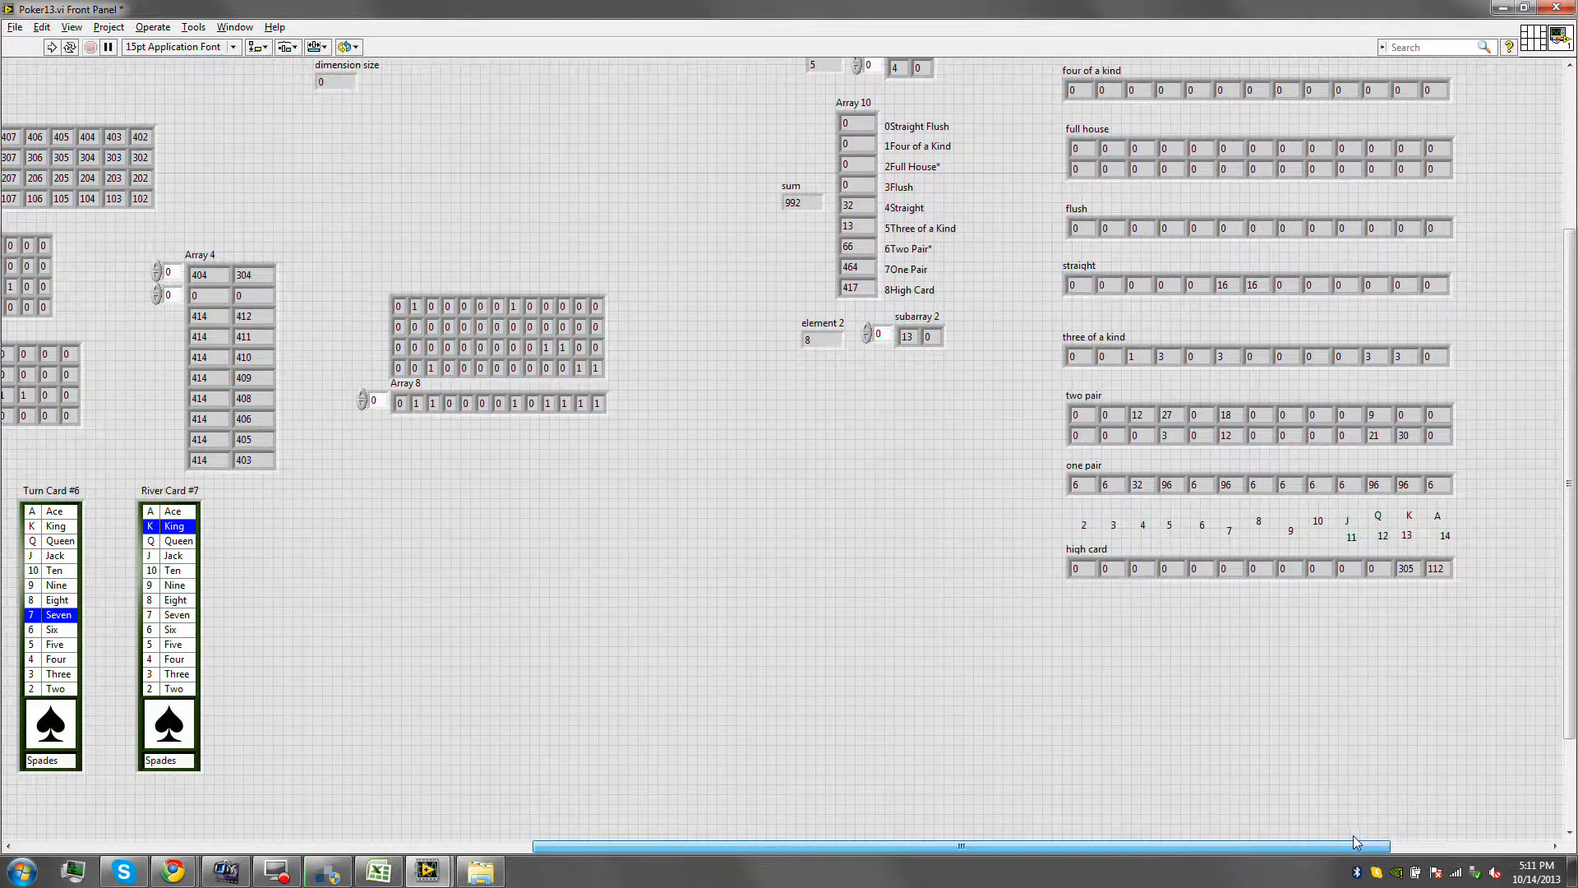
{"action": "scroll", "scroll_direction": "right", "scroll_amount": 3}
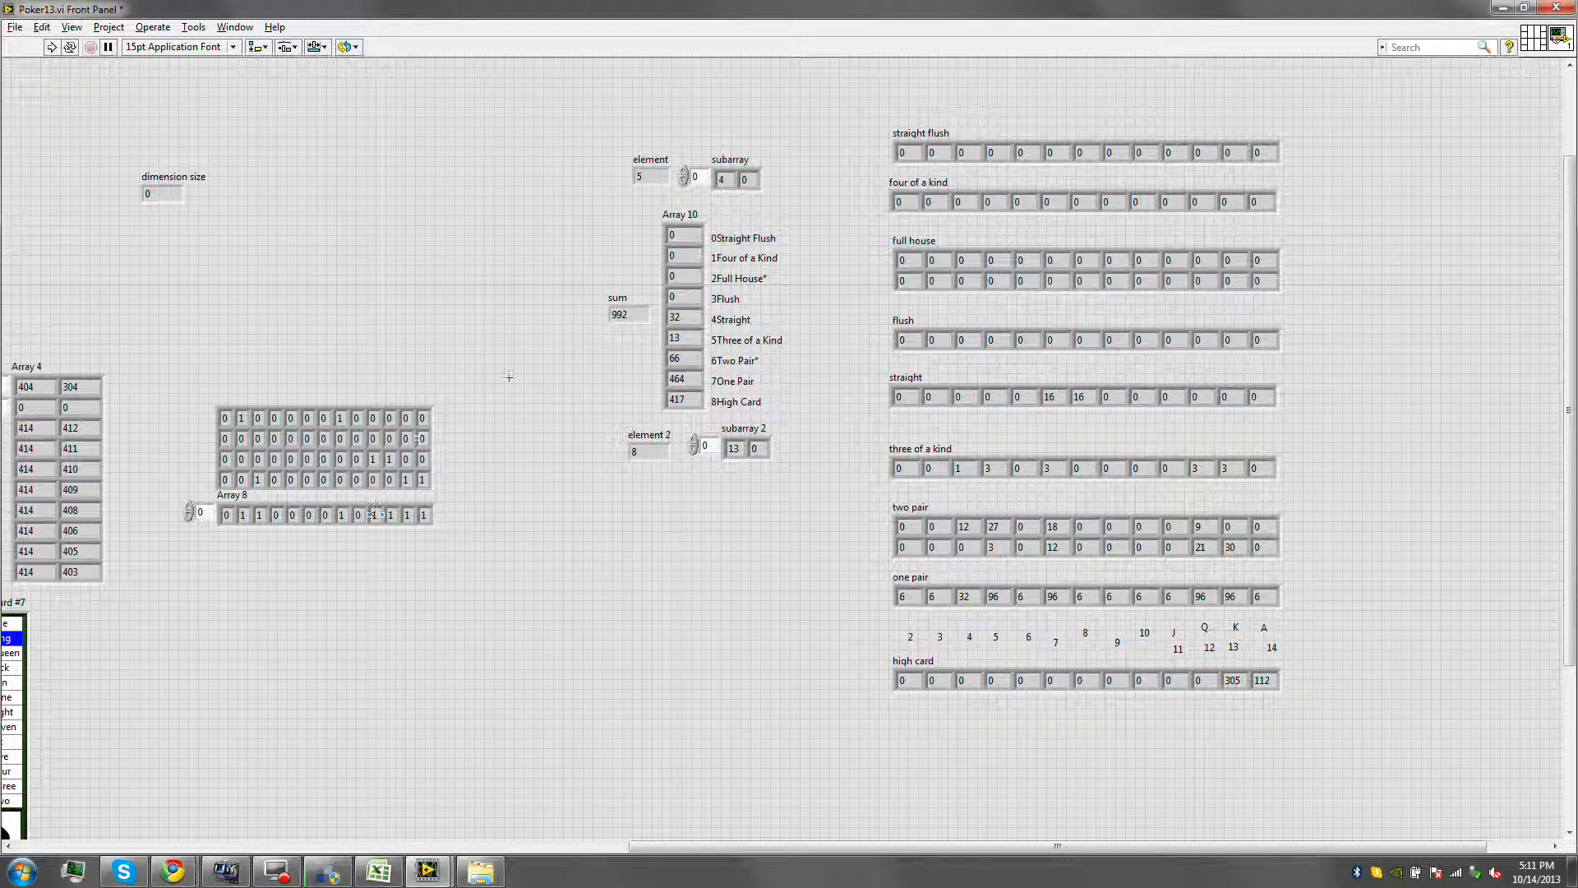
{"action": "left_click", "coordinate": [674, 315]}
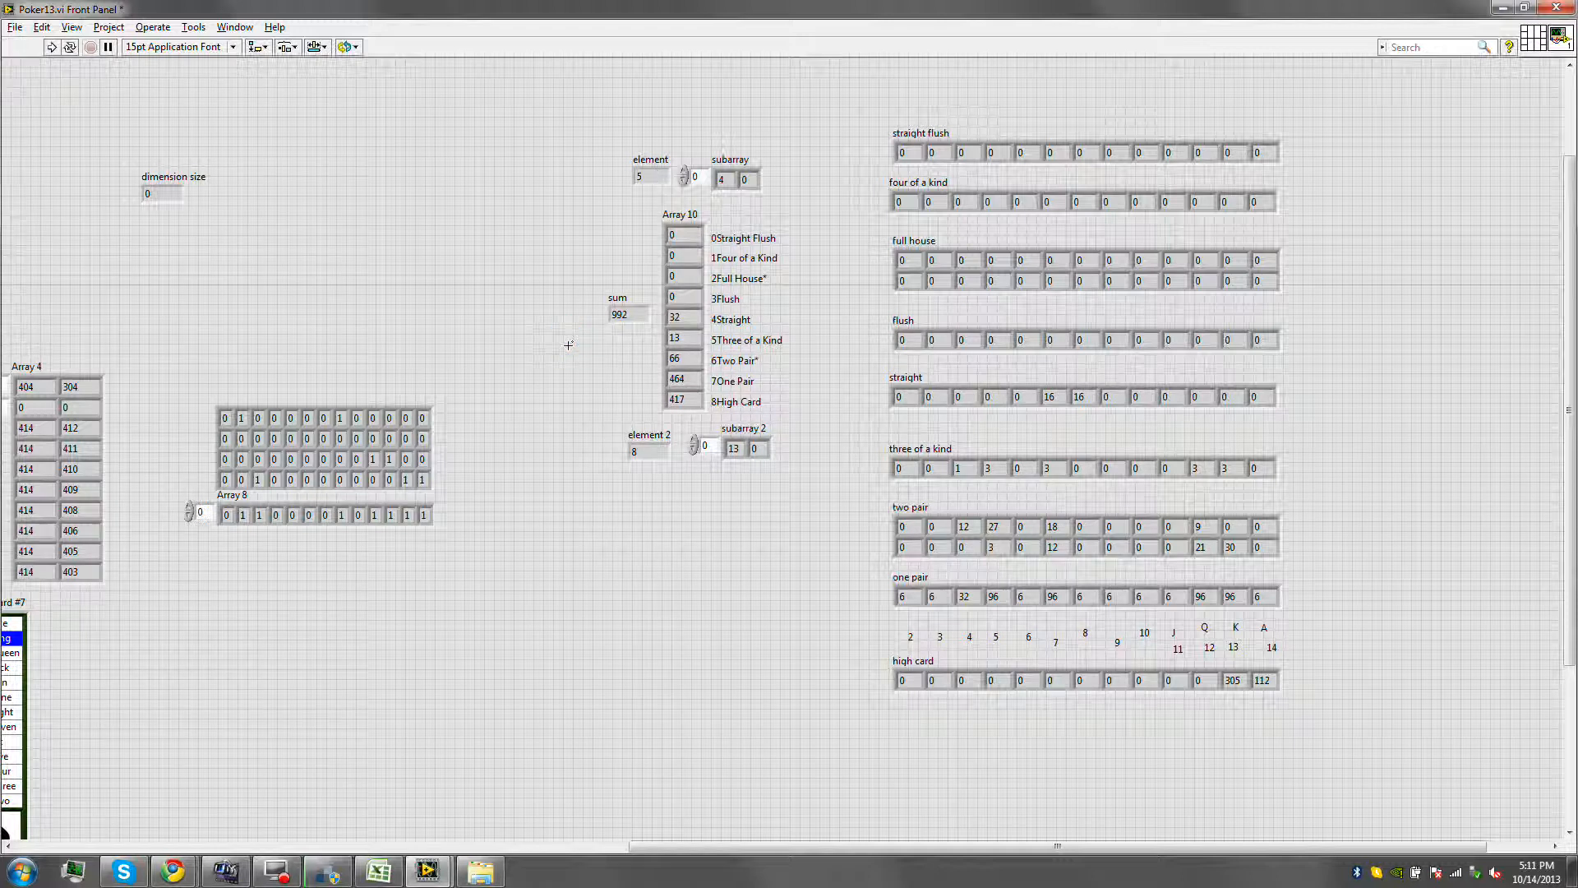
{"action": "key", "text": "ctrl+e"}
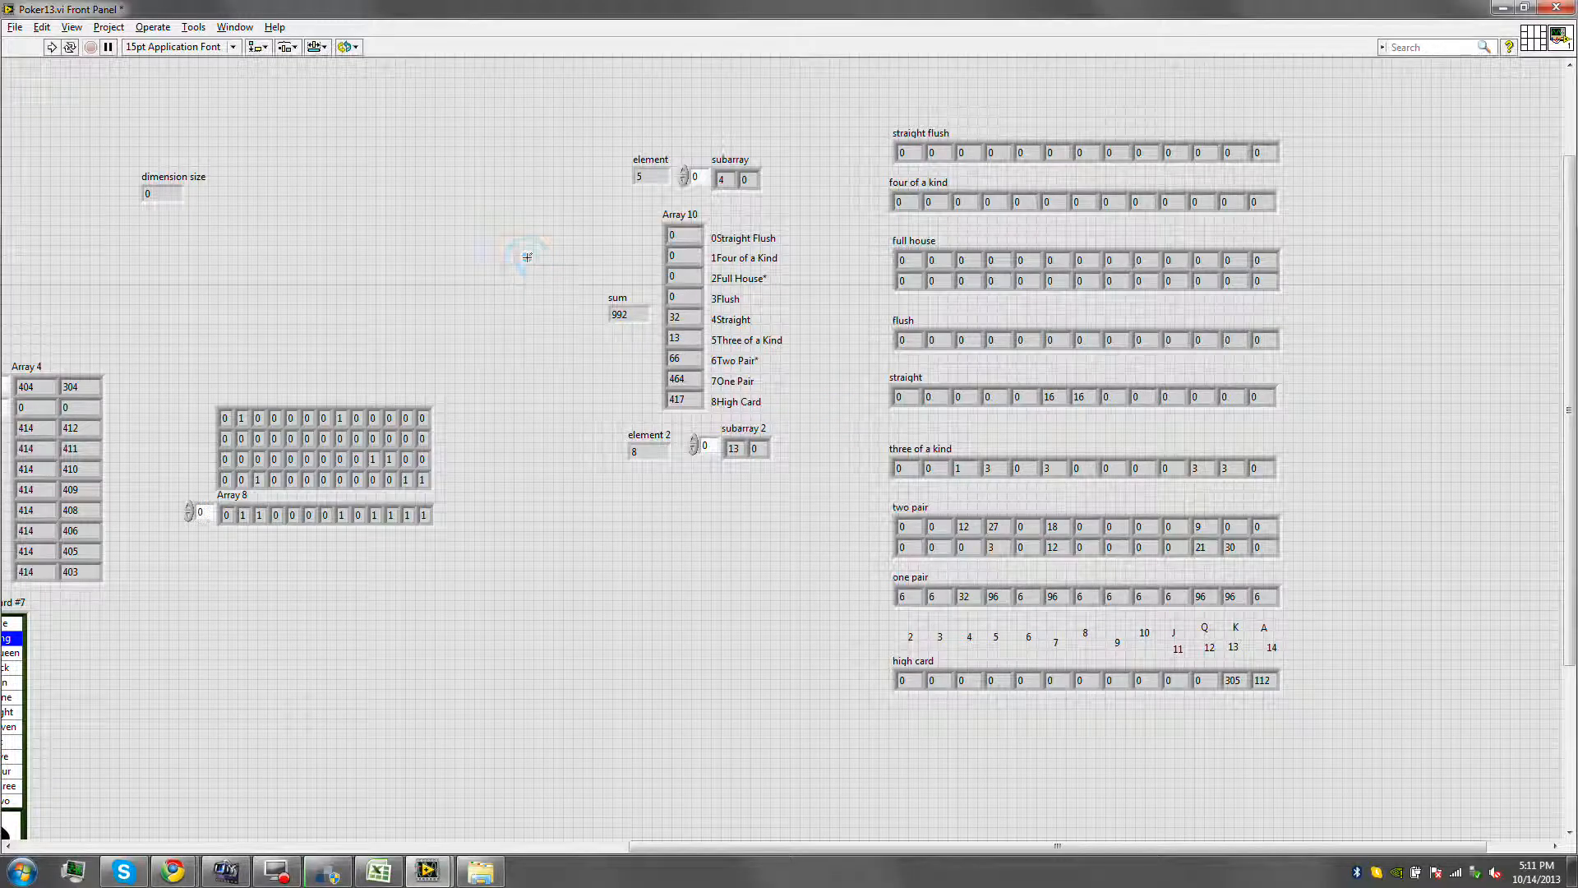
{"action": "key", "text": "ctrl+e"}
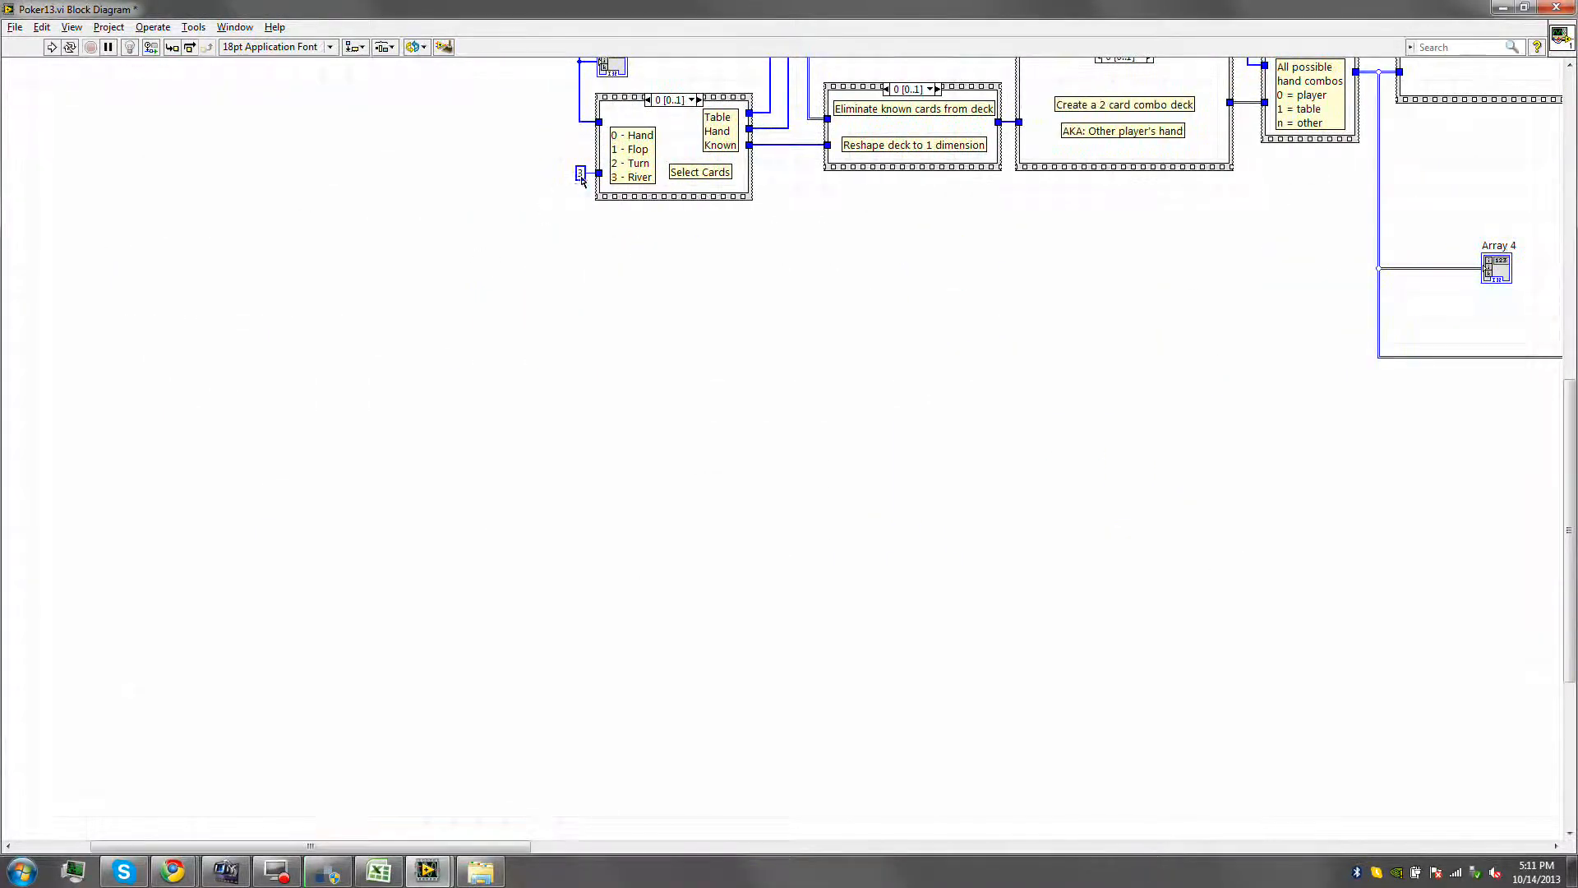
Change the Select Cards stage constant to a control and begin its label with flip and turn lines.
{"action": "right_click", "coordinate": [580, 172]}
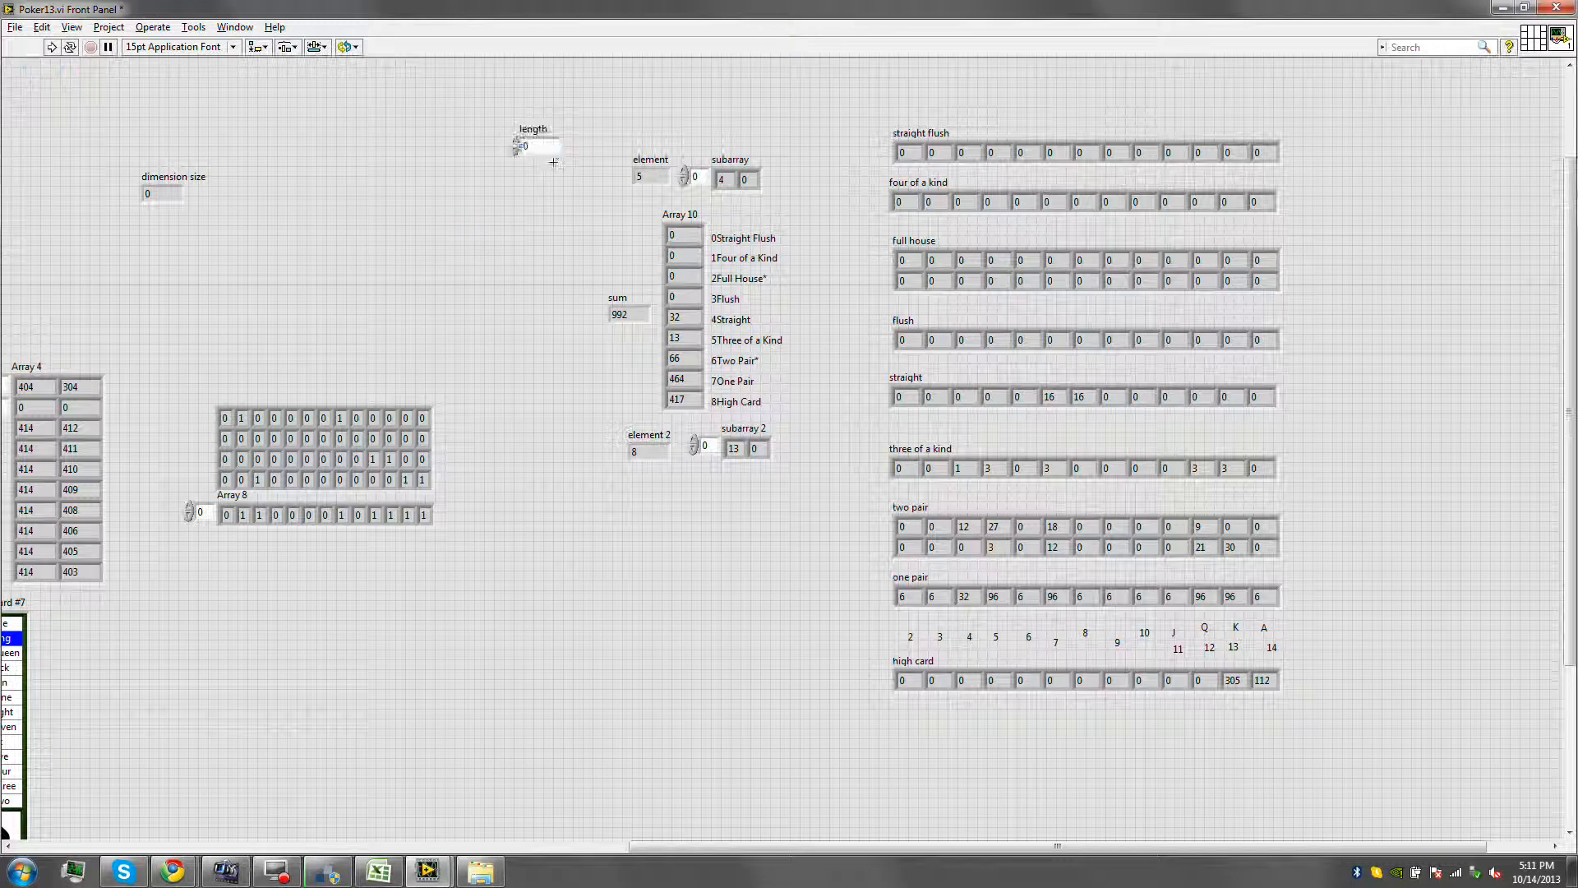
{"action": "double_click", "coordinate": [532, 128]}
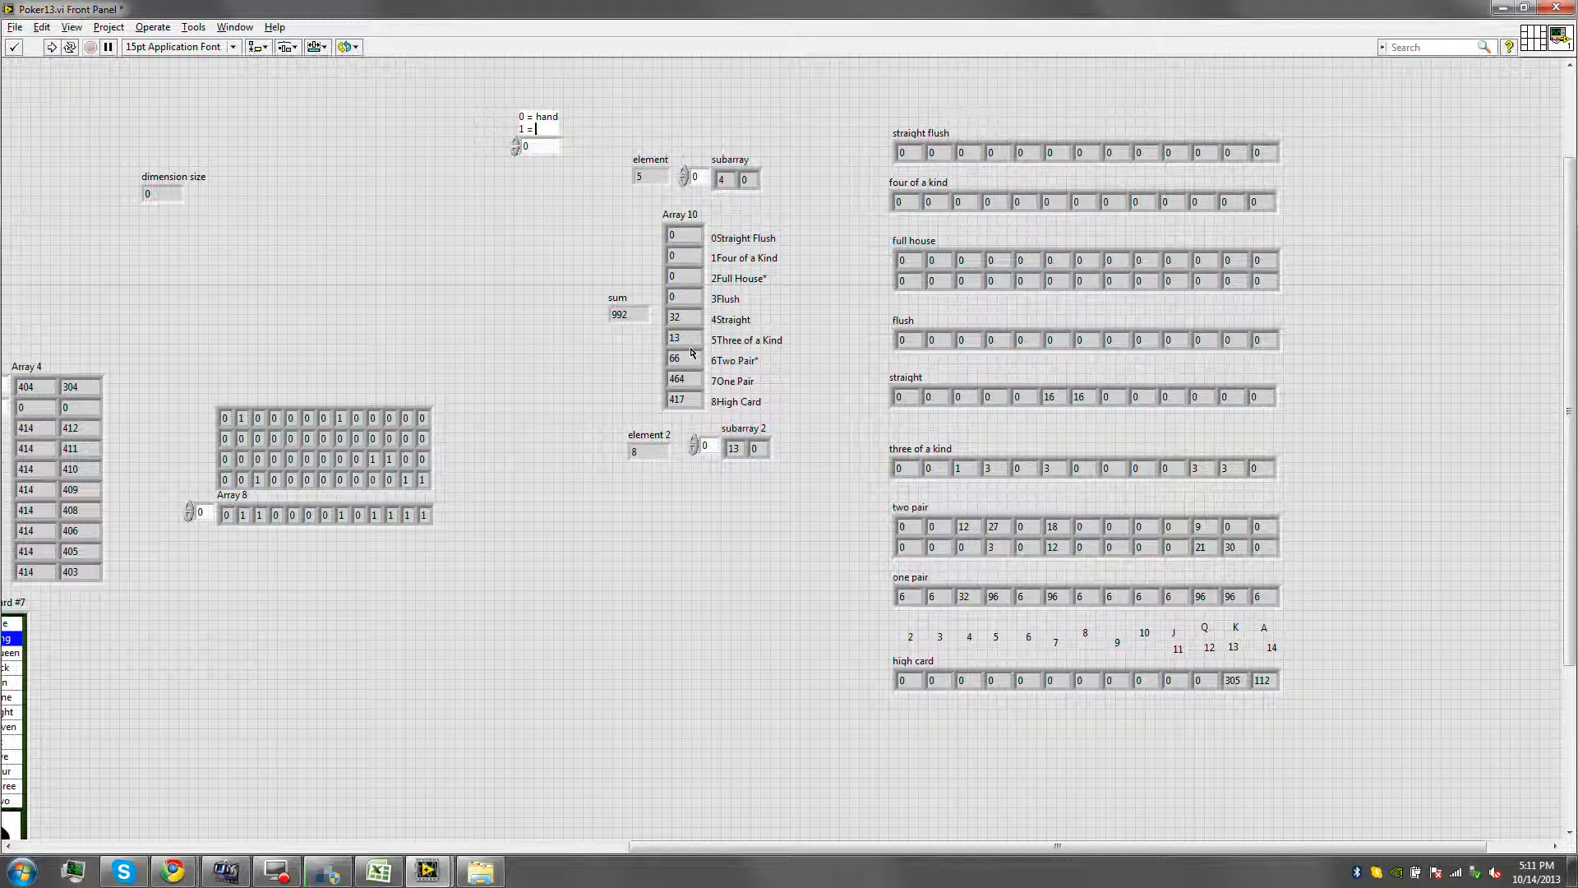
{"action": "type", "text": "flip"}
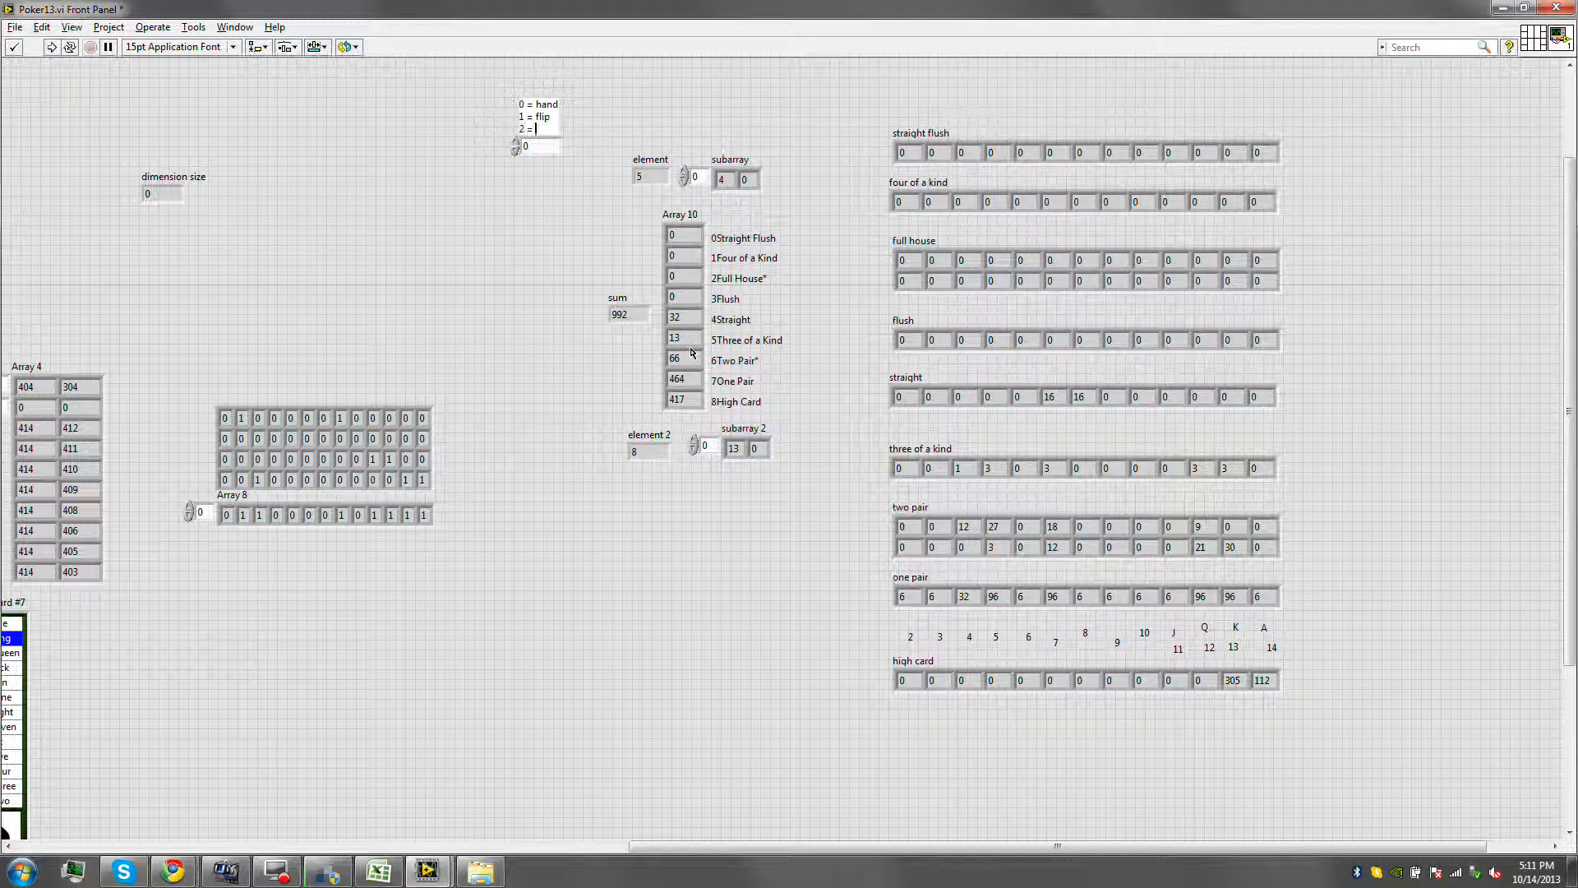
{"action": "type", "text": "turn"}
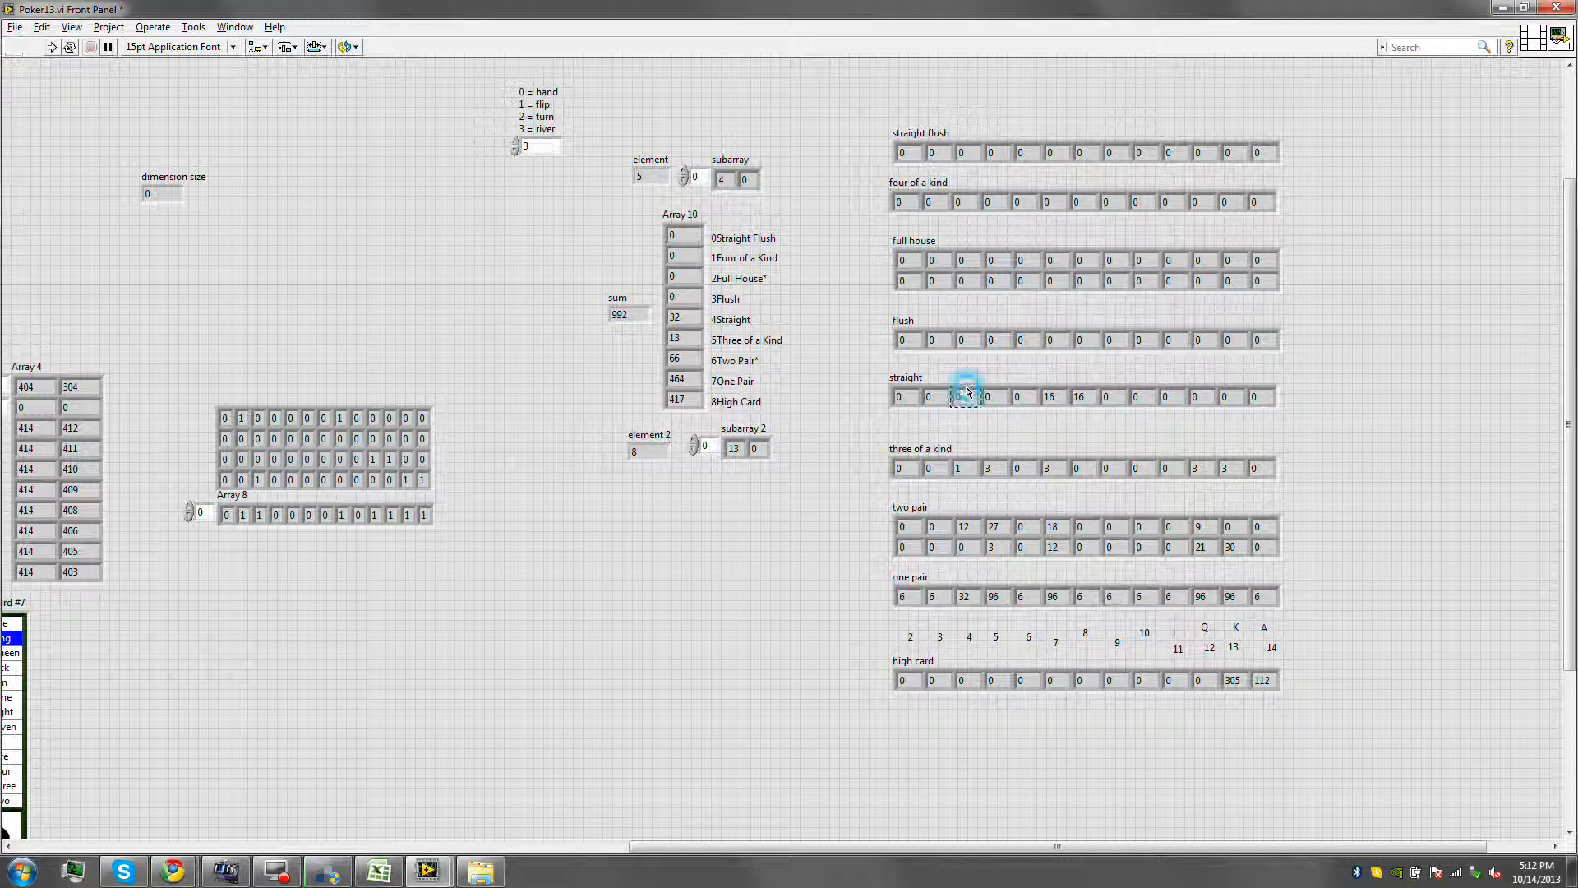
Finish the stage label text and select the Straight count in Array 10 to inspect it.
{"action": "left_click", "coordinate": [966, 396]}
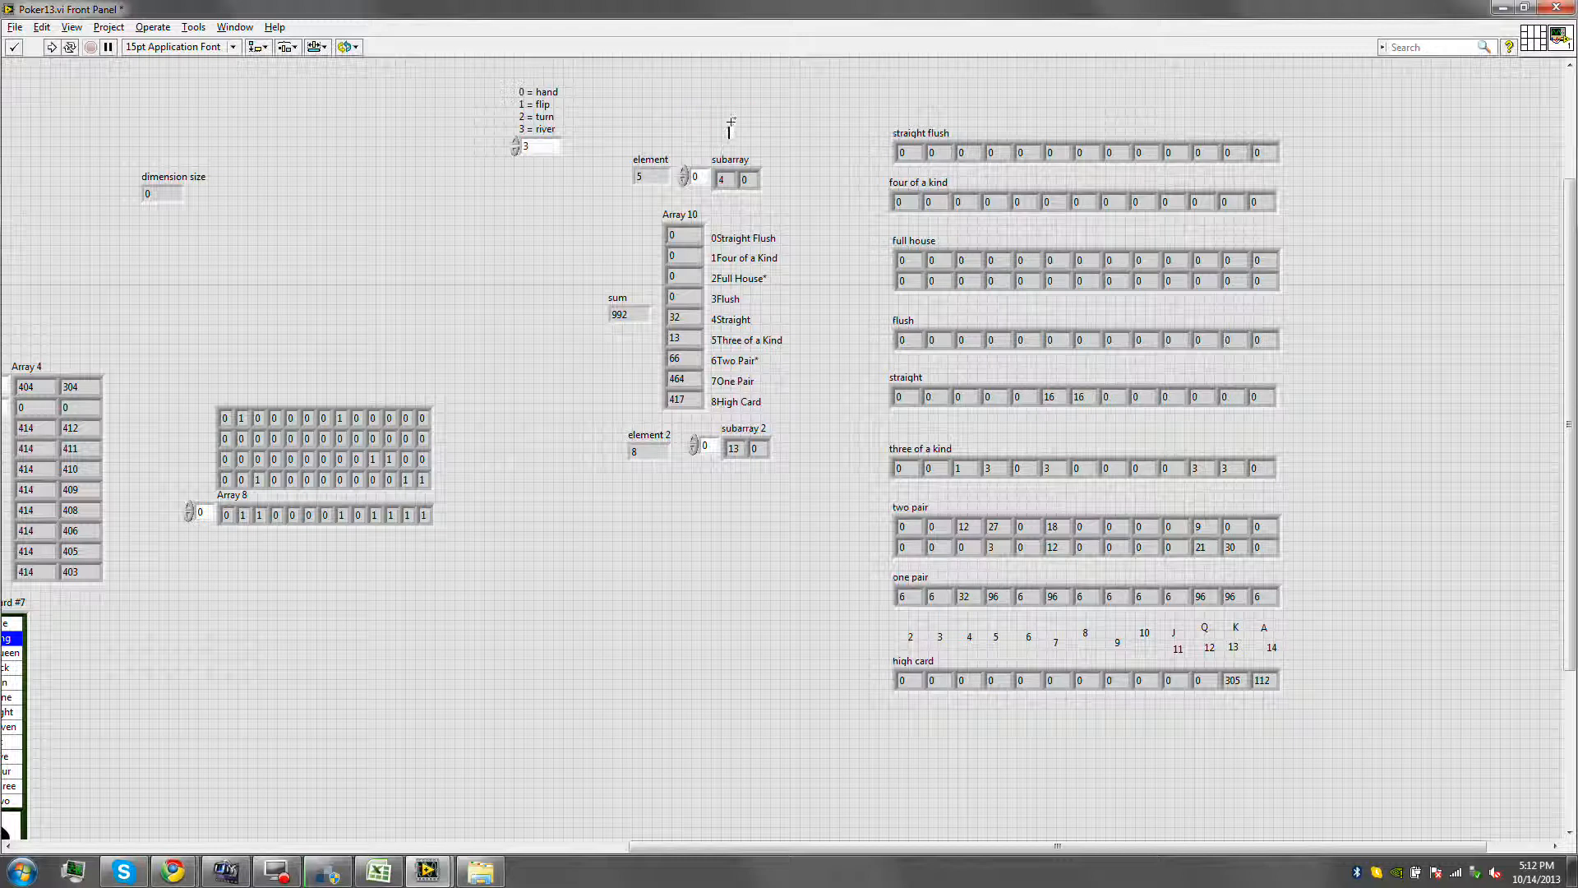
{"action": "type", "text": "errro"}
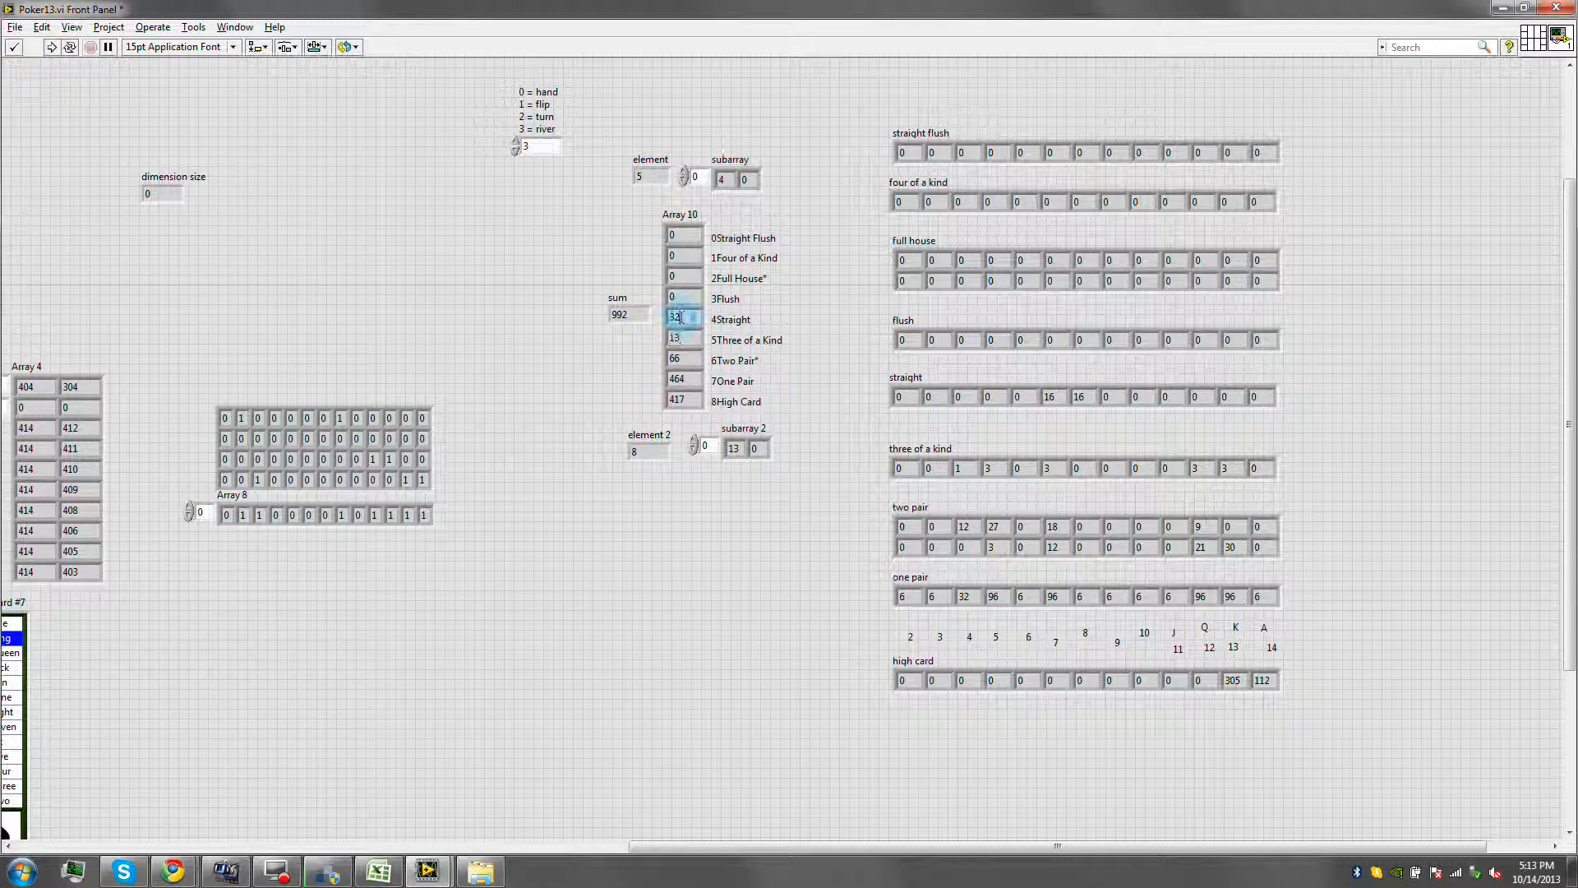
{"action": "left_click", "coordinate": [684, 337]}
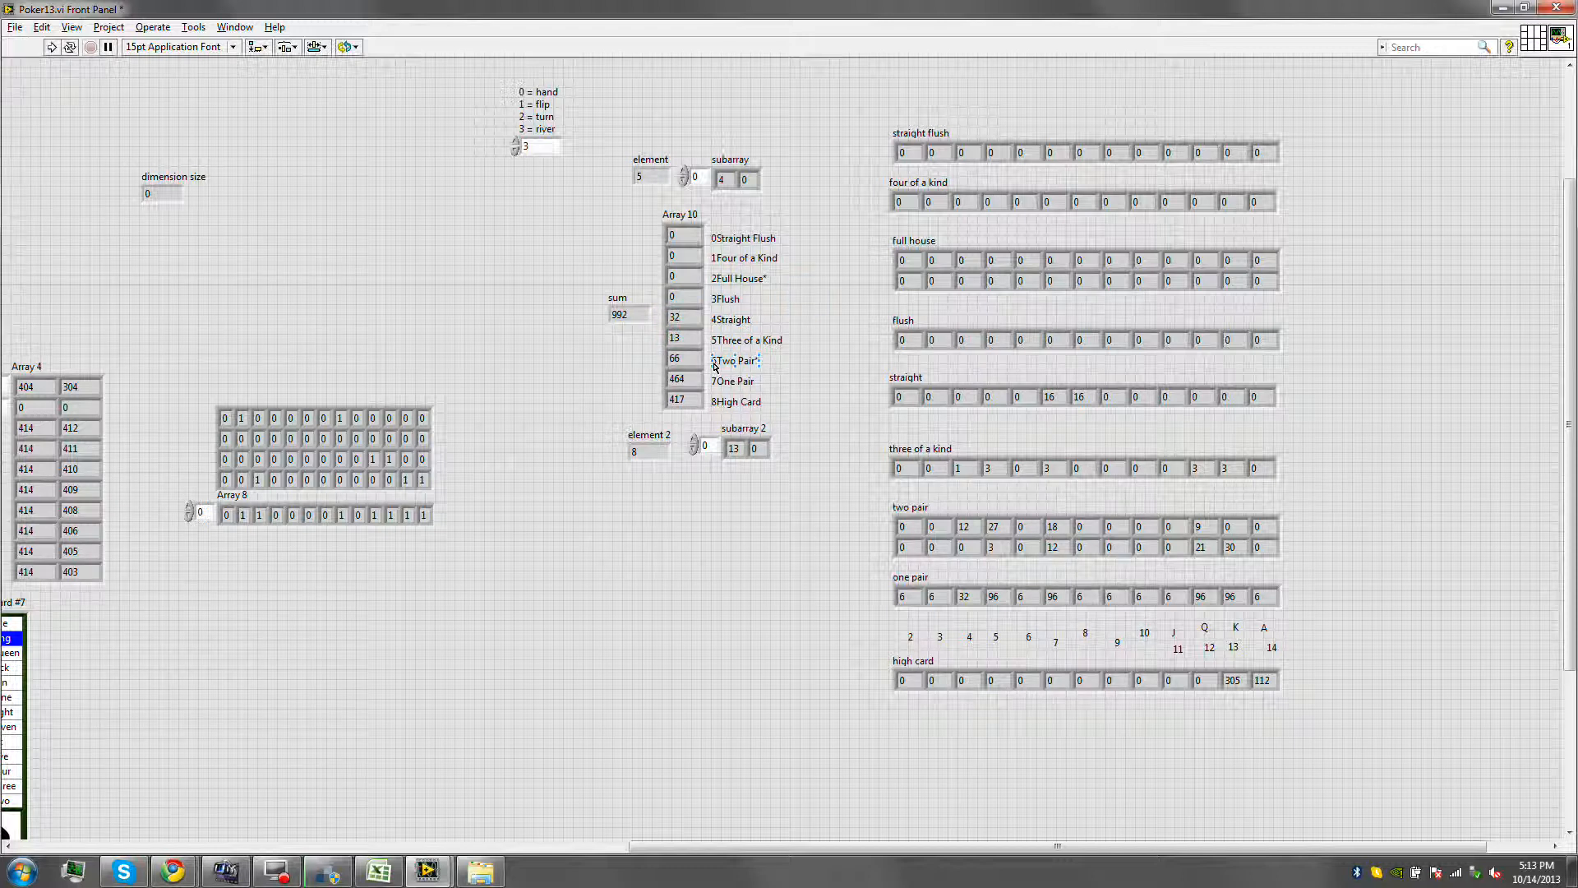
{"action": "key", "text": "ctrl+e"}
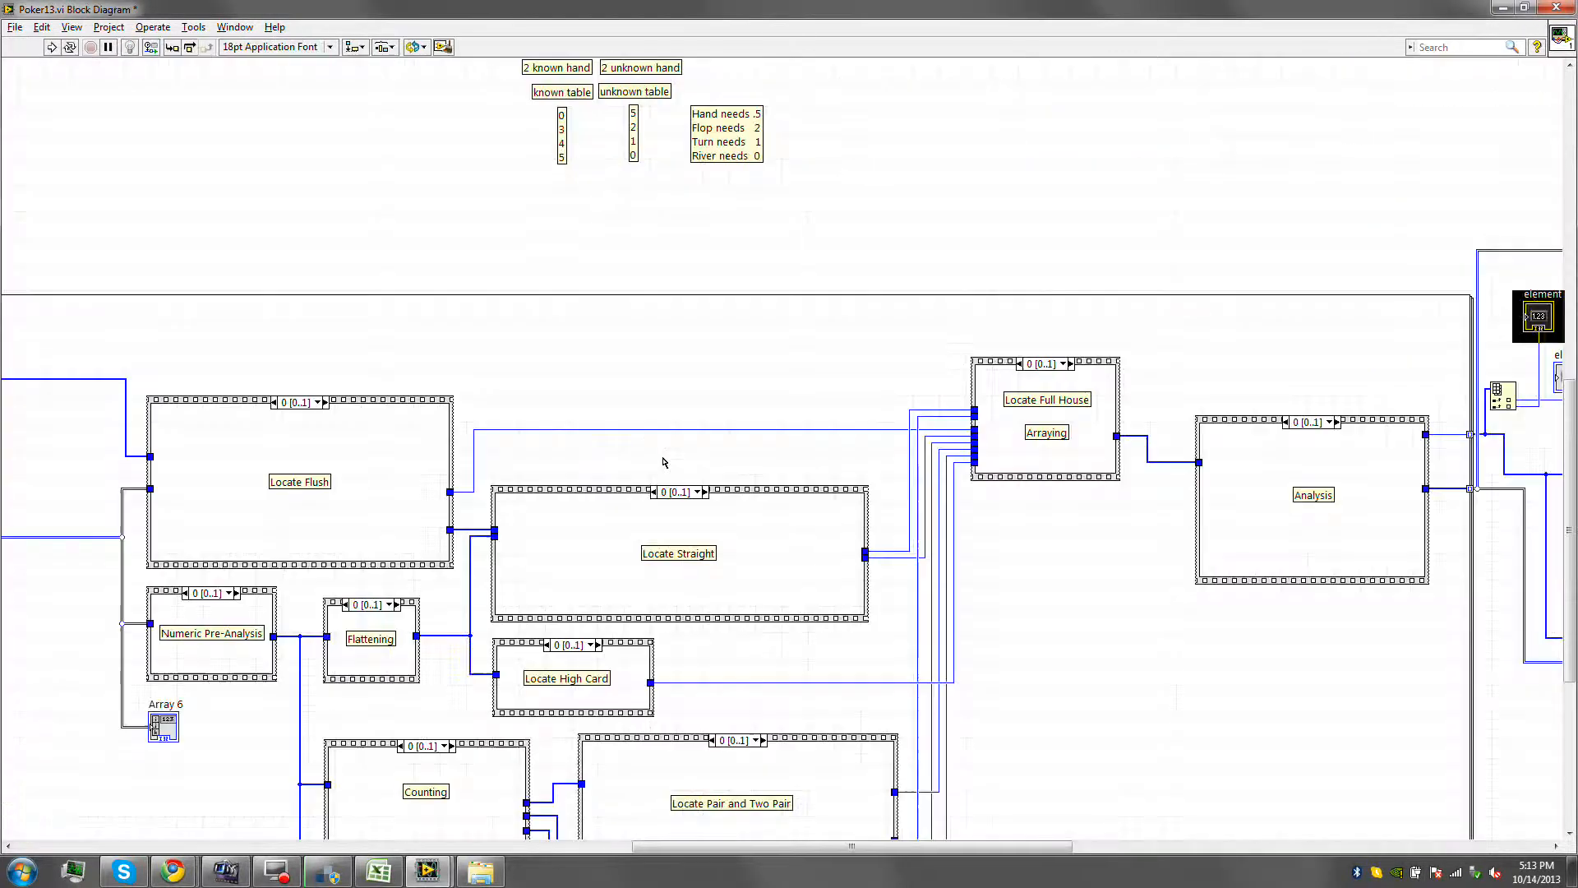
{"action": "key", "text": "ctrl+e"}
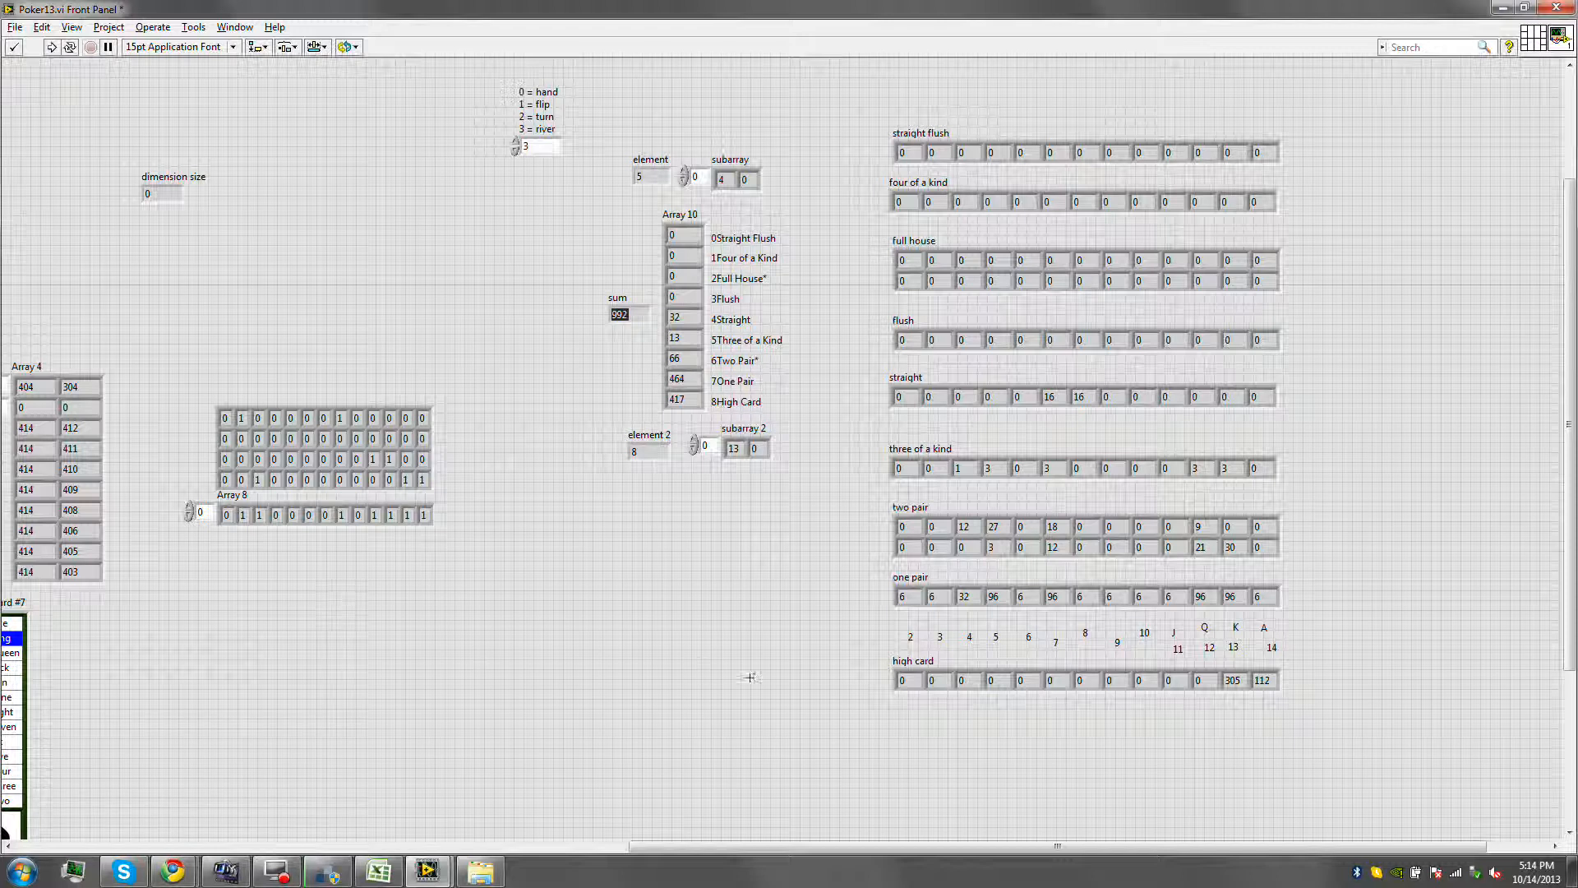
{"action": "mouse_move", "coordinate": [280, 673]}
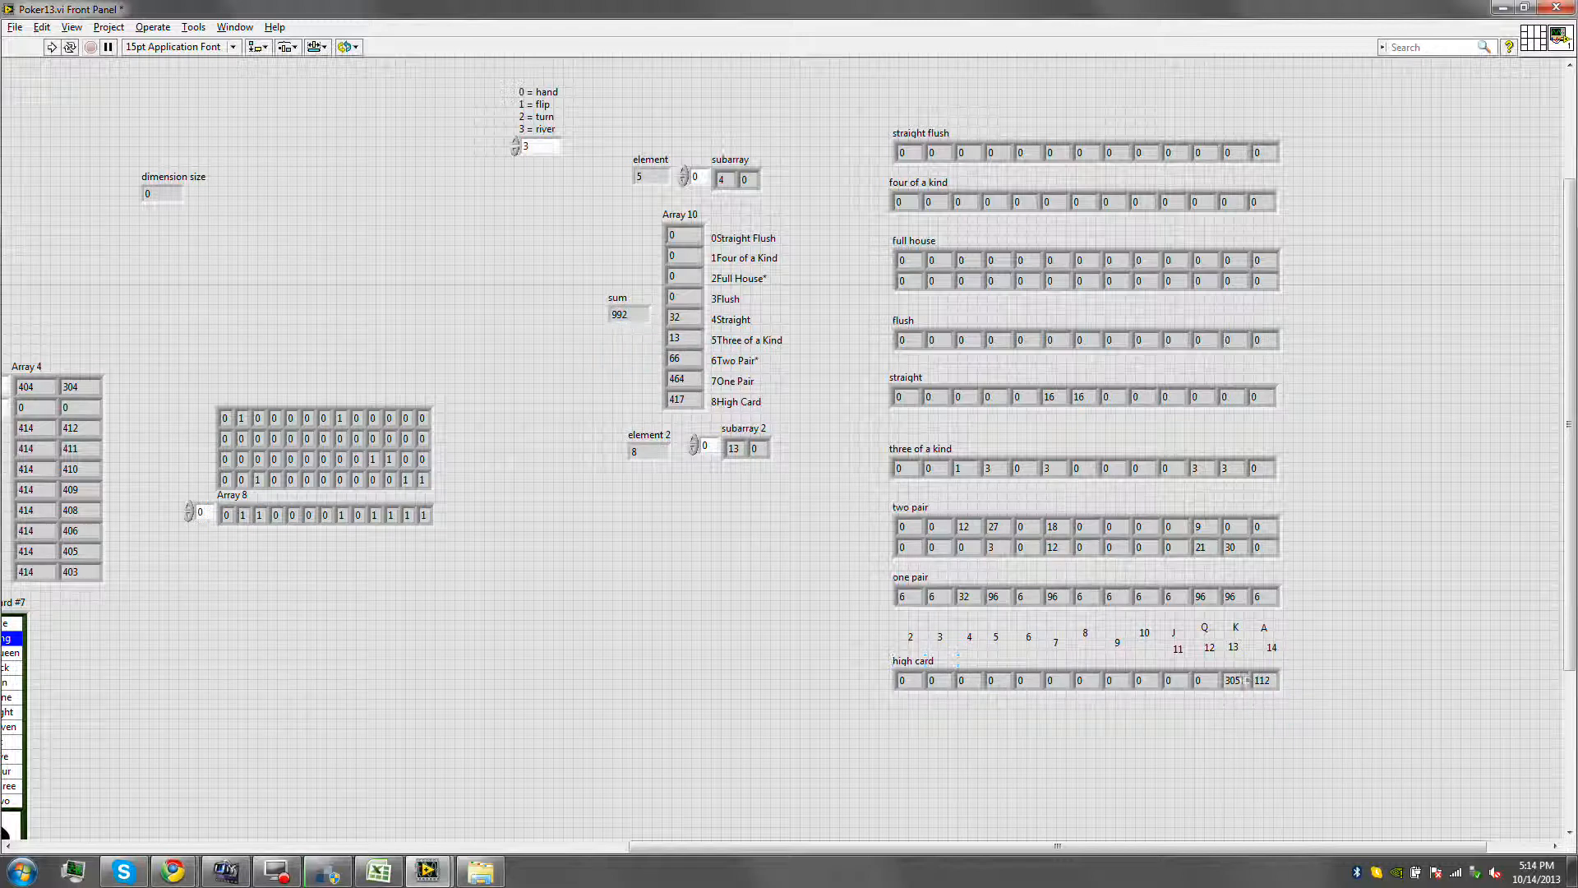
{"action": "left_click", "coordinate": [1193, 792]}
{"action": "type", "text": "30% = high"}
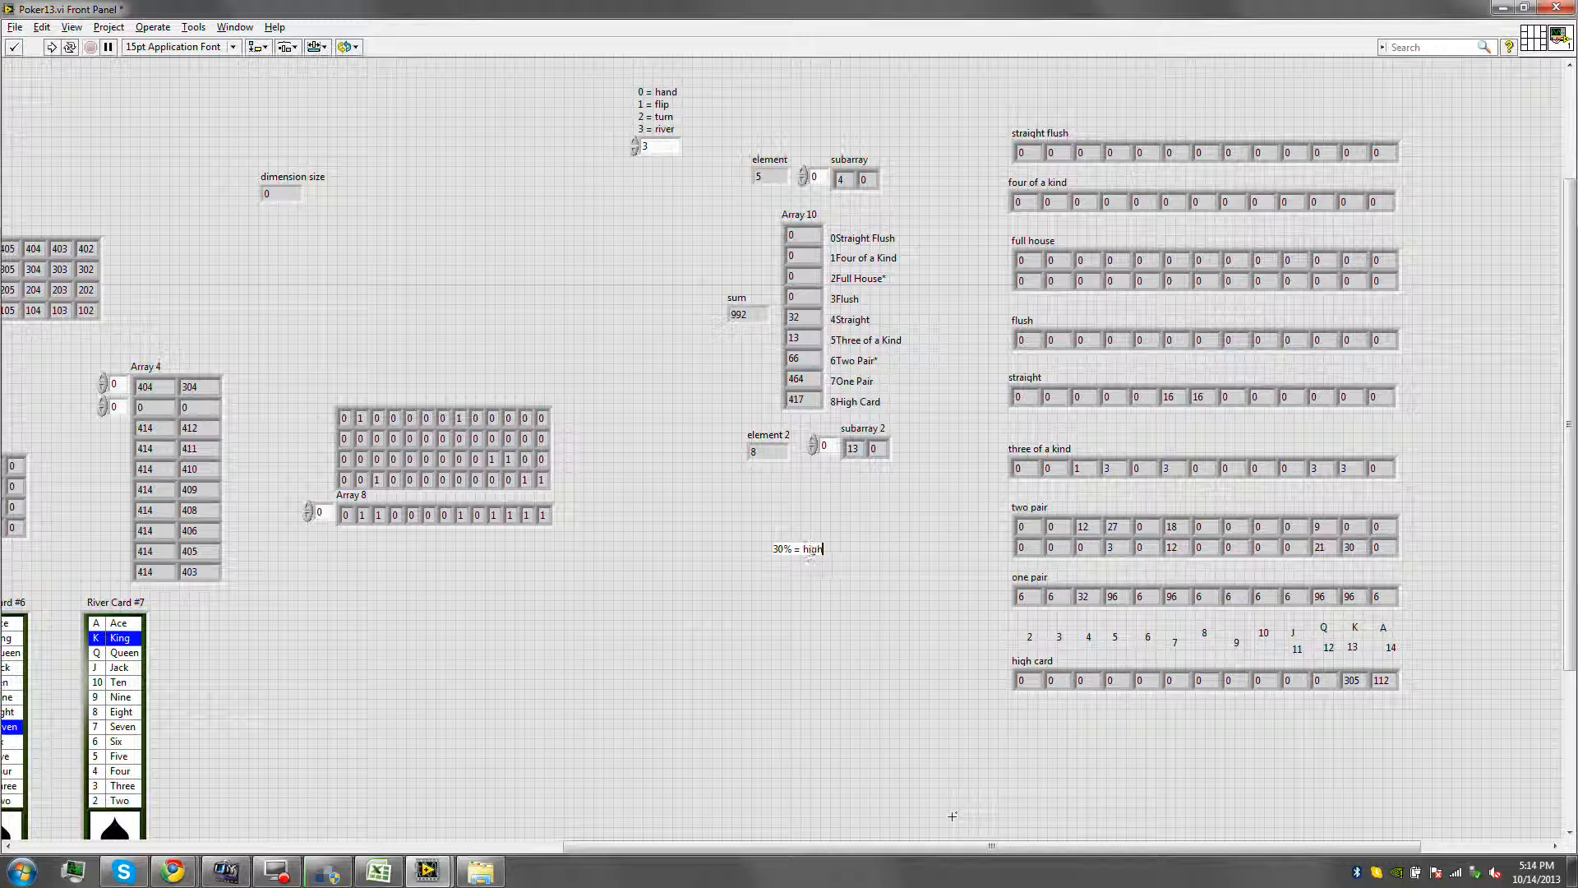
Write the note lines '30% = table (nothing in hand)', '10% = high in hand', starting '46'.
{"action": "type", "text": "table !!"}
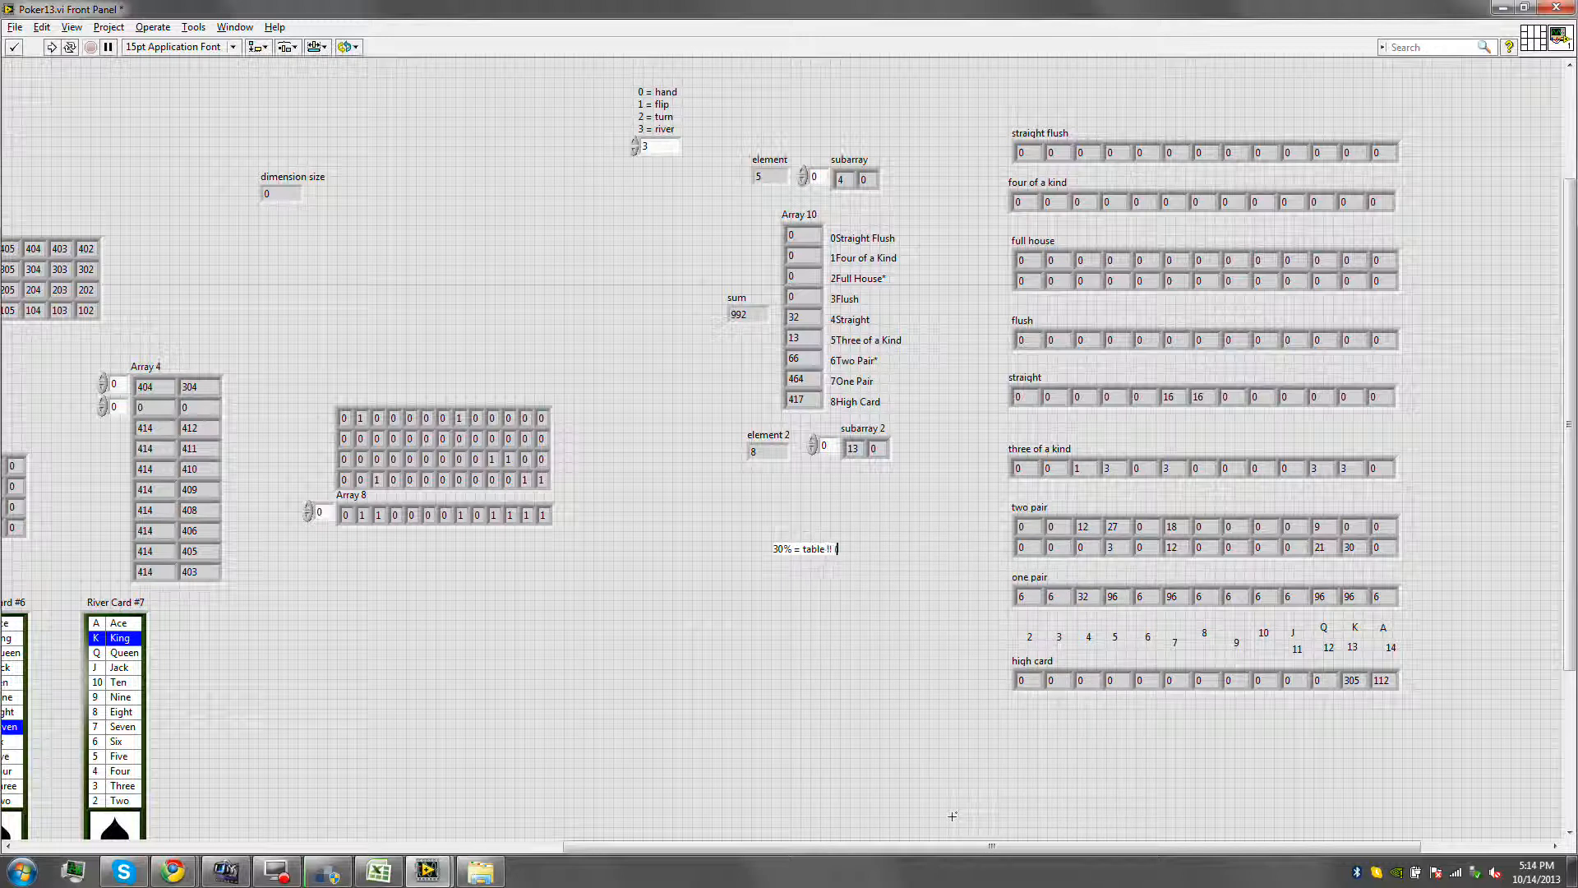
{"action": "type", "text": "(nothing !! not even in hand"}
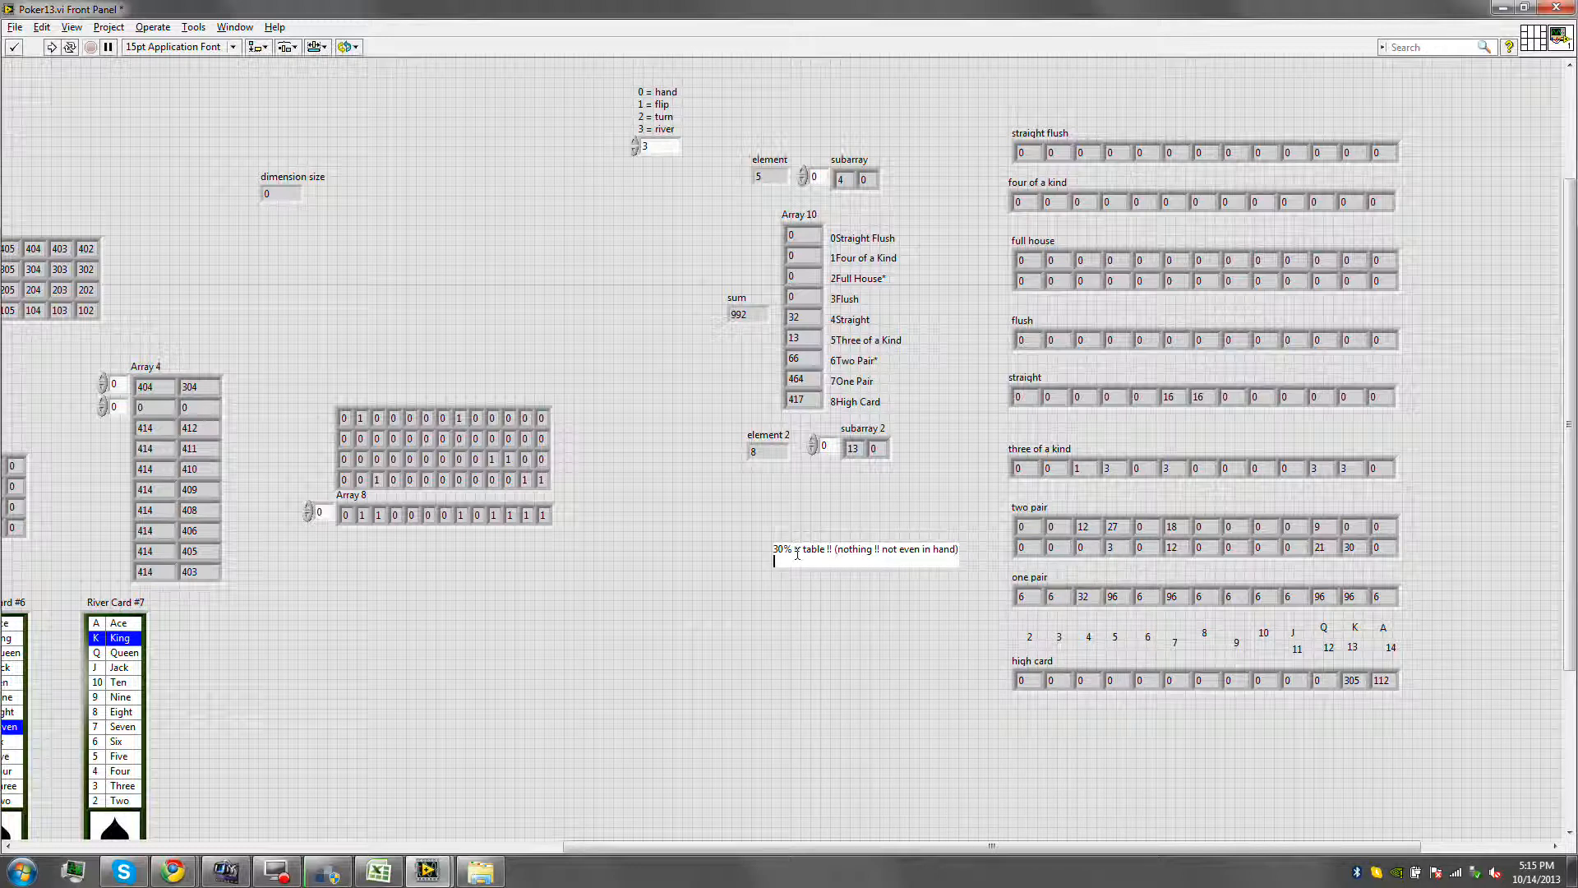
{"action": "type", "text": "10% = high in"}
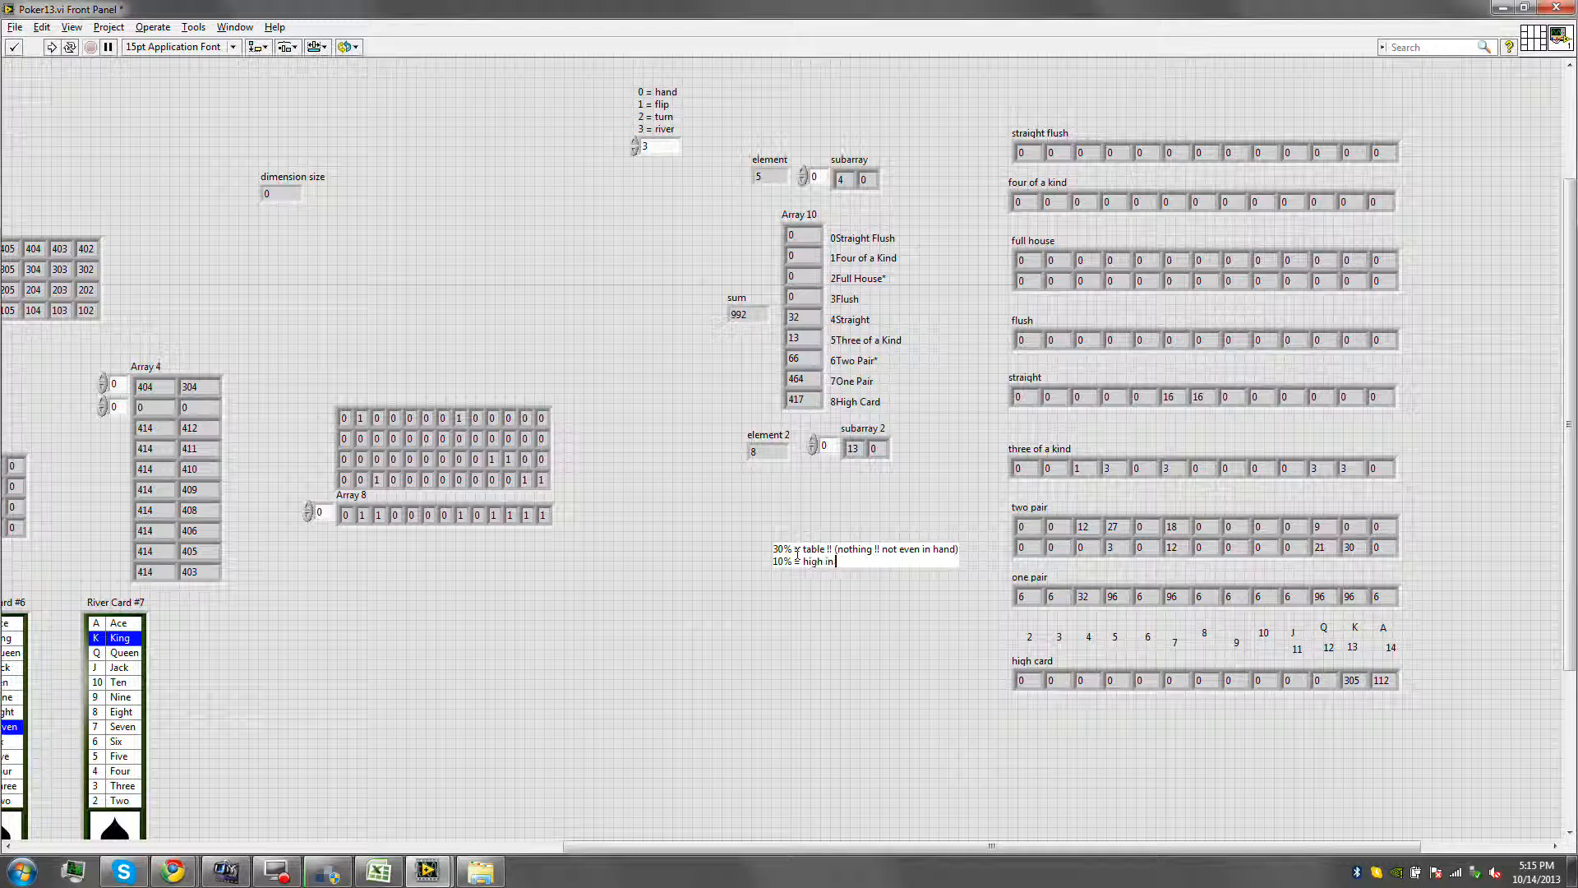
{"action": "type", "text": "hand"}
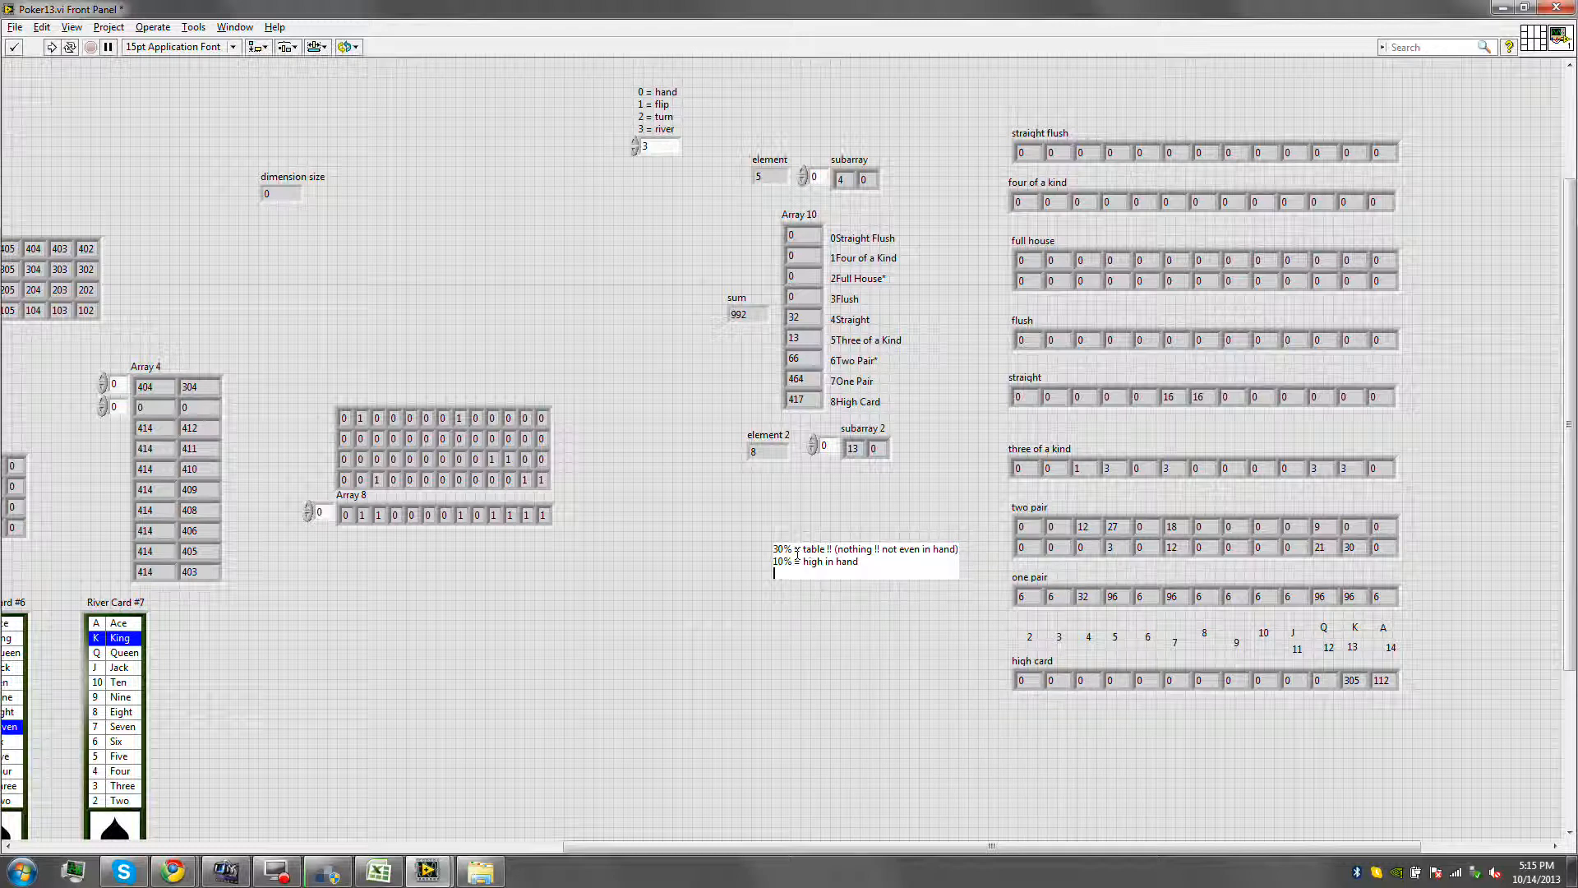
{"action": "mouse_move", "coordinate": [830, 384]}
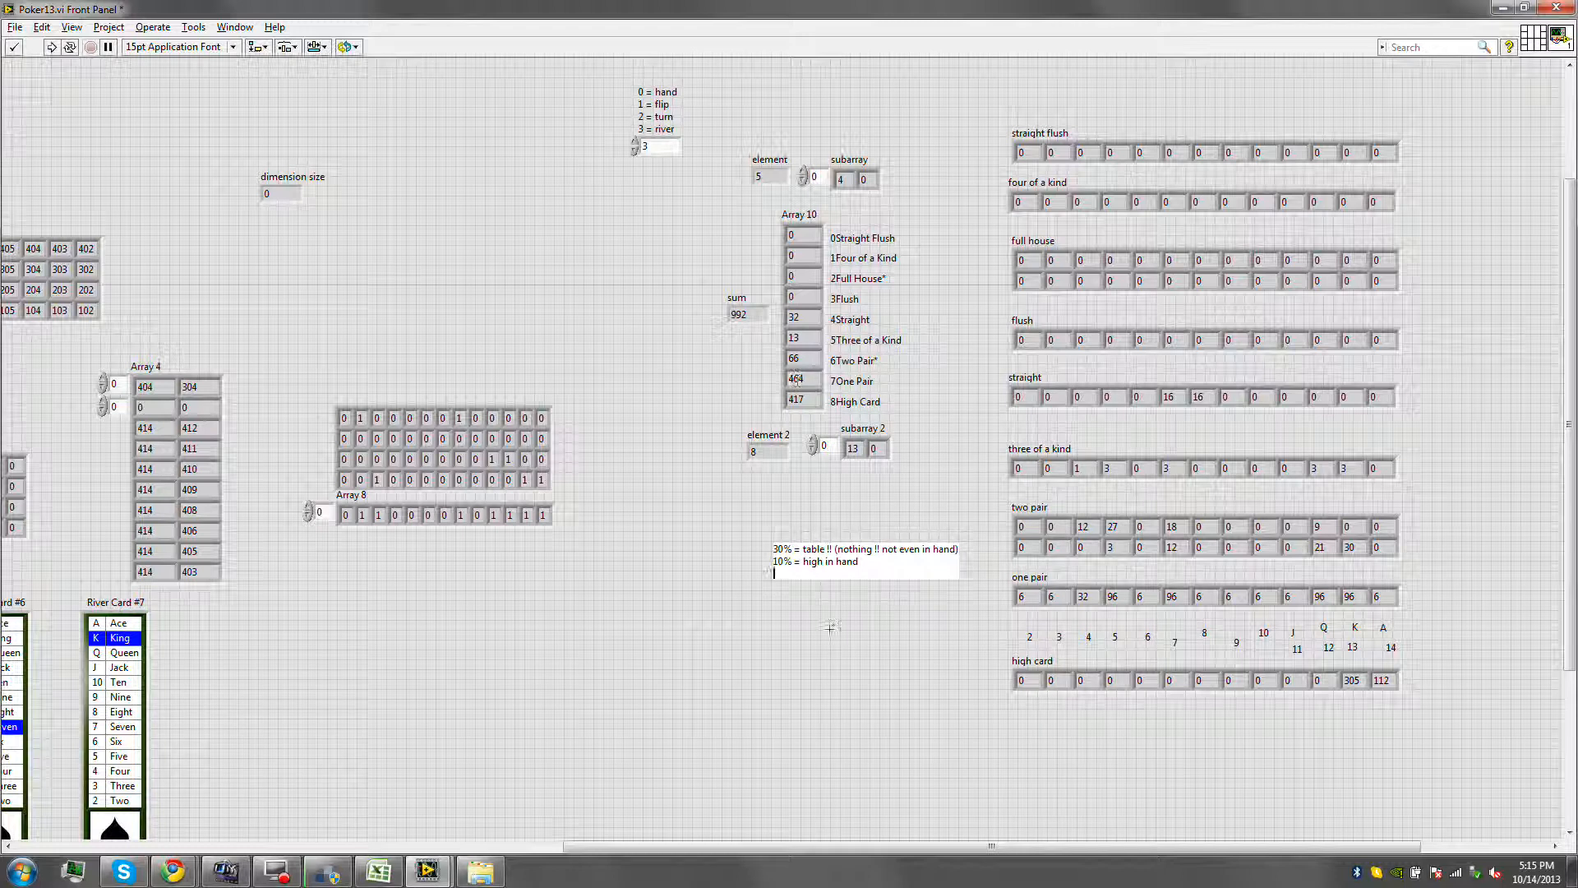
{"action": "type", "text": "46% = have one pair !!"}
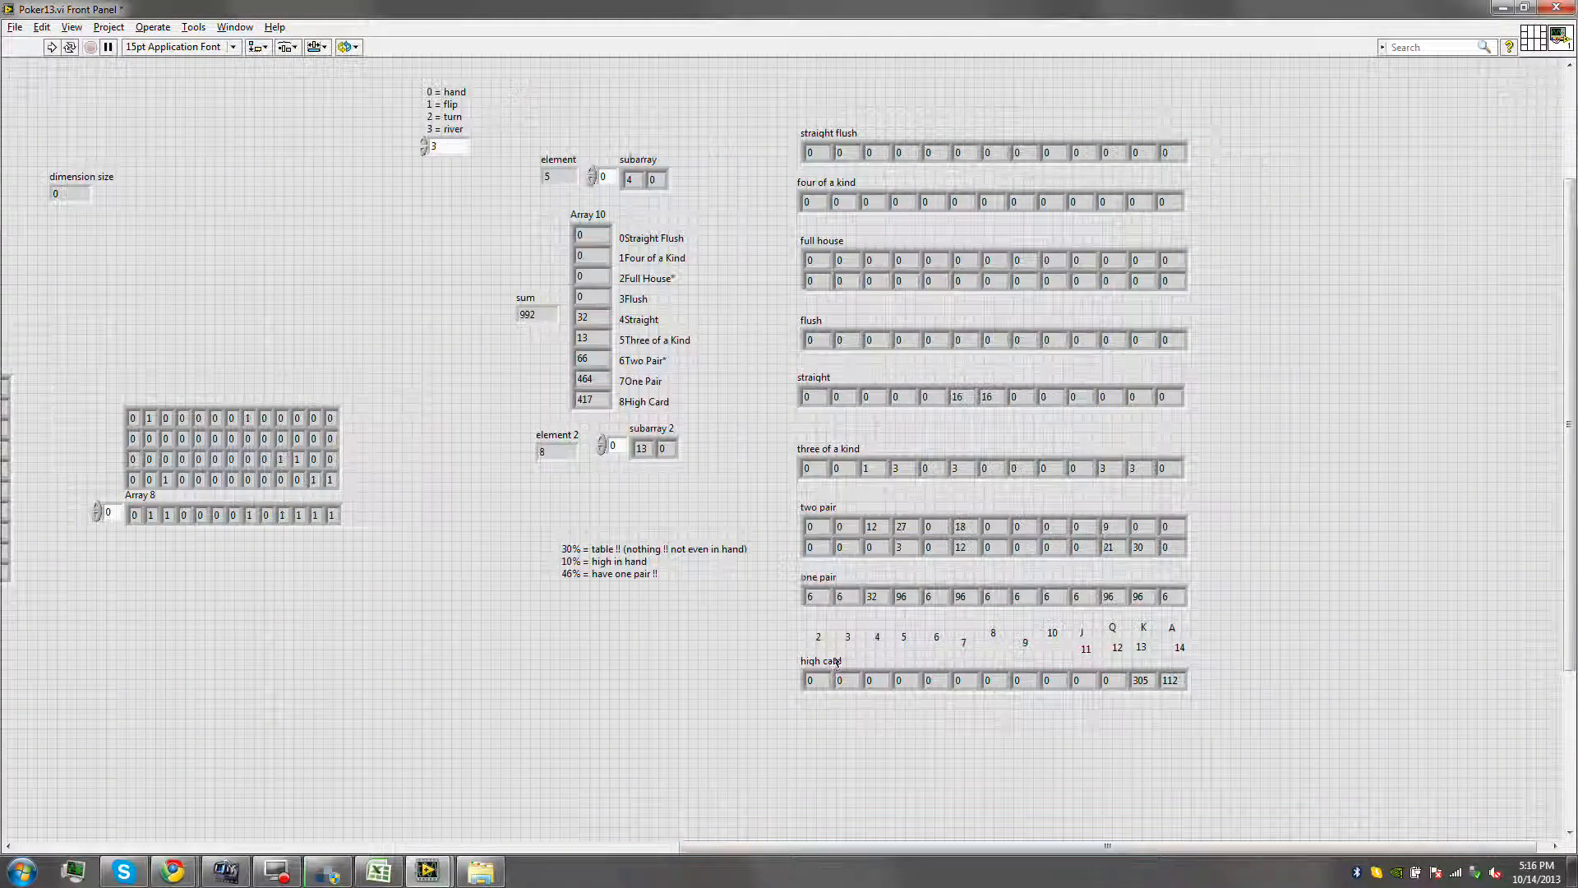
Reopen the panel note and add the line '6% = two pair'.
{"action": "left_click", "coordinate": [958, 595]}
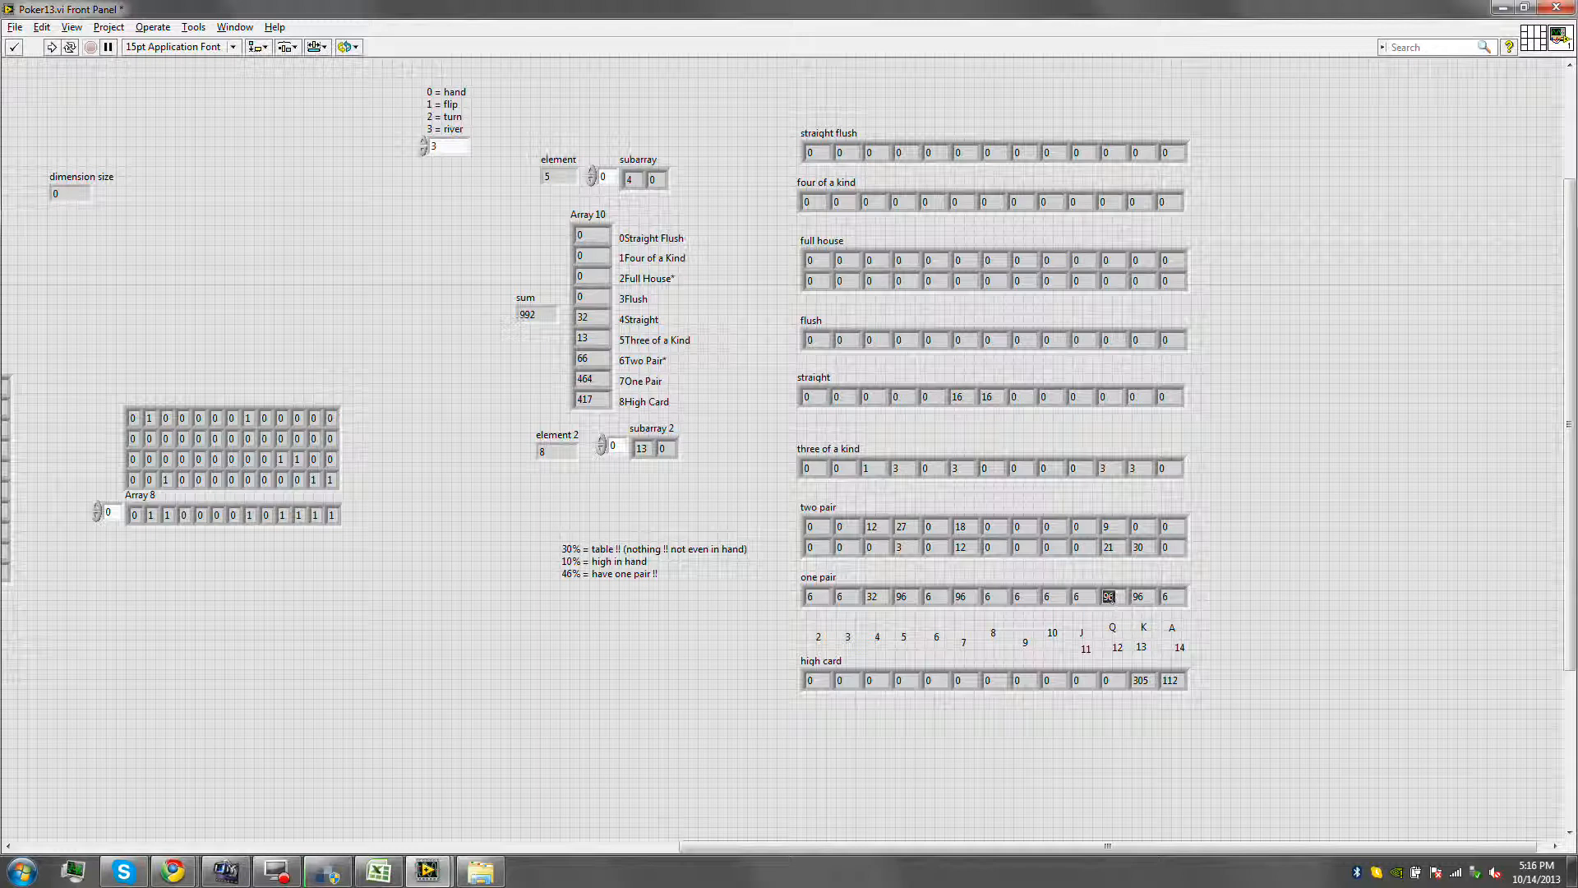
{"action": "double_click", "coordinate": [639, 573]}
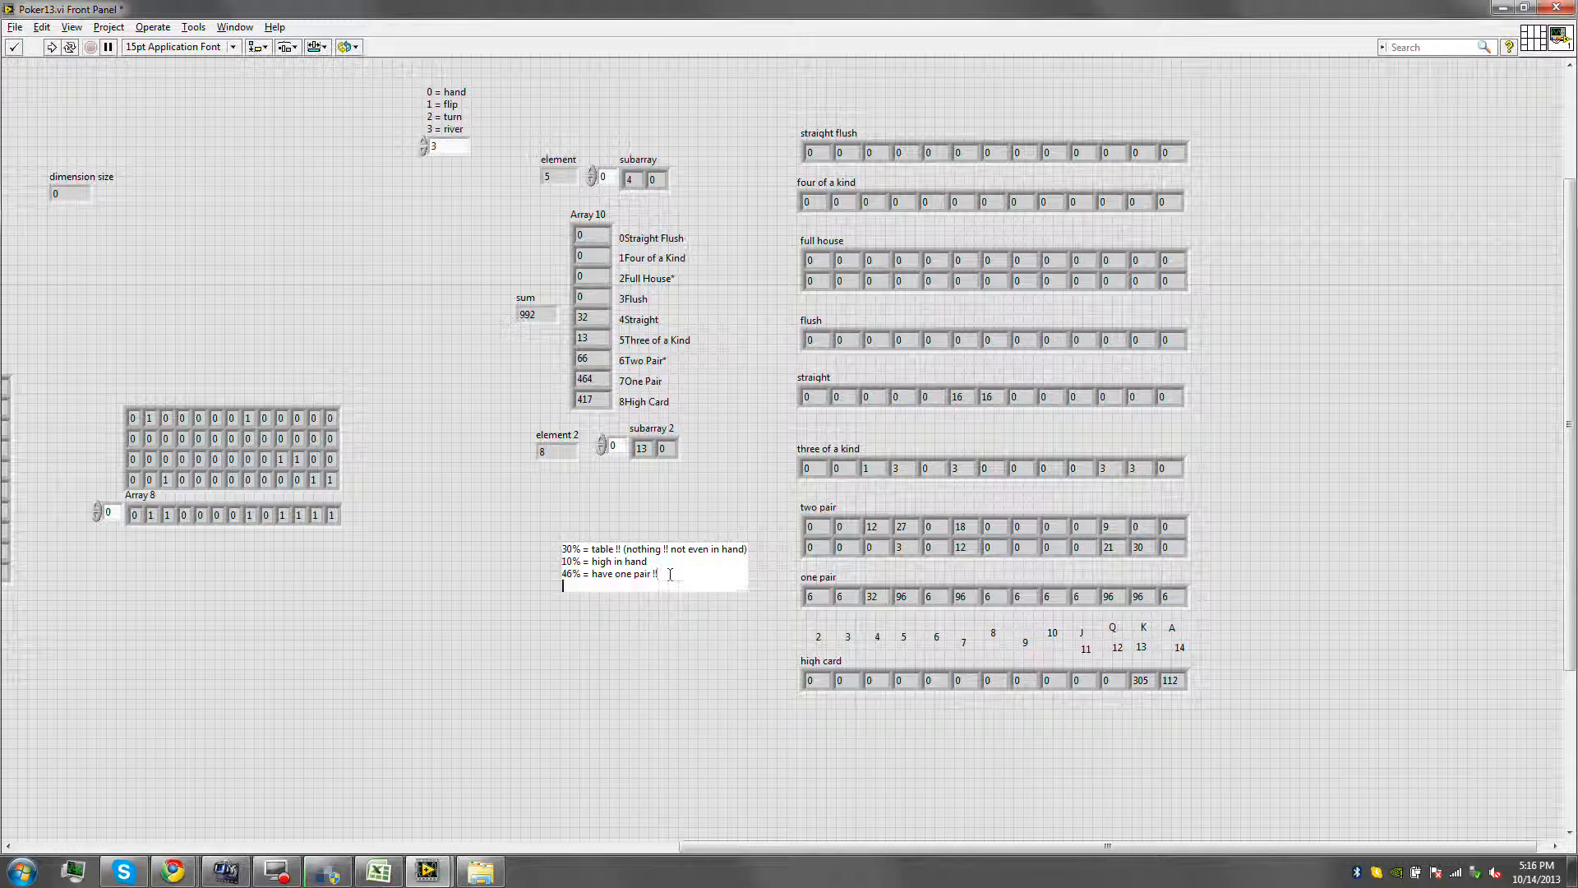
{"action": "type", "text": "6% ="}
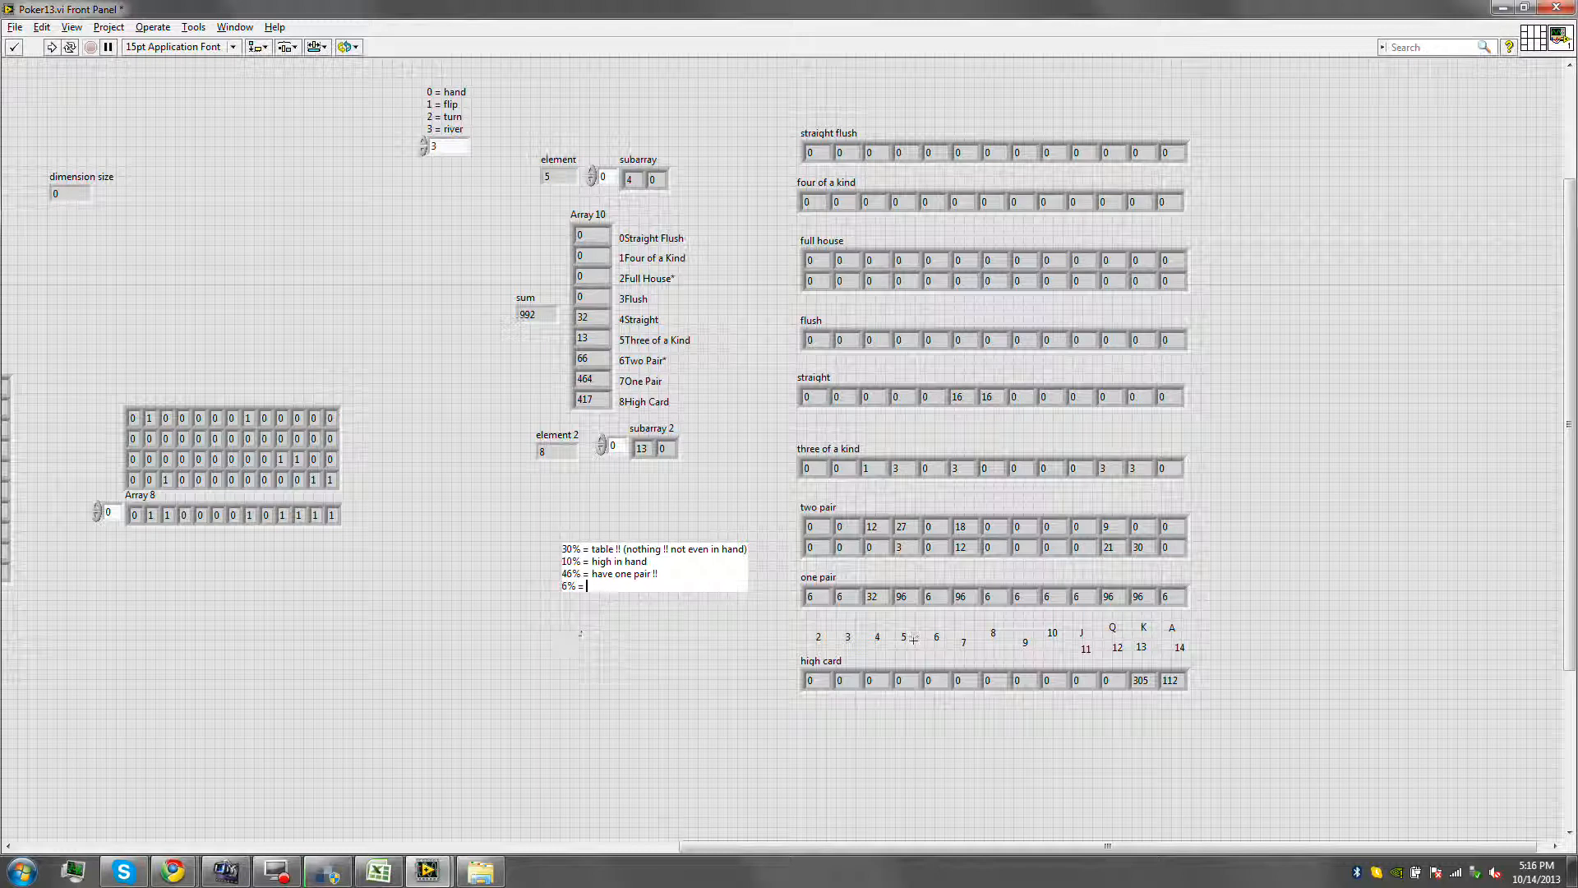
{"action": "type", "text": "two"}
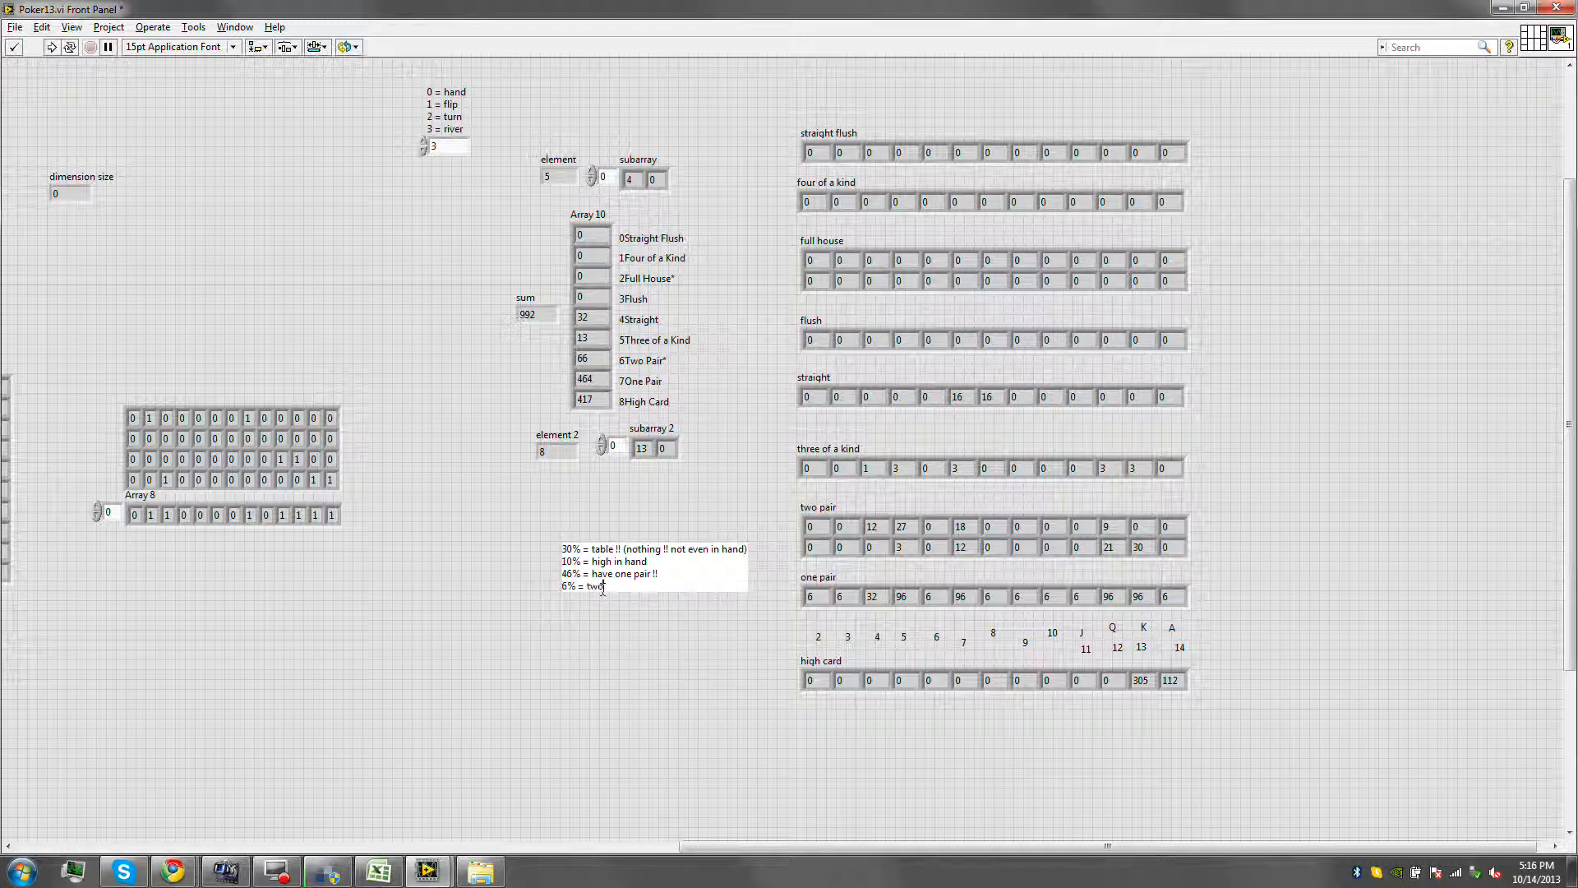
{"action": "type", "text": "pair"}
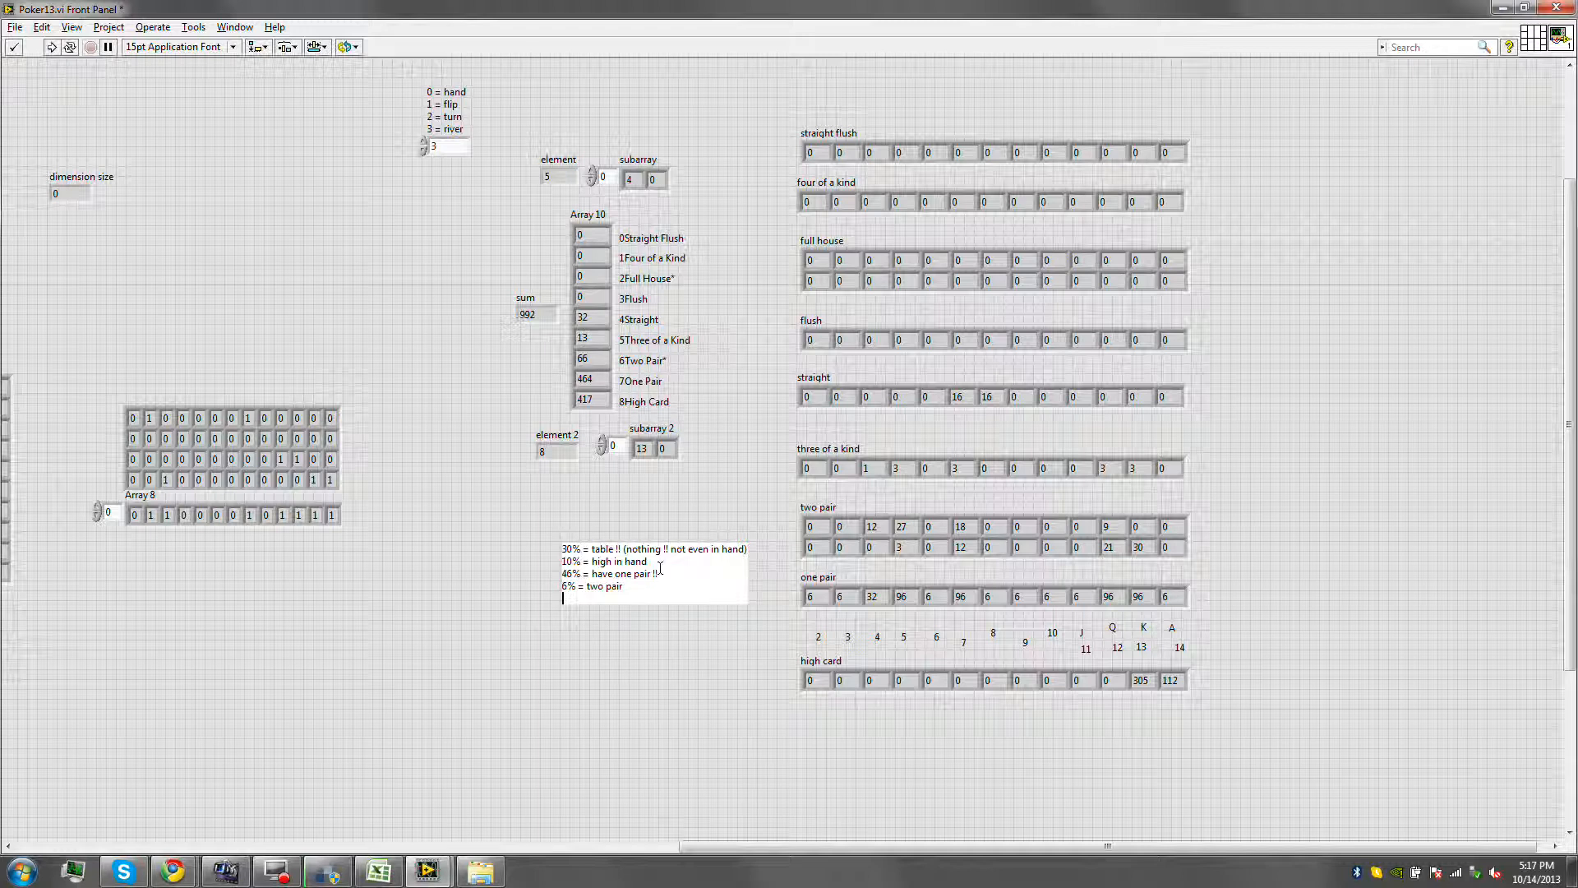
Add the line '5% = higher than US' to the note.
{"action": "type", "text": "%"}
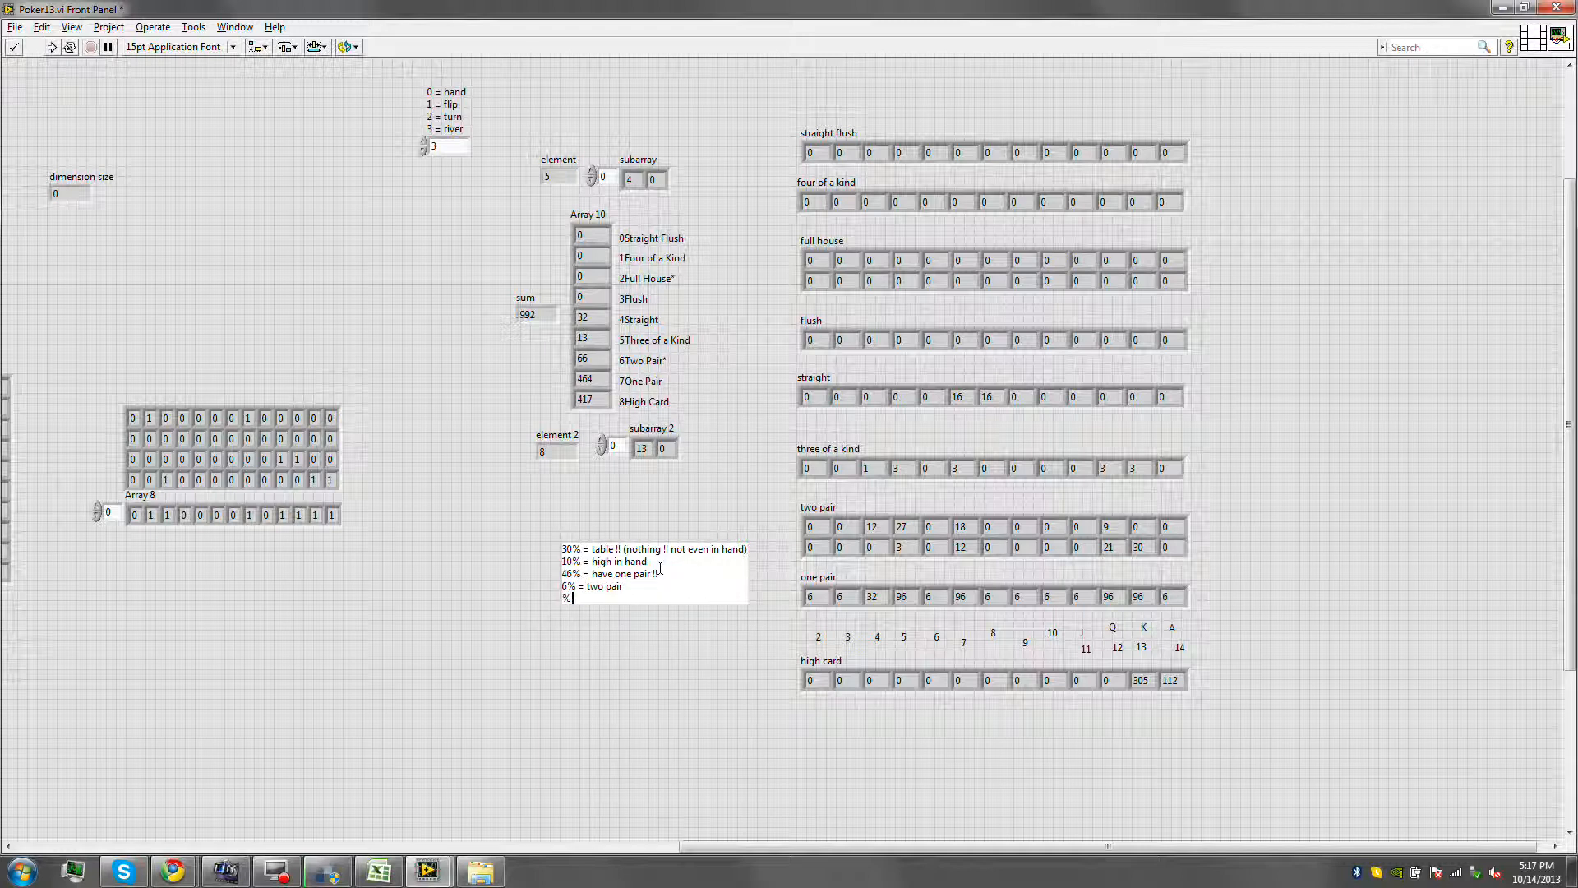
{"action": "type", "text": "5"}
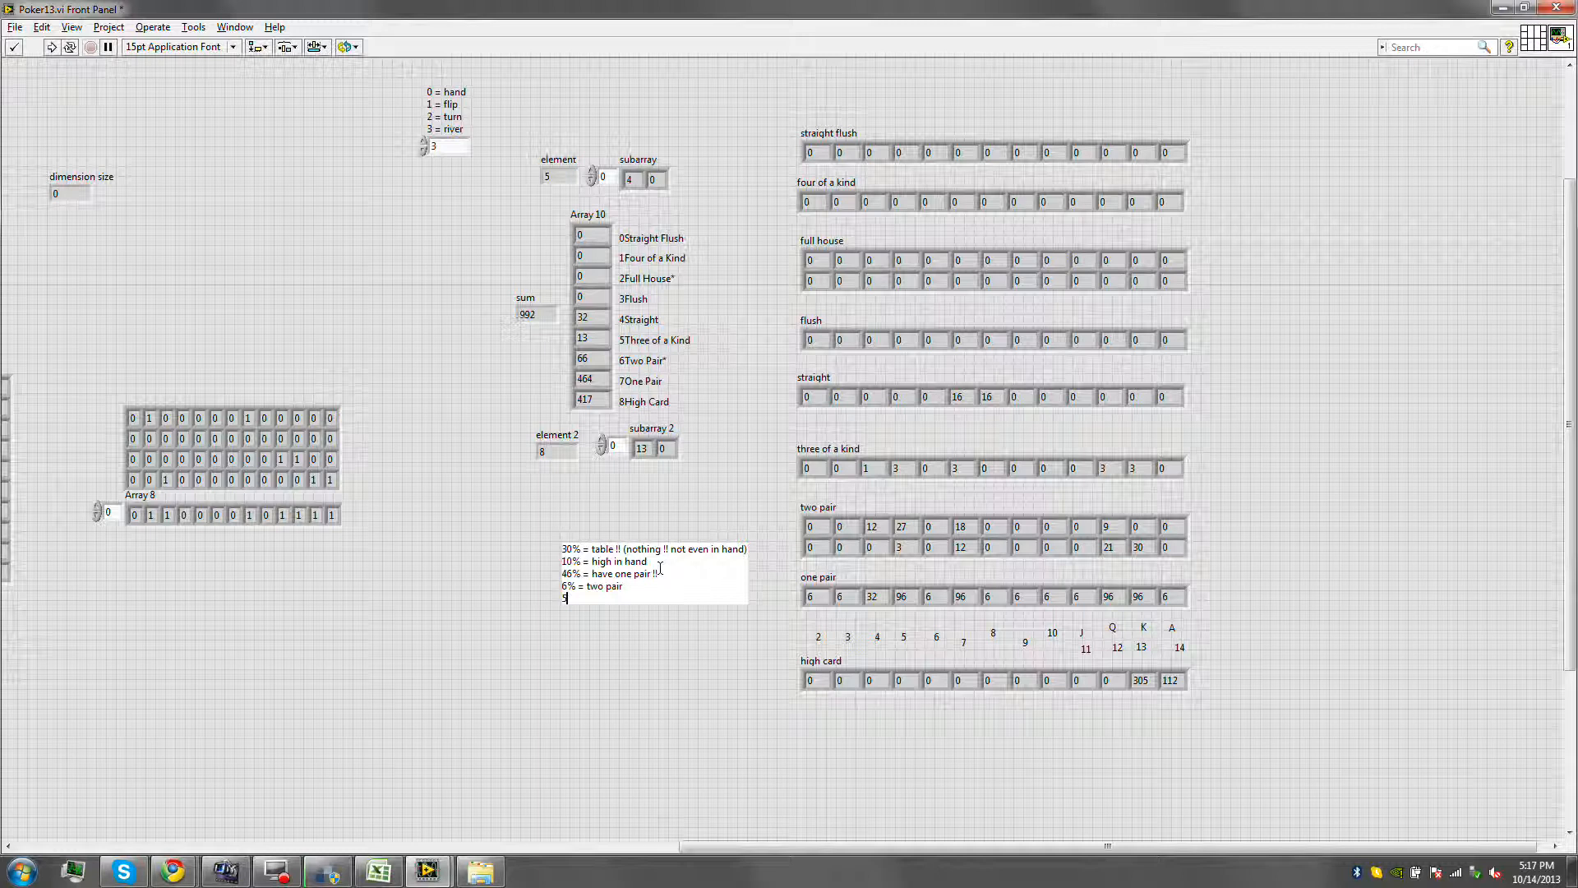
{"action": "type", "text": "% = higher than US !!"}
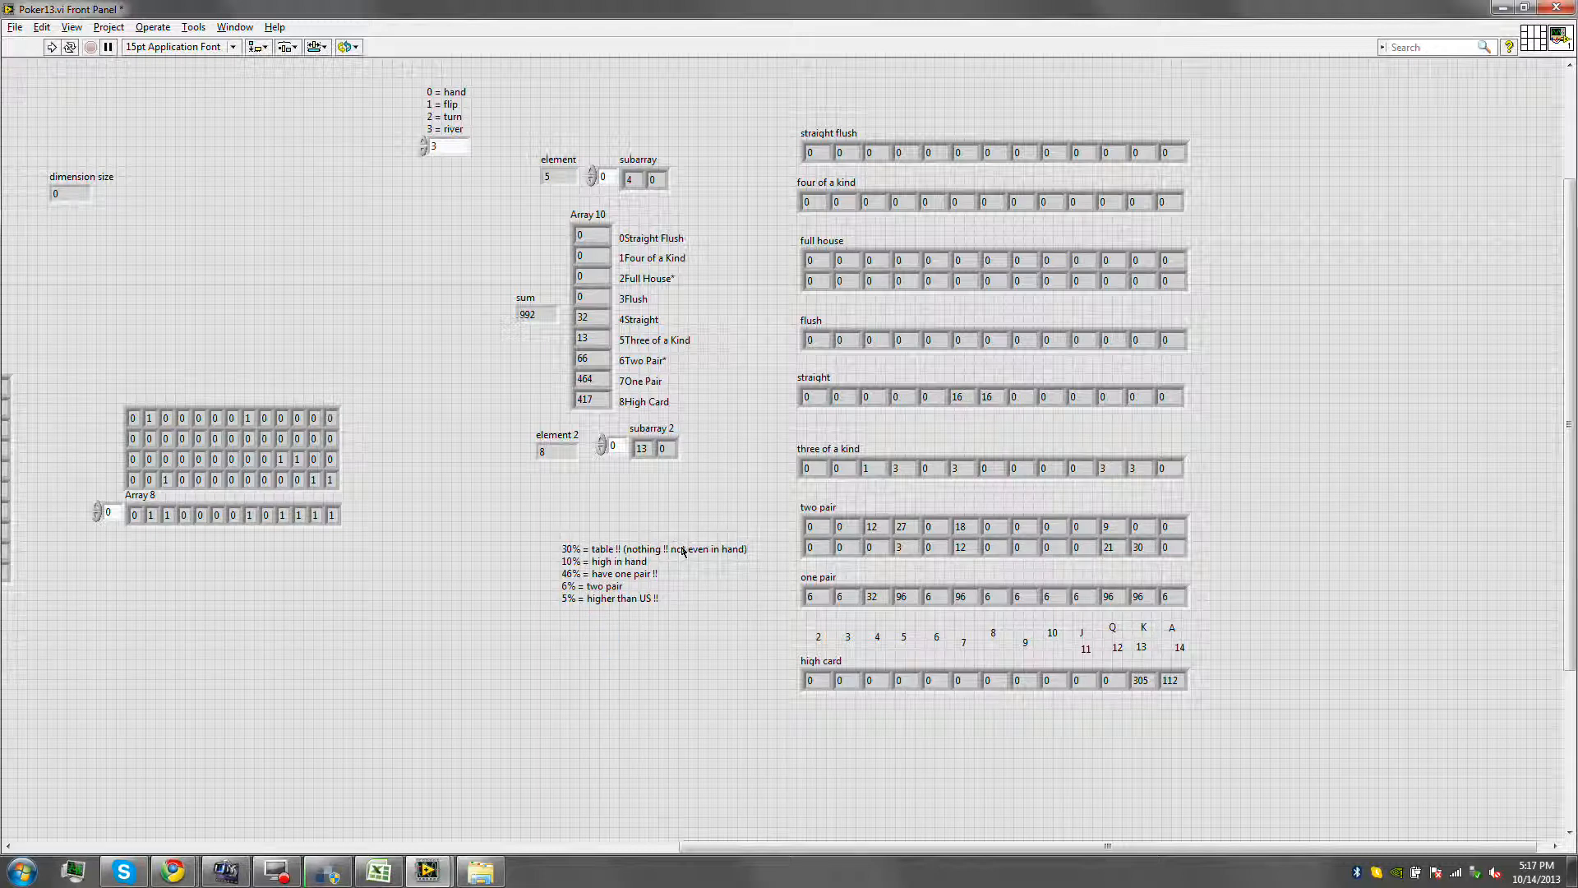
{"action": "double_click", "coordinate": [680, 549]}
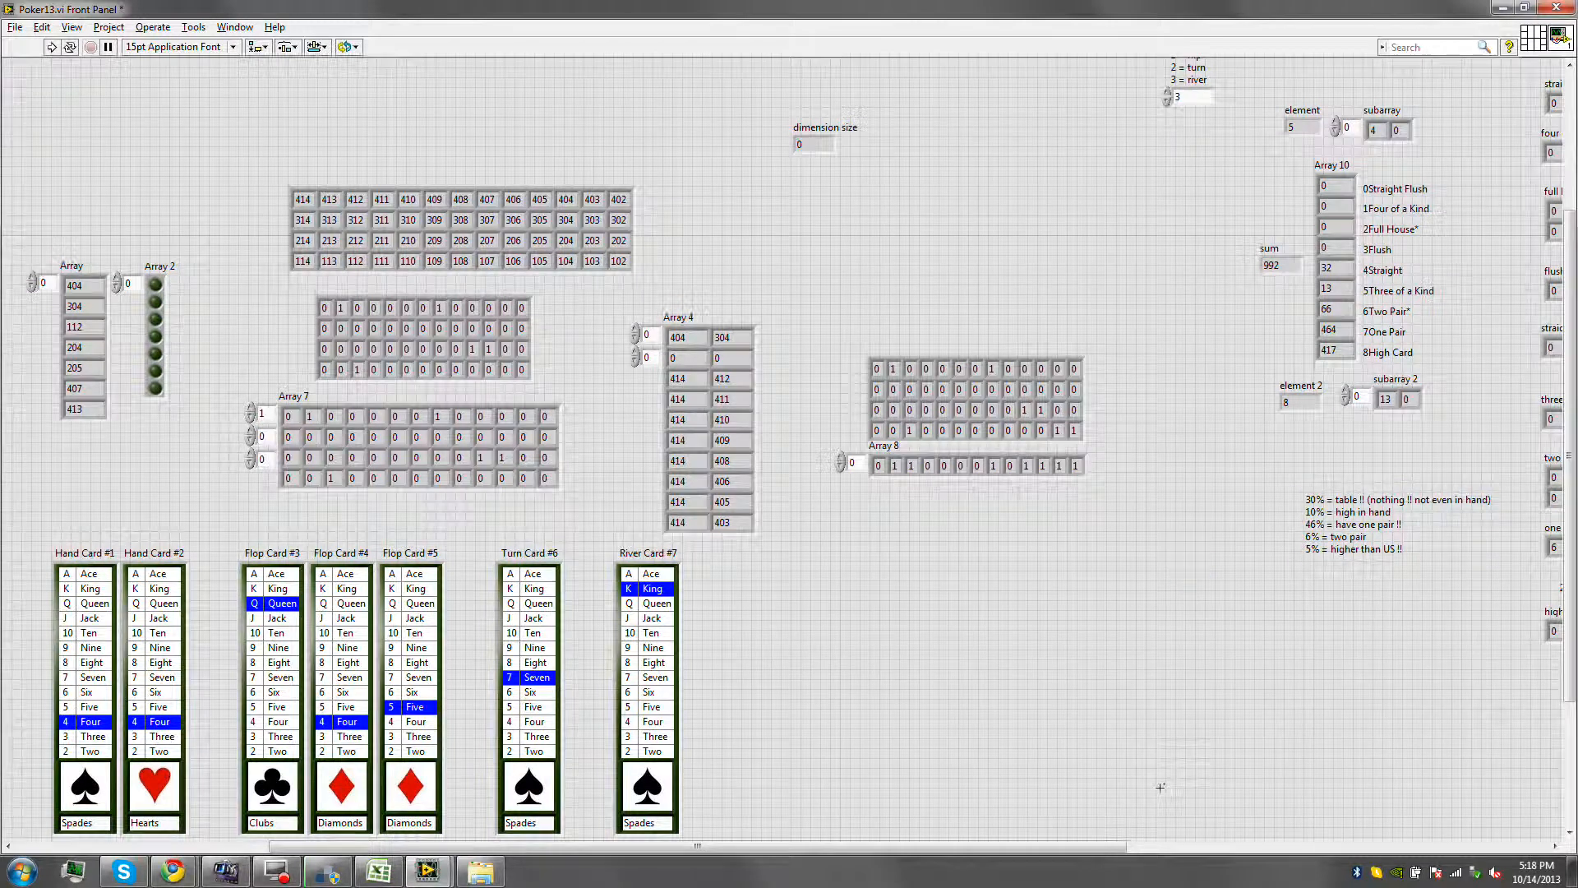
{"action": "mouse_move", "coordinate": [1247, 592]}
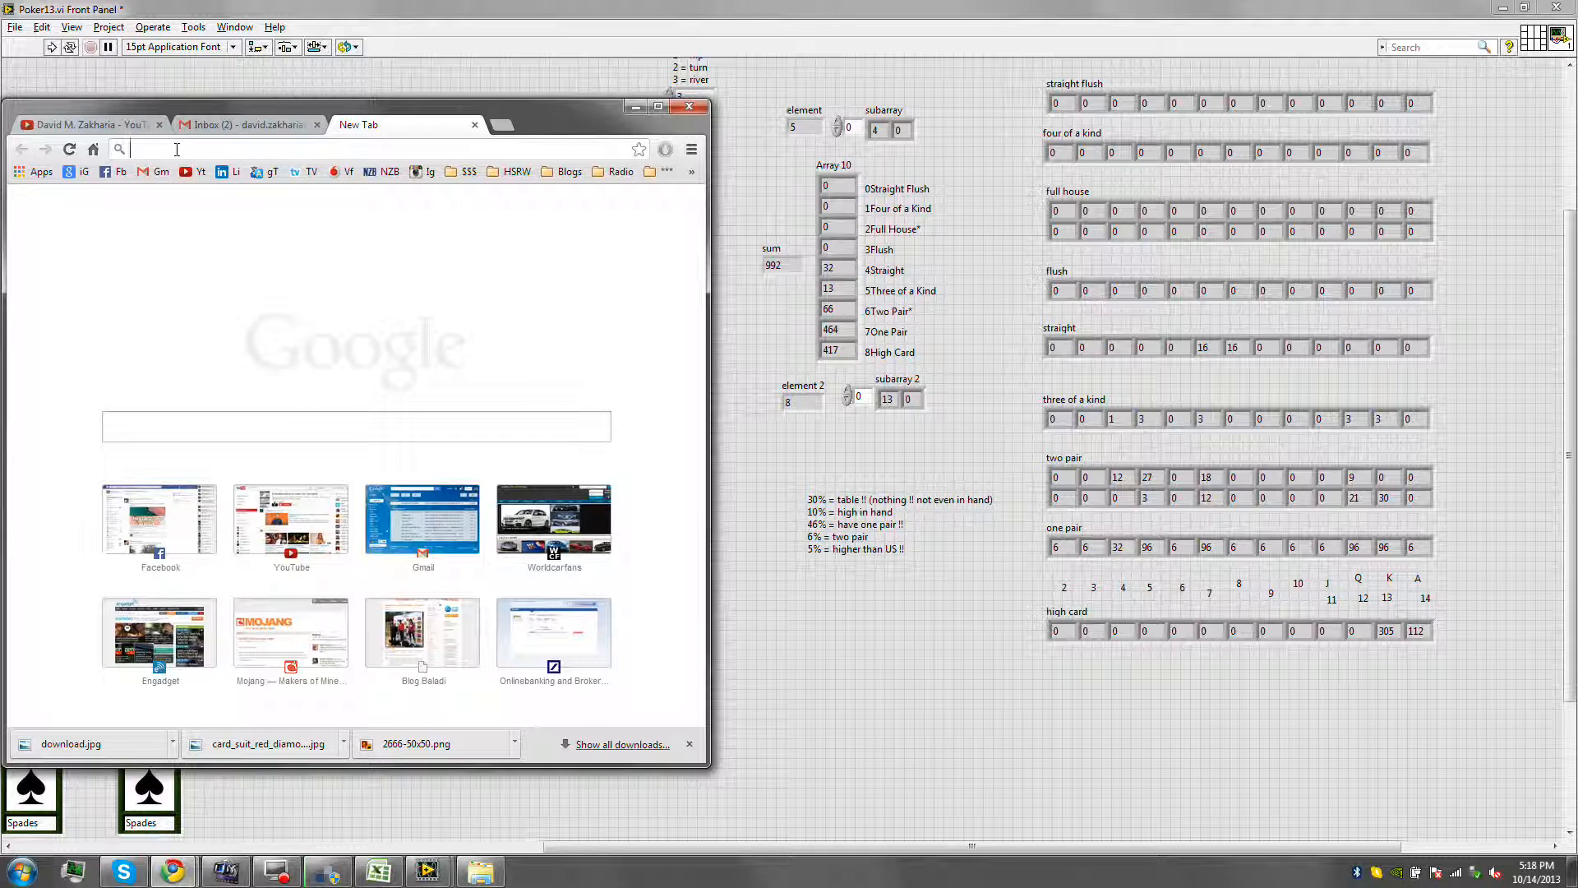
Compute 46400/992 (≈46.77) in Google's calculator, then return to the LabVIEW front panel.
{"action": "type", "text": "4400"}
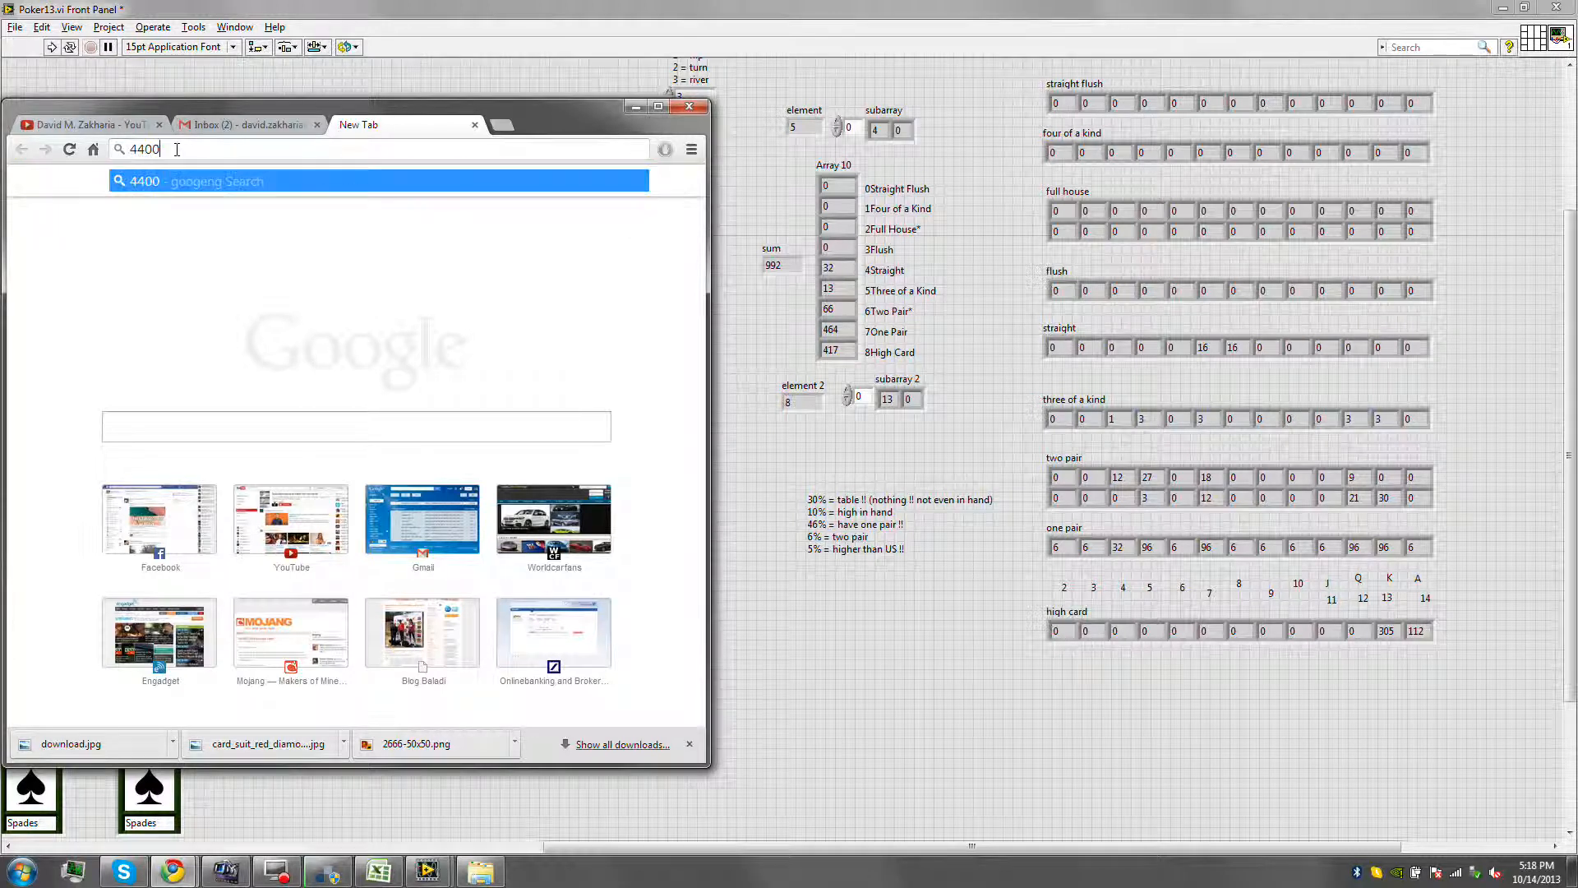
{"action": "type", "text": "/9"}
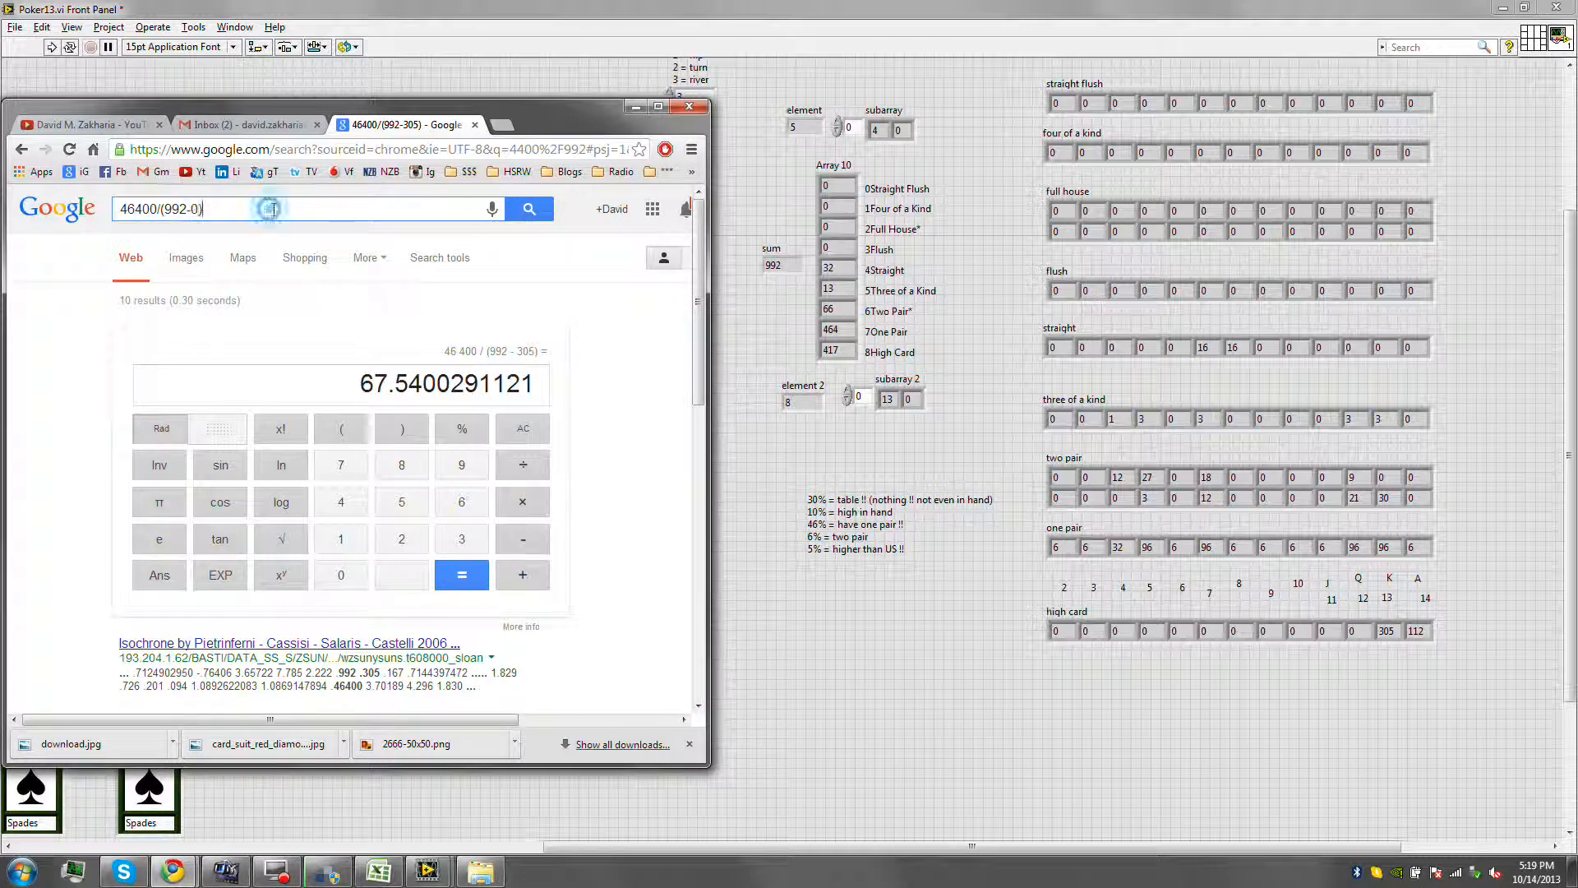
{"action": "left_click", "coordinate": [528, 209]}
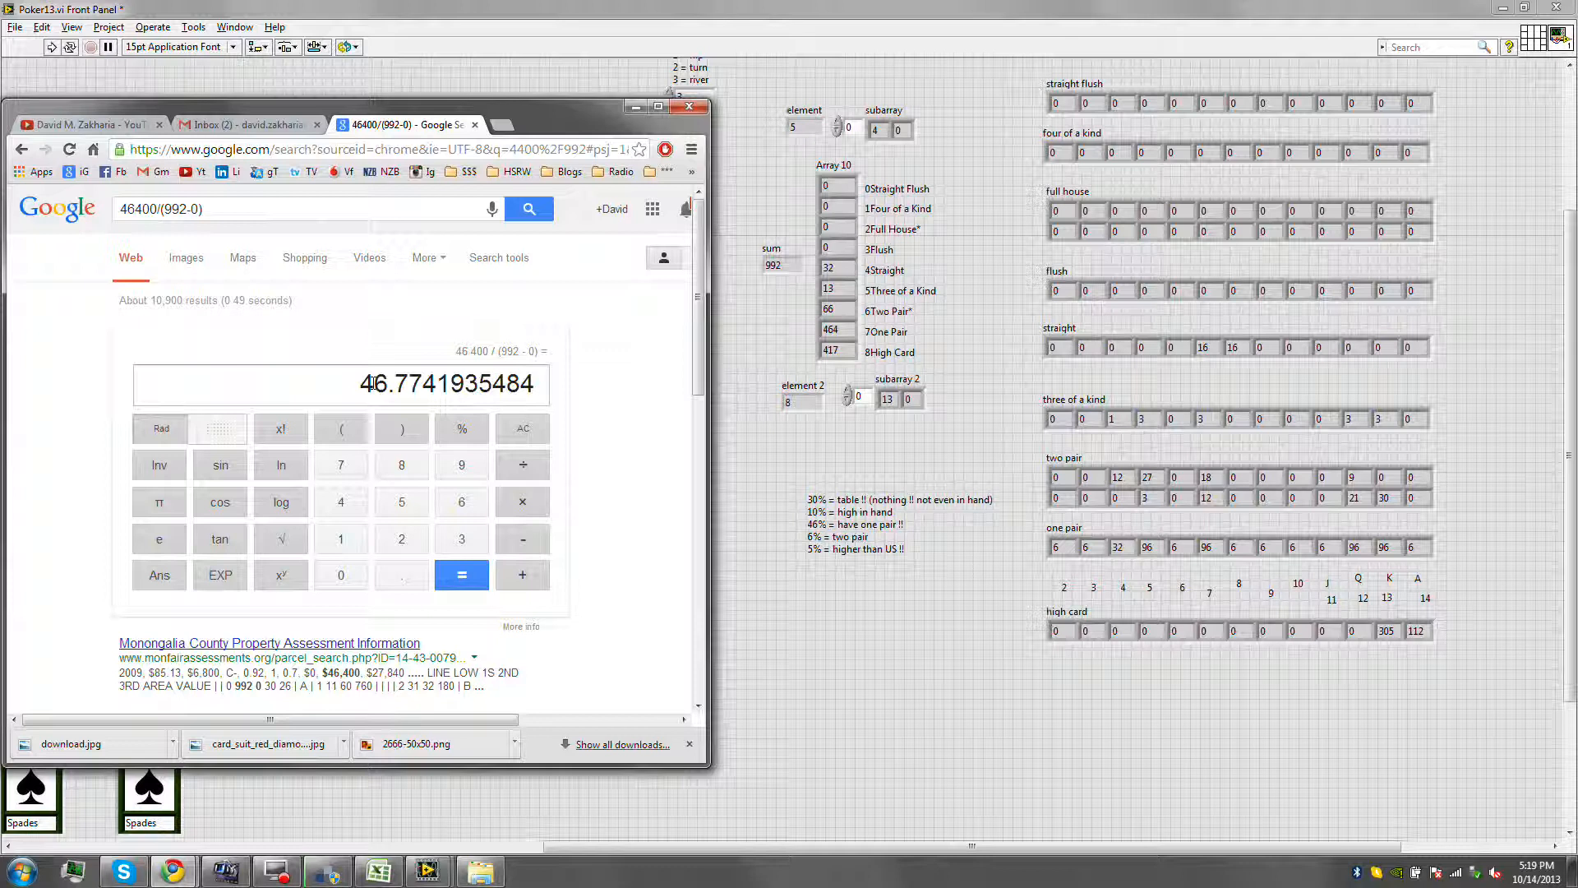
{"action": "left_click", "coordinate": [658, 107]}
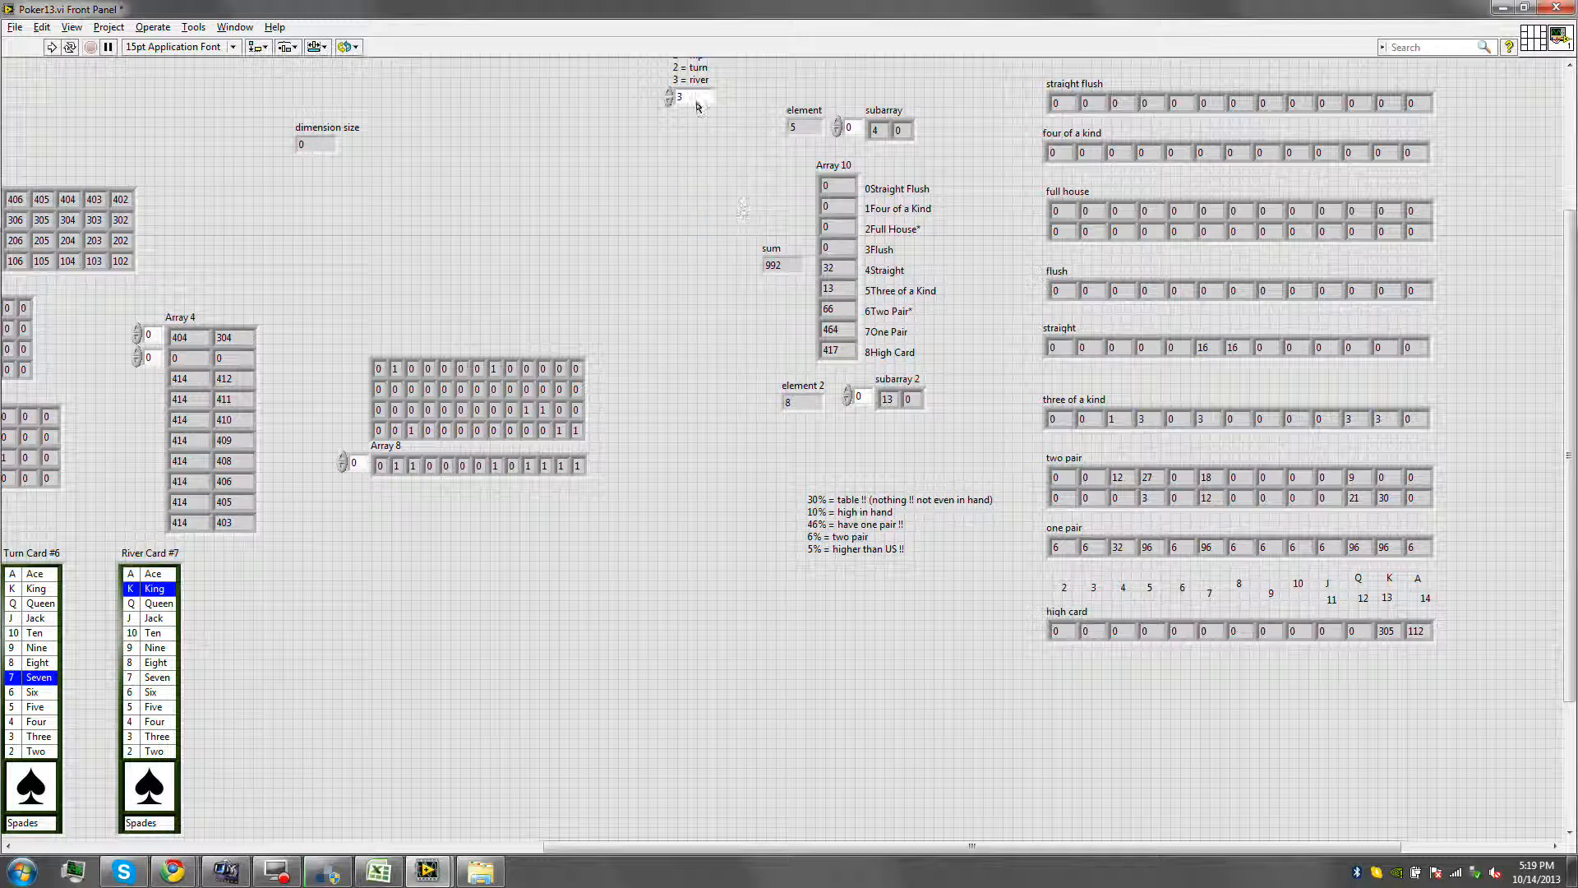
Set the stage control to 2 (turn) and rerun so the counts total 1037.
{"action": "left_click", "coordinate": [669, 100]}
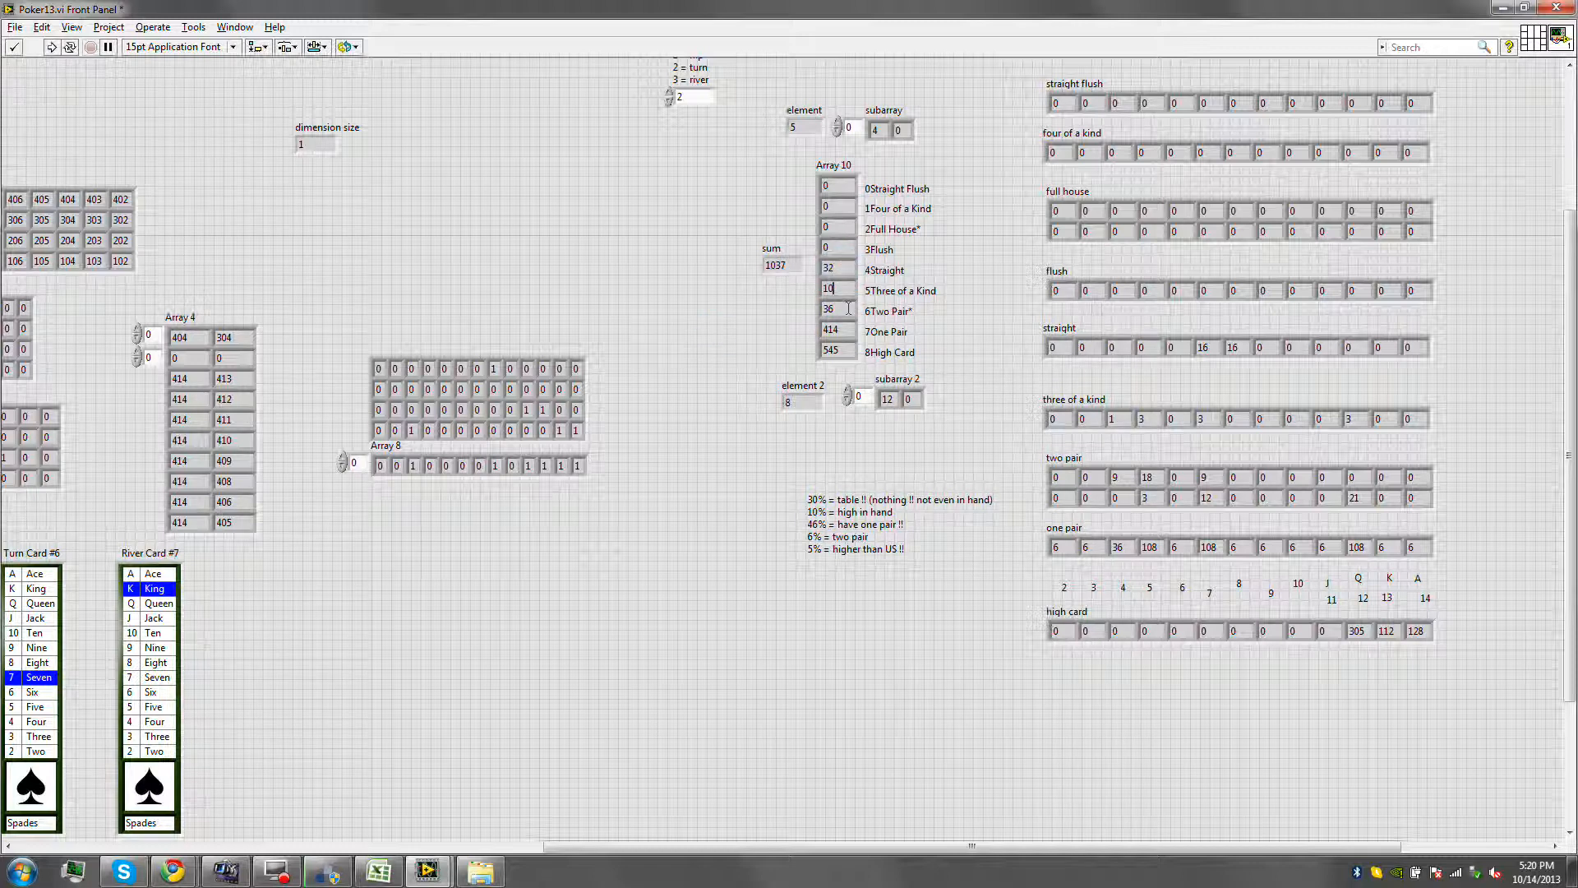
{"action": "left_click", "coordinate": [802, 127]}
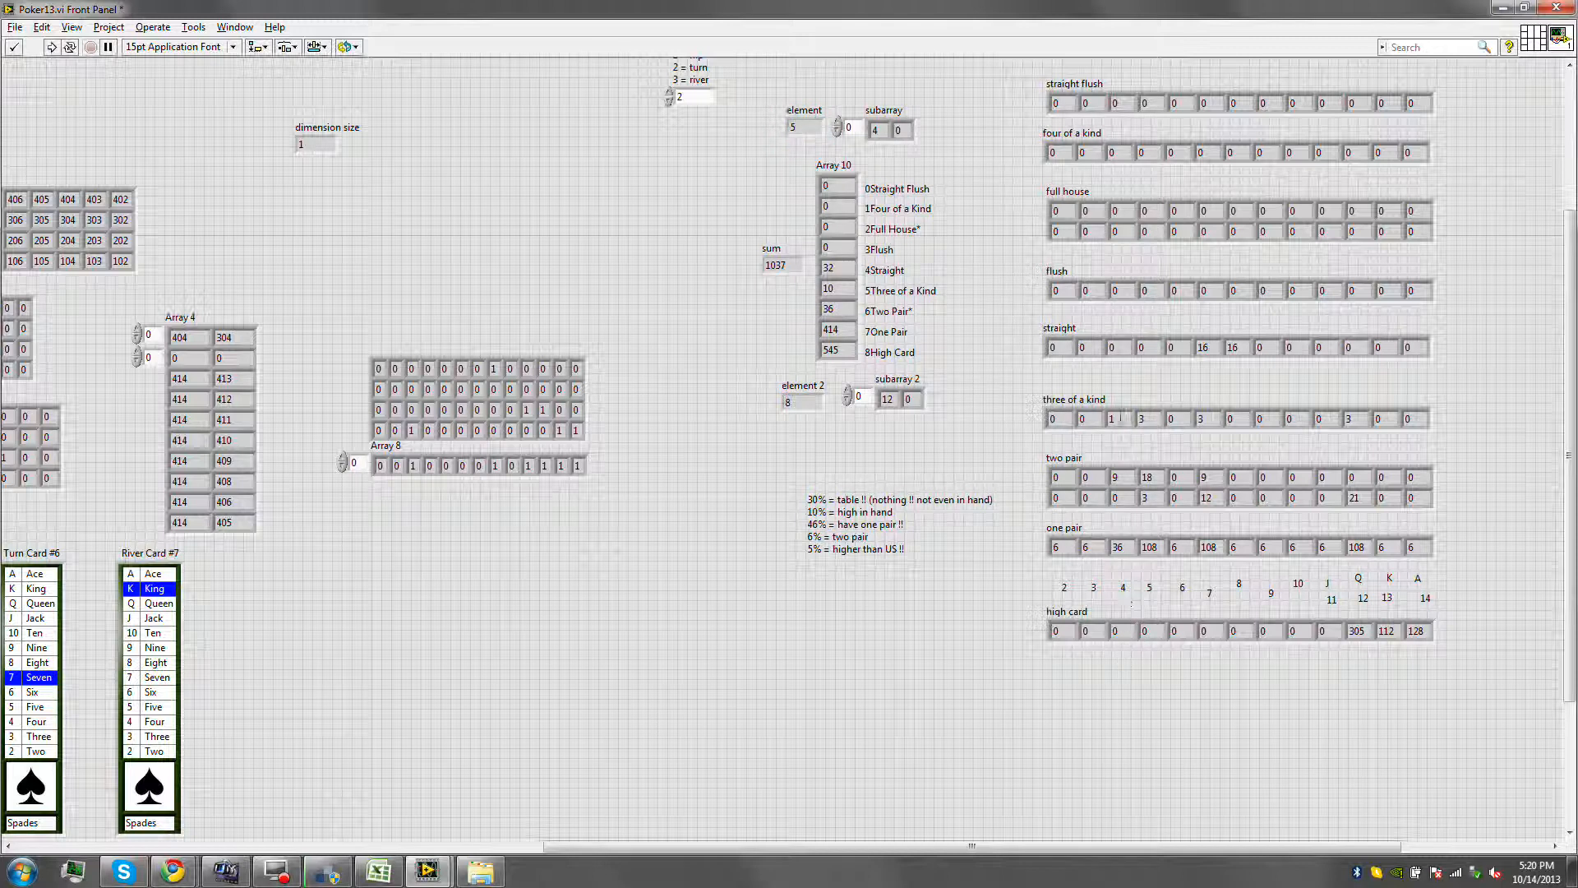
{"action": "left_click", "coordinate": [1113, 419]}
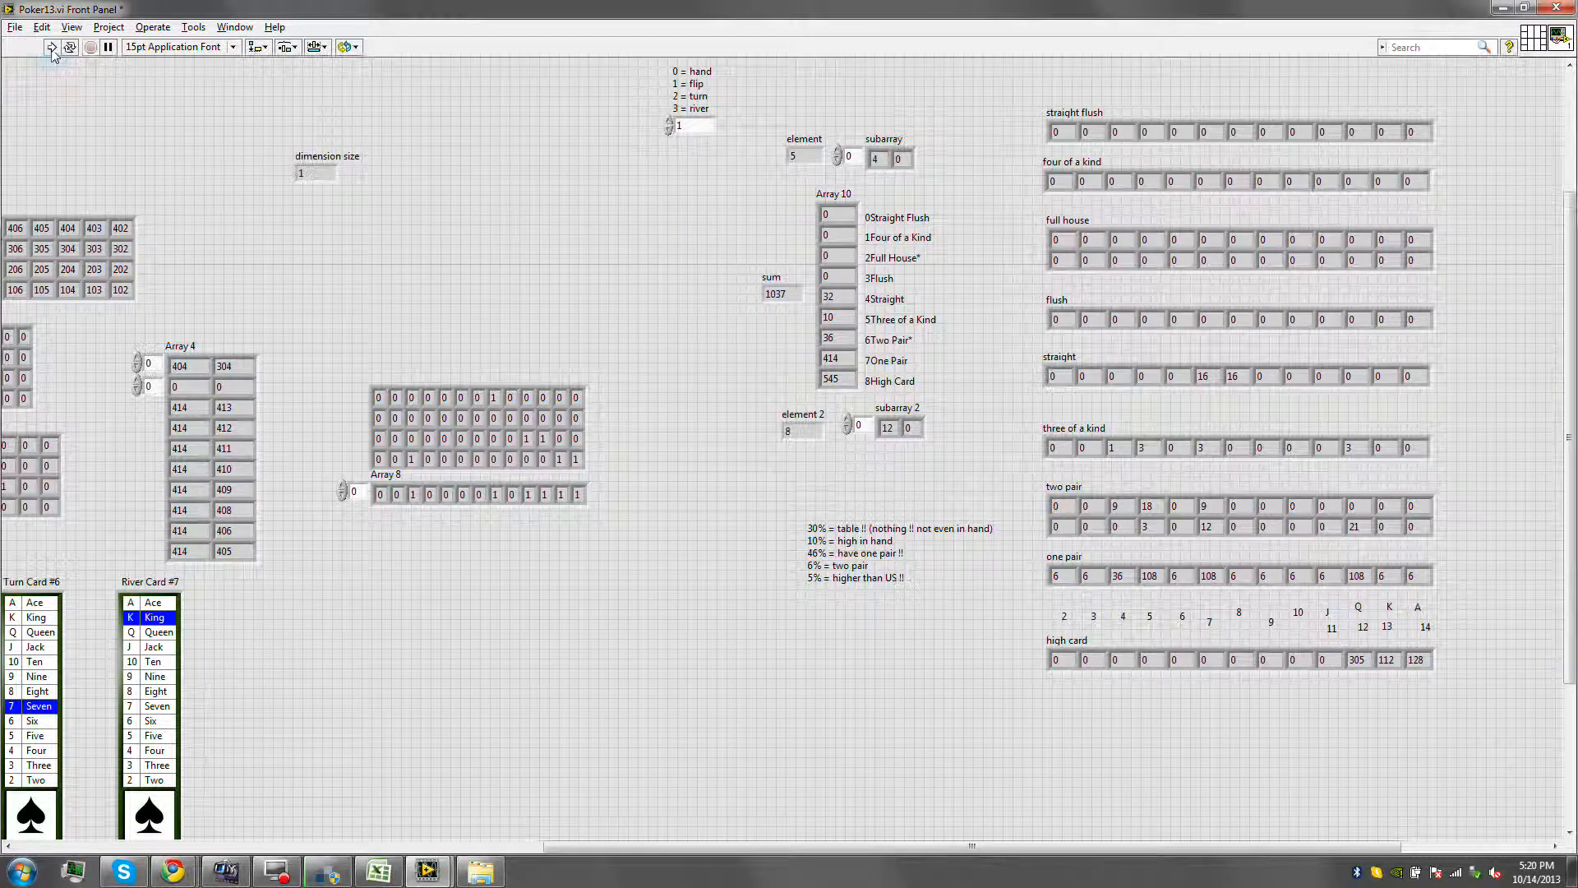
Run the analysis at stage 1 (flop), giving 1083 outcomes.
{"action": "left_click", "coordinate": [51, 46]}
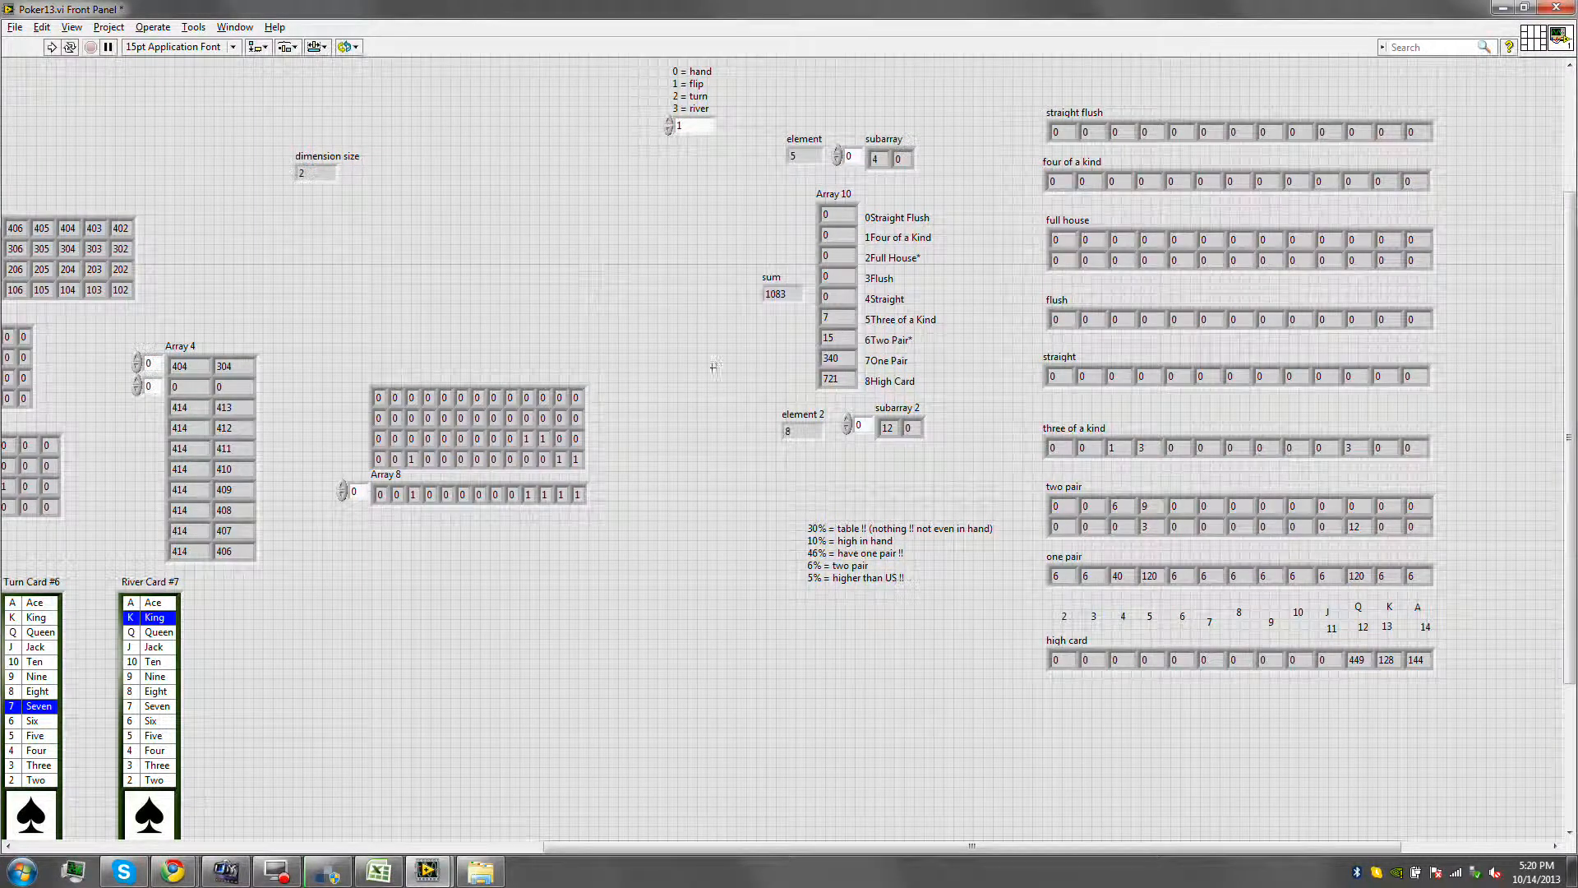
{"action": "left_click", "coordinate": [779, 295]}
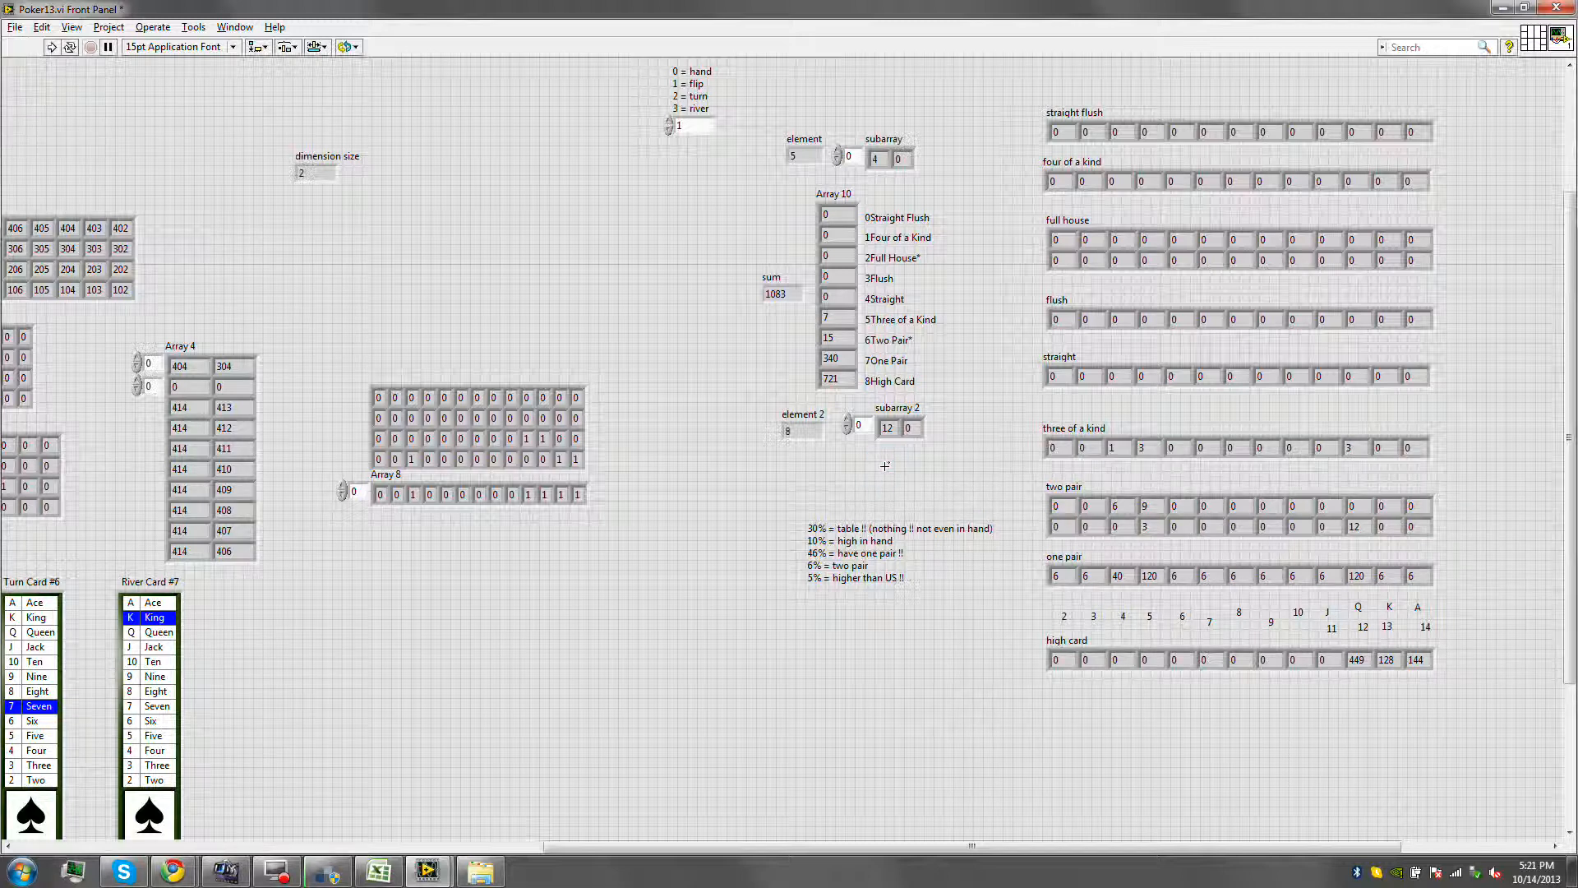
{"action": "mouse_move", "coordinate": [763, 490]}
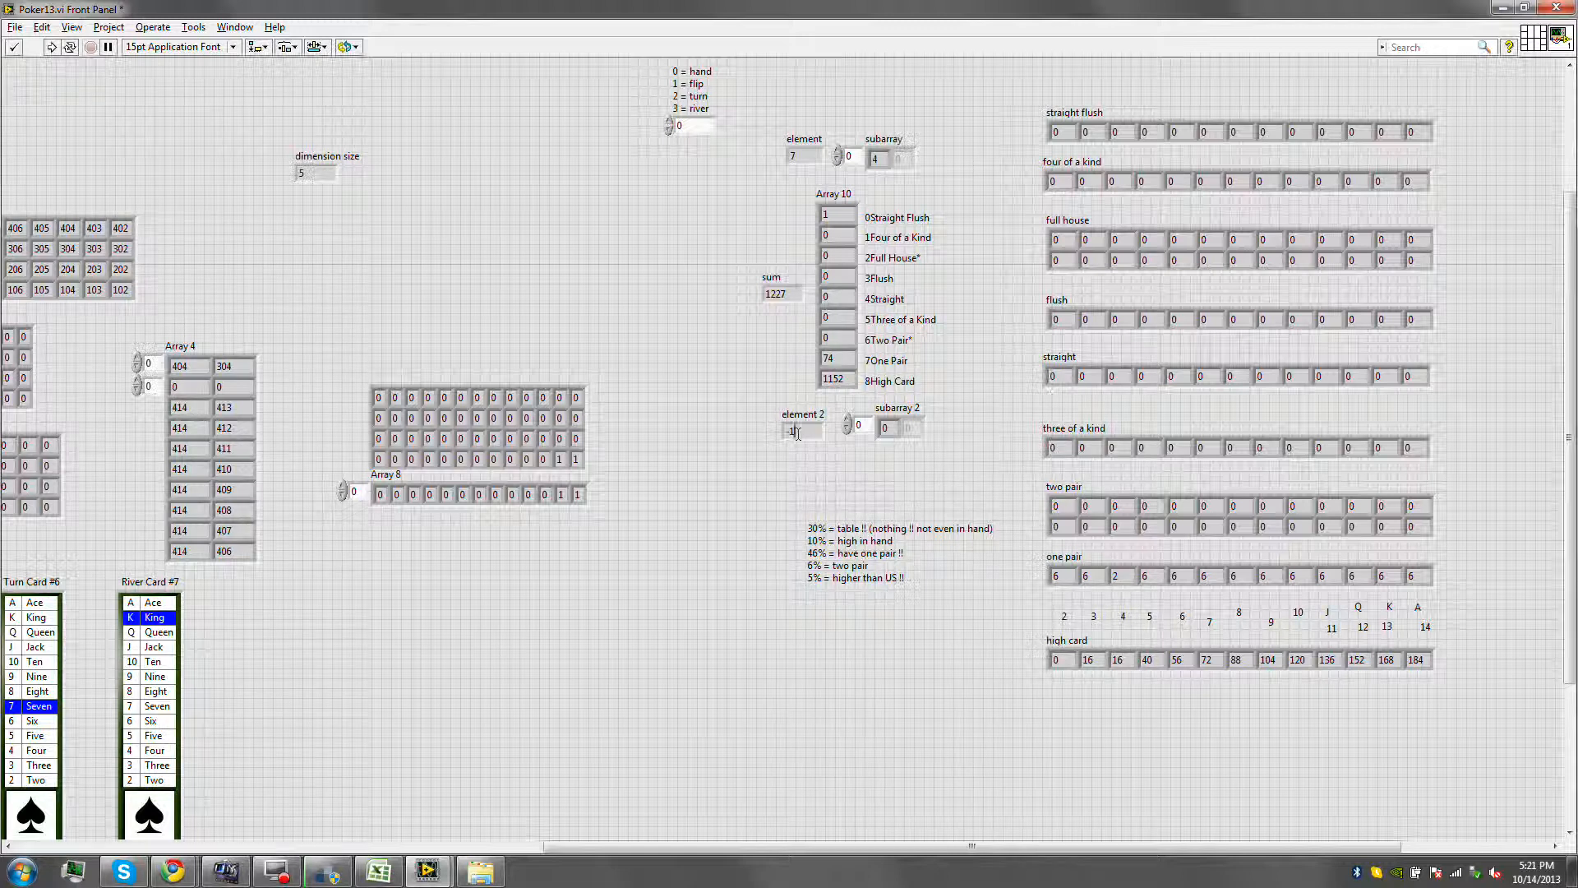
Recalculate at stage 0 (hand), tallying 1227 outcomes.
{"action": "left_click", "coordinate": [802, 430]}
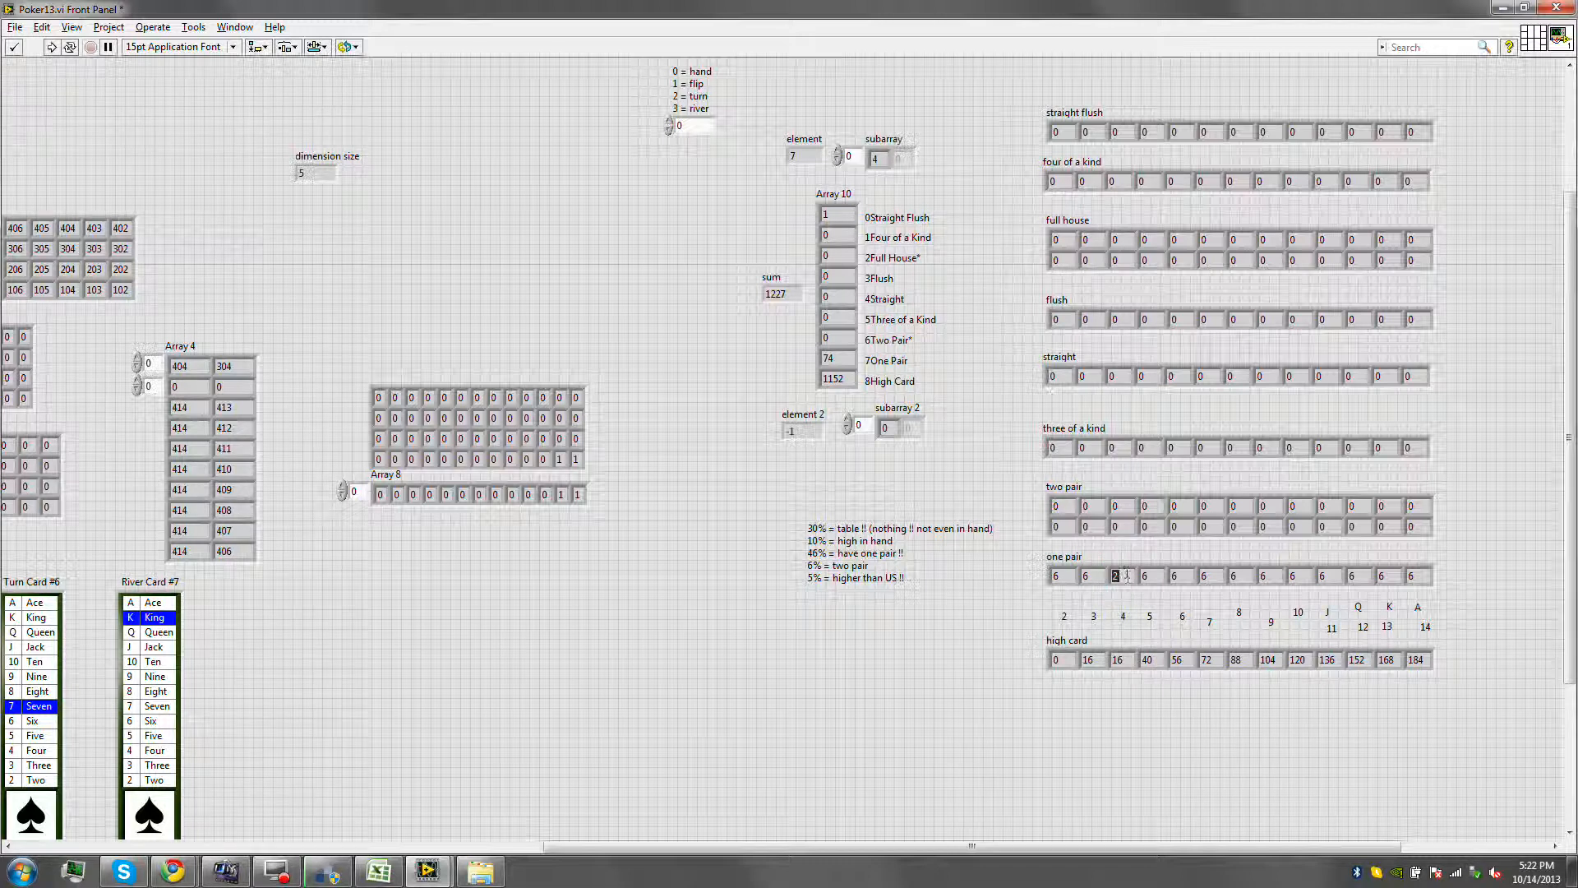
{"action": "mouse_move", "coordinate": [1131, 592]}
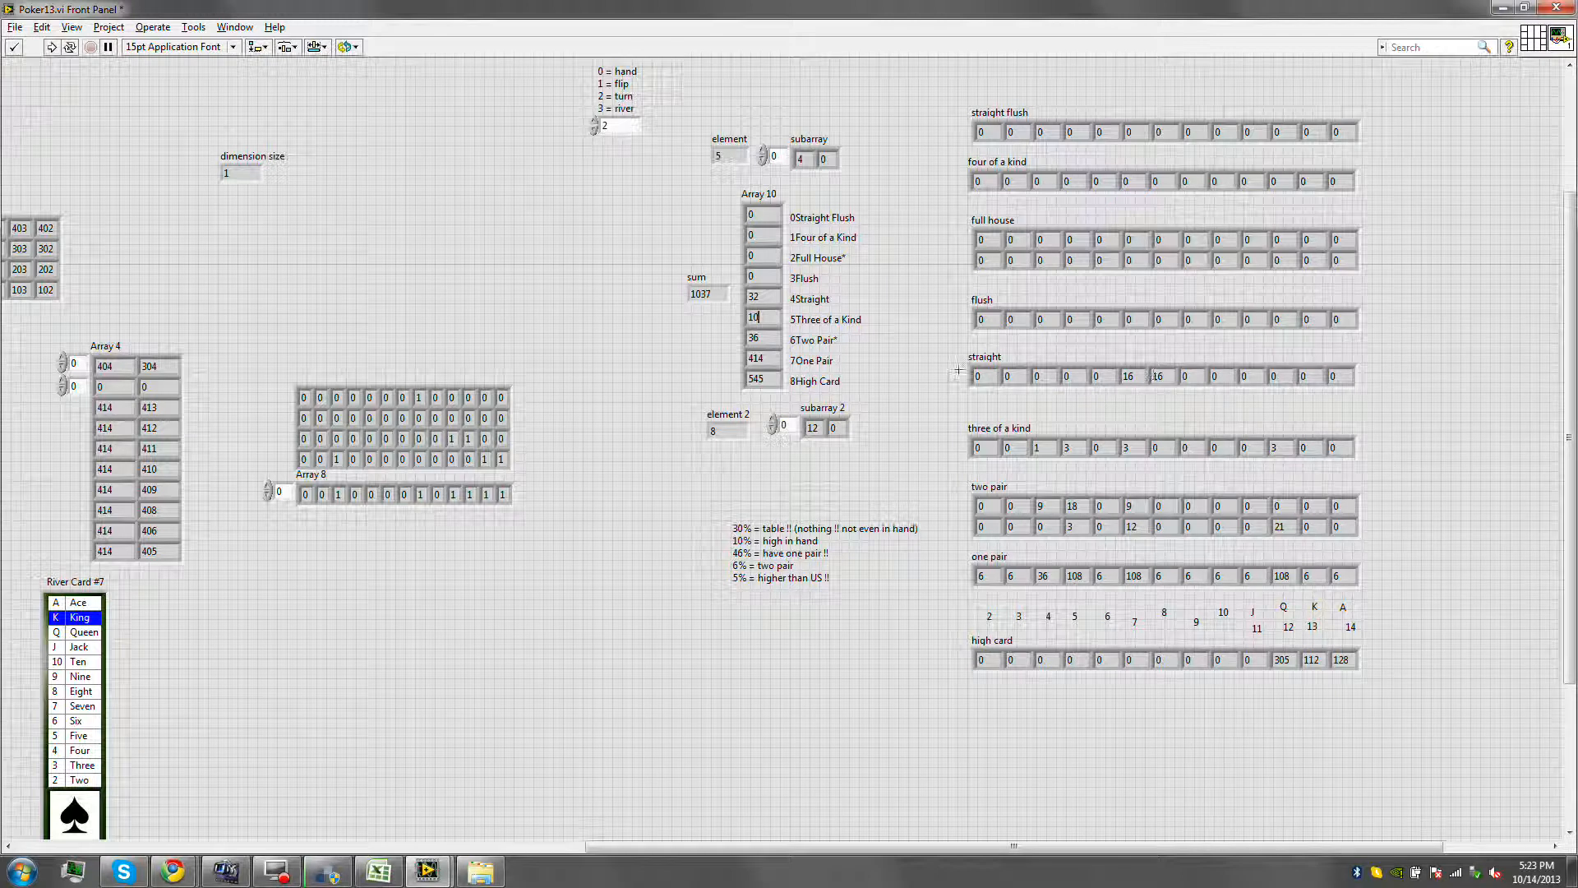
{"action": "mouse_move", "coordinate": [622, 171]}
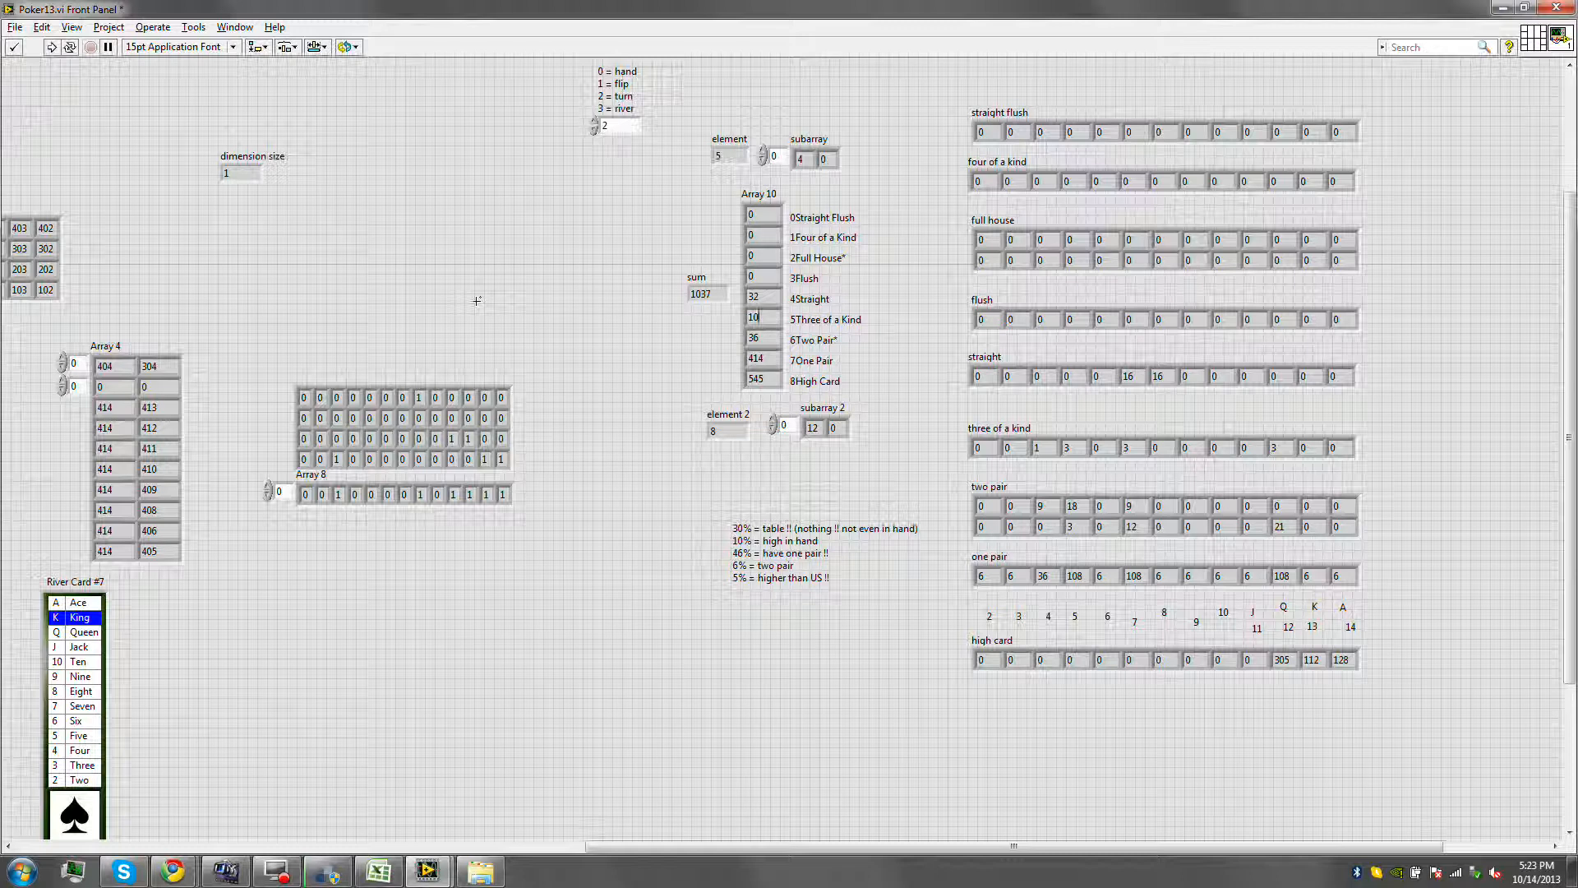
{"action": "mouse_move", "coordinate": [523, 257]}
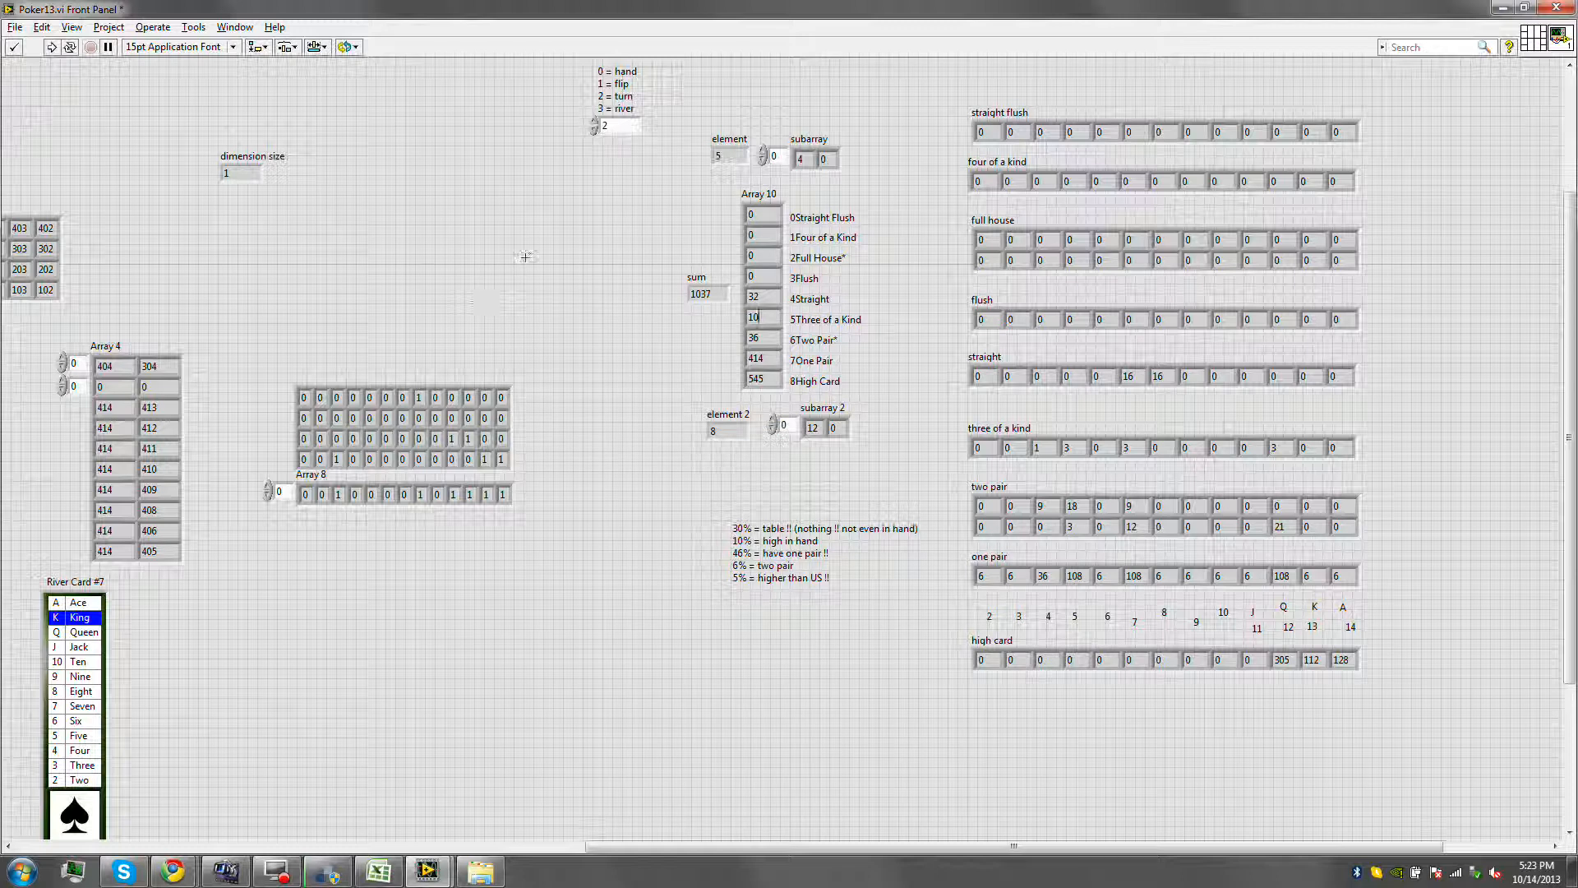
{"action": "mouse_move", "coordinate": [549, 205]}
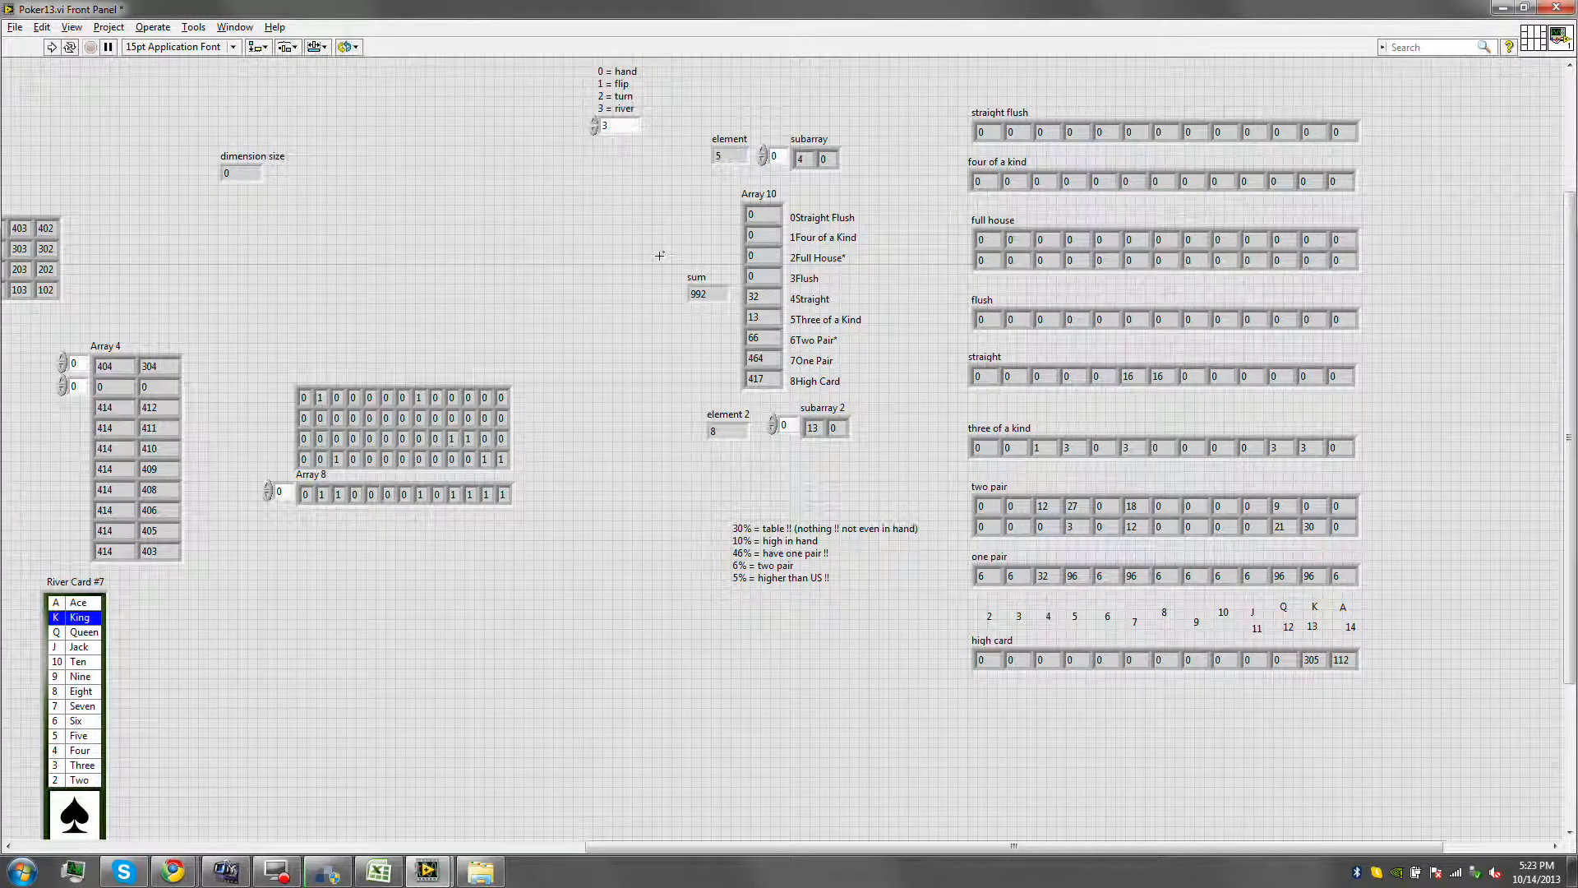
Toggle the stage between turn and river, ending at 3 (river) with 992 outcomes.
{"action": "left_click", "coordinate": [605, 123]}
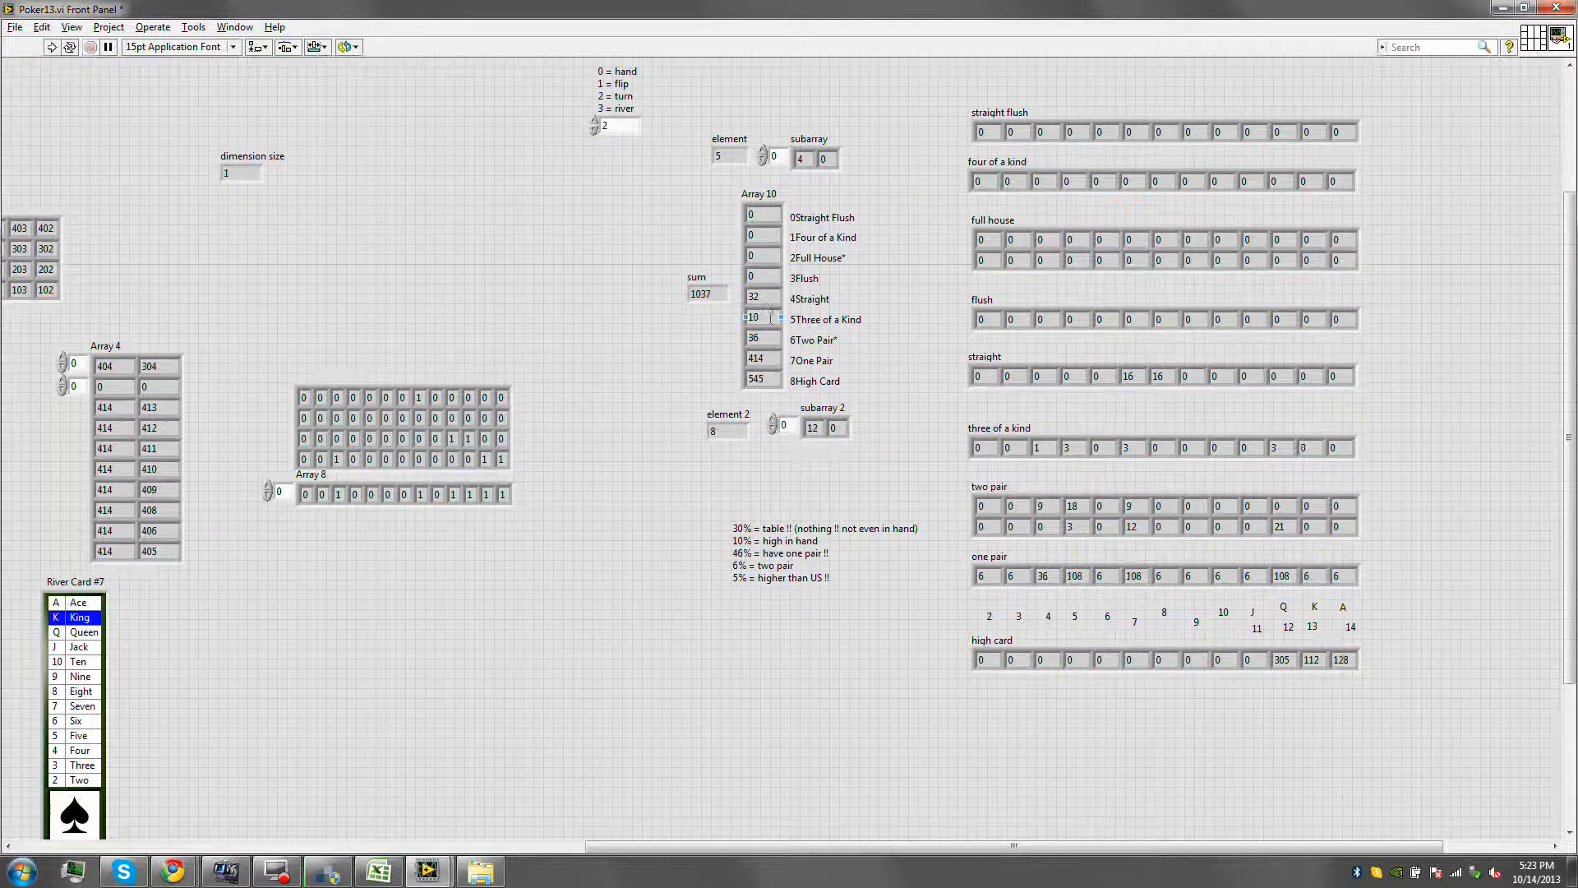
{"action": "left_click", "coordinate": [595, 120]}
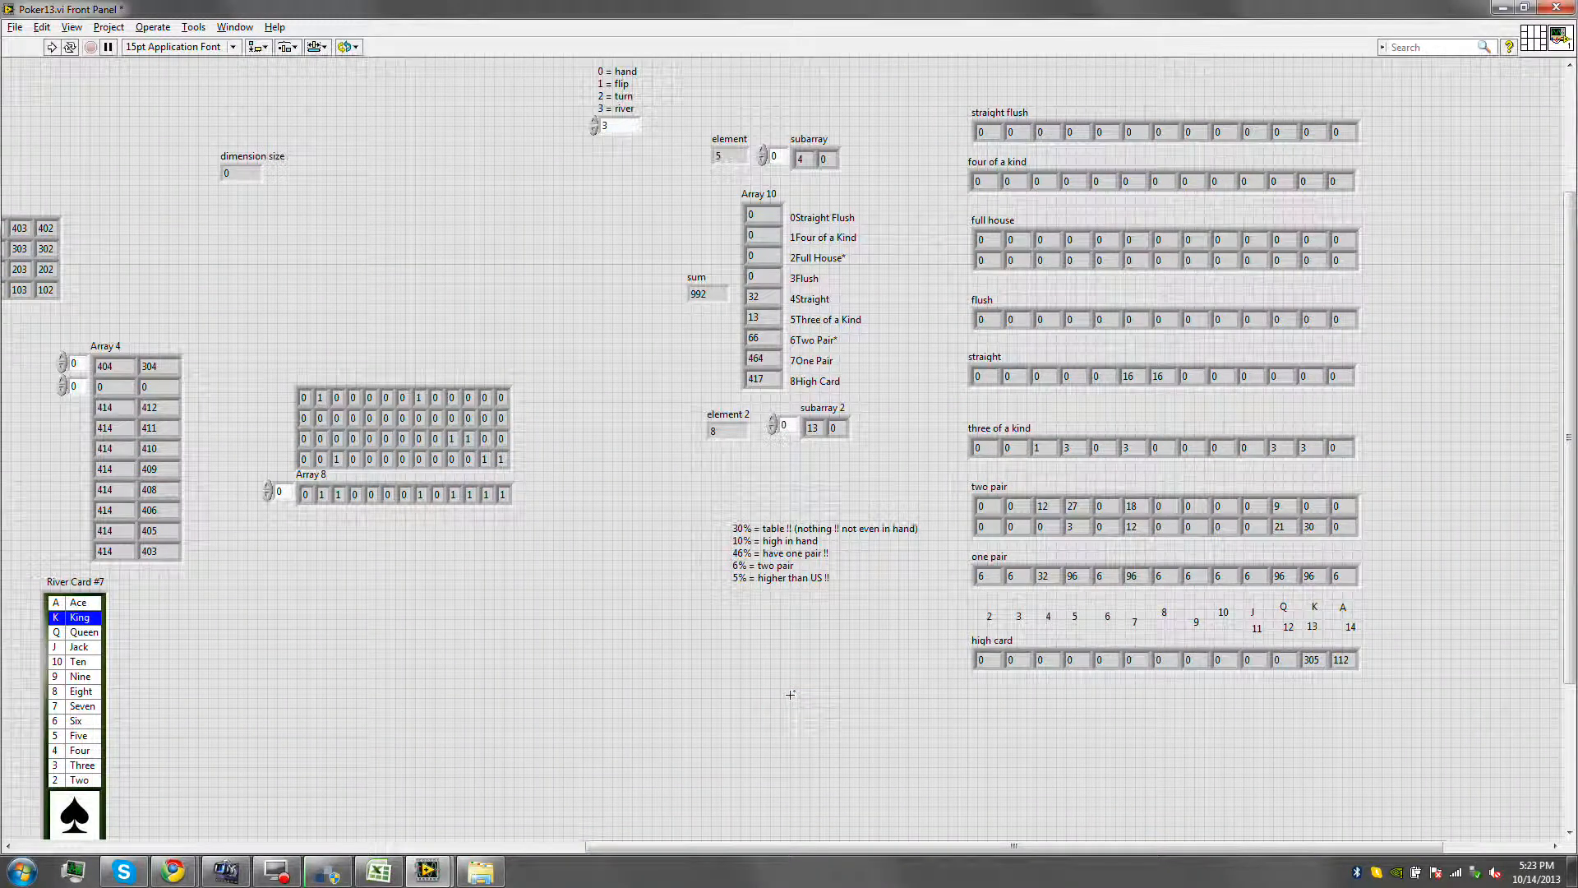
{"action": "left_click", "coordinate": [403, 428]}
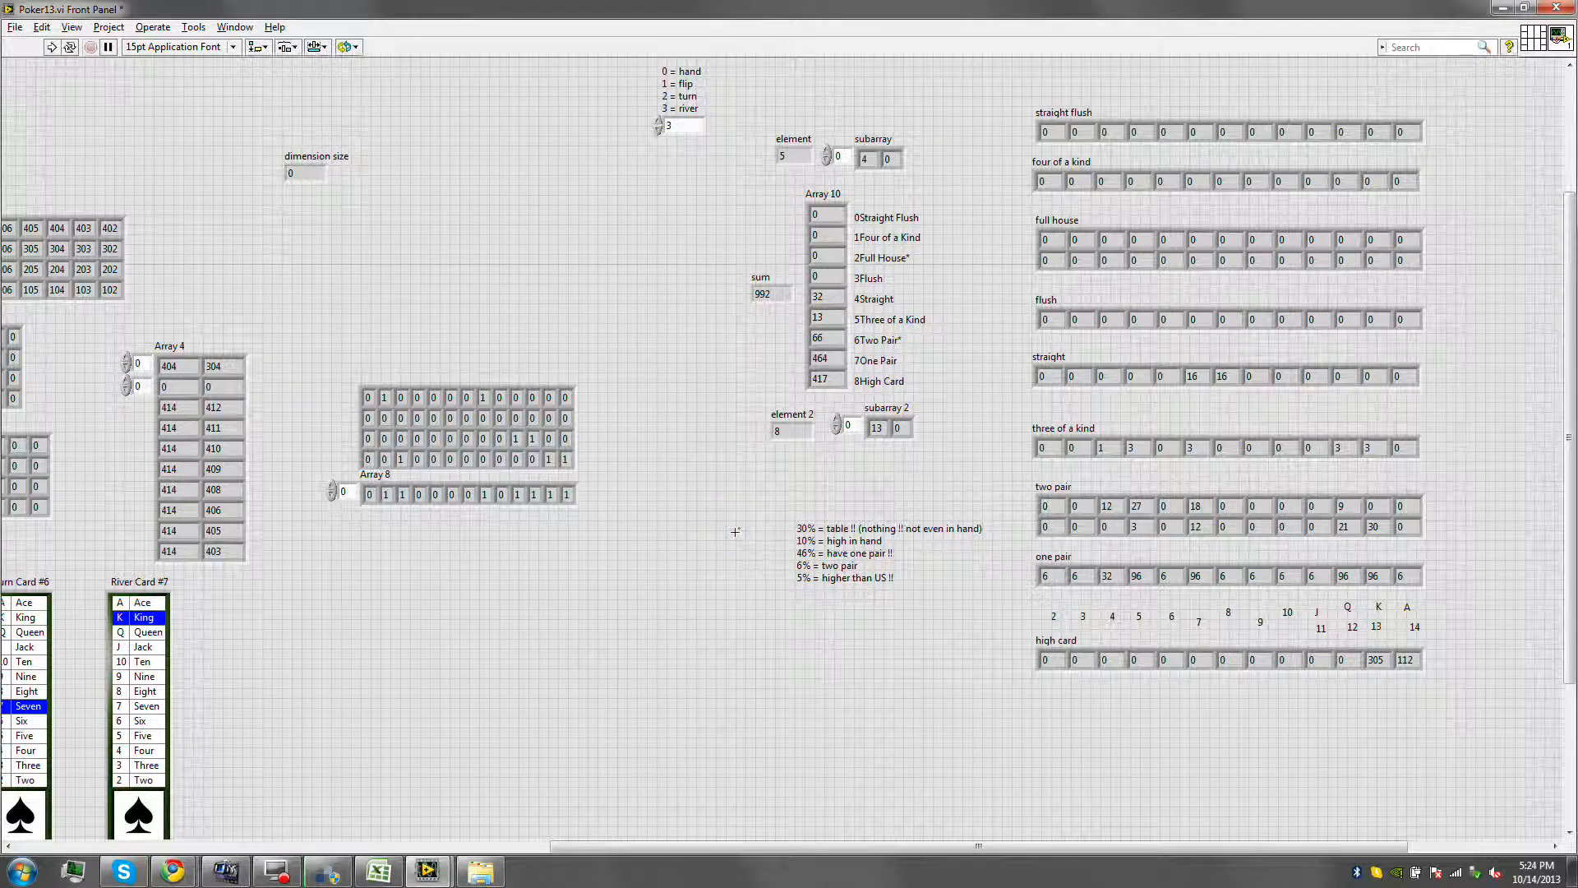
Switch to the Poker13 block diagram with the card-count notes (Ctrl+E).
{"action": "key", "text": "ctrl+e"}
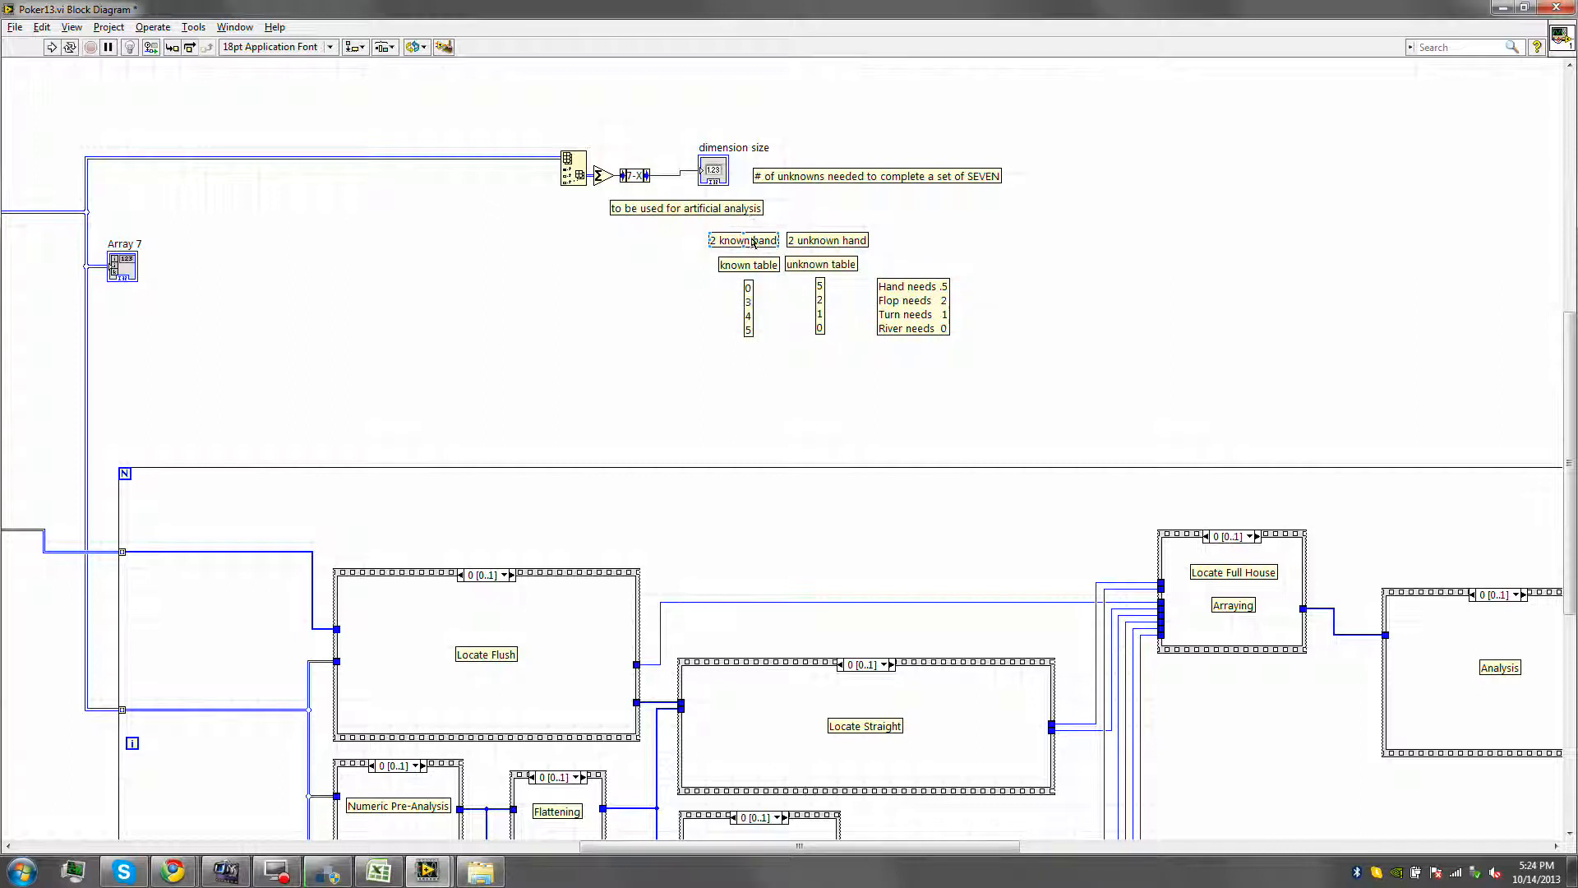
Start a free label beside the known-table card counts for the 2, 5, 6, 7 column.
{"action": "left_click", "coordinate": [911, 307]}
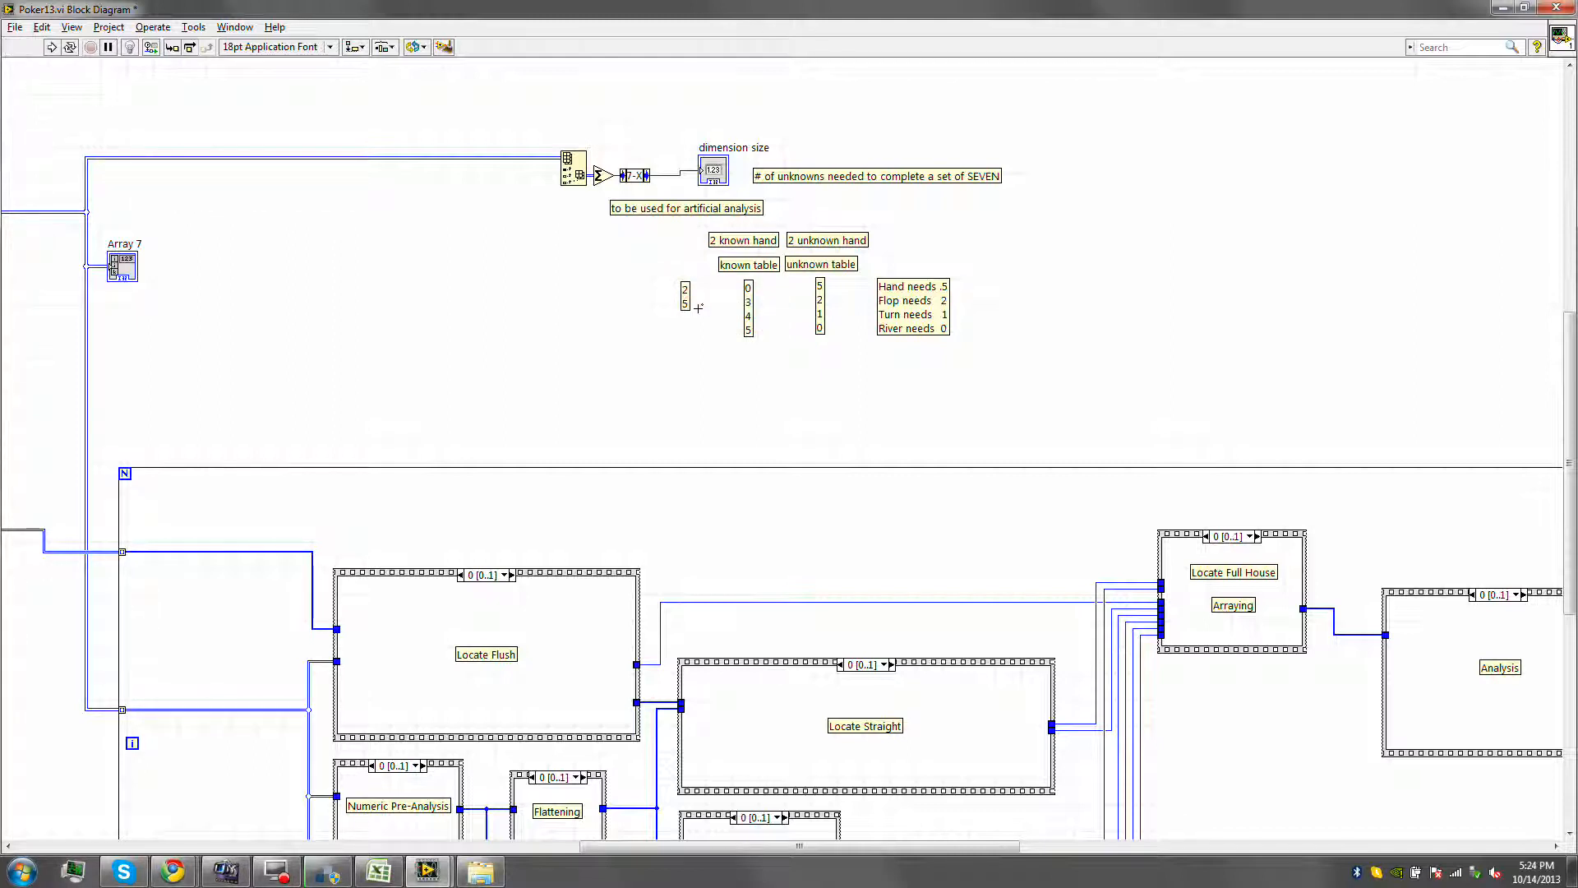
{"action": "mouse_move", "coordinate": [686, 308]}
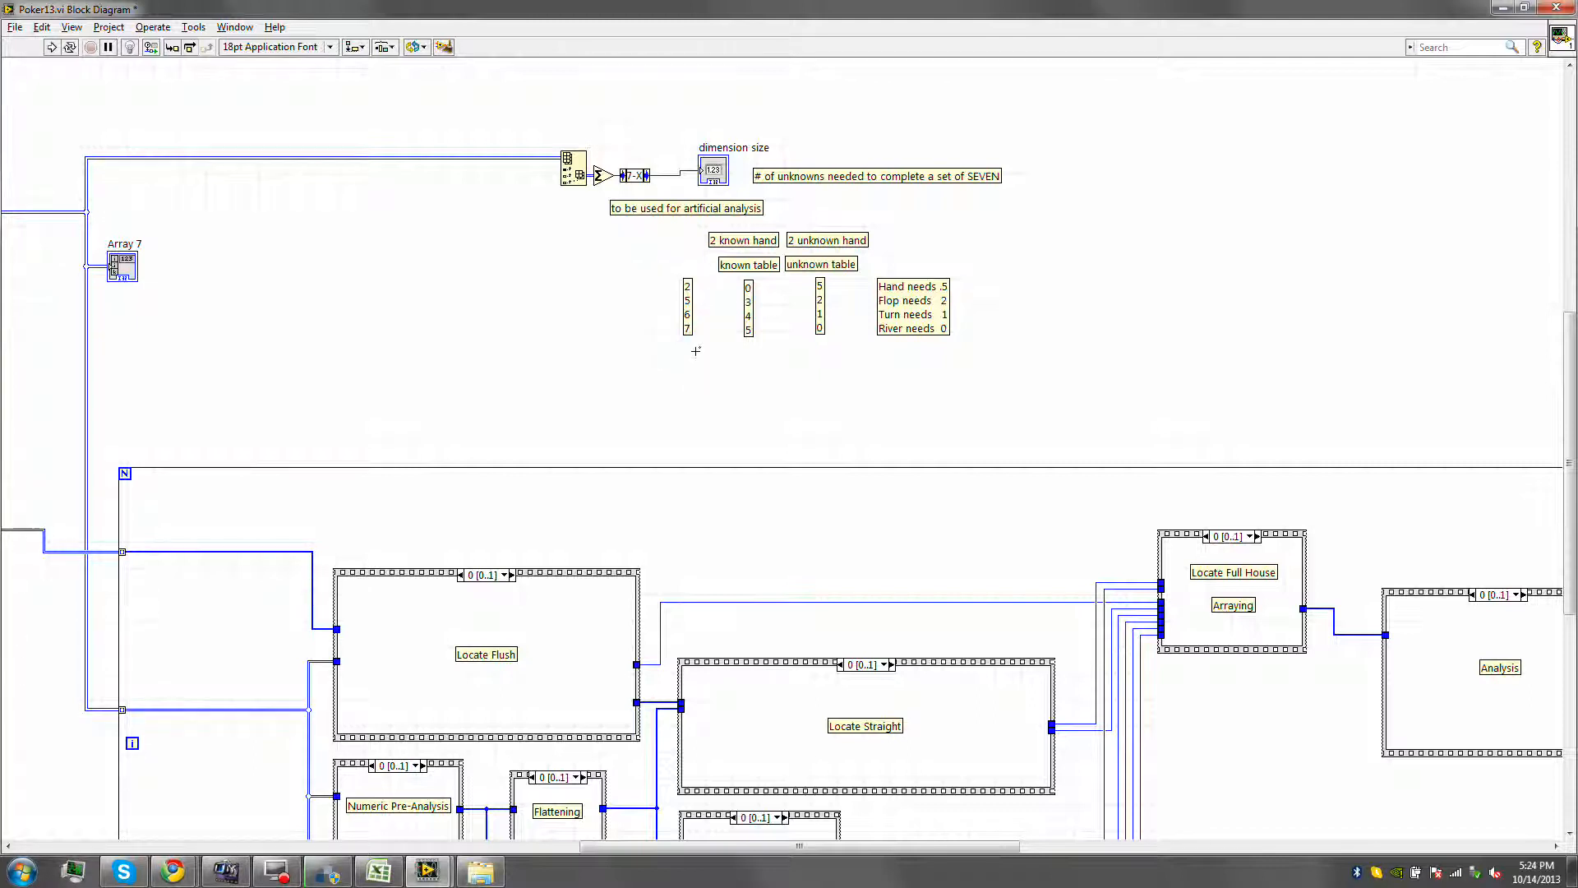
{"action": "mouse_move", "coordinate": [688, 303]}
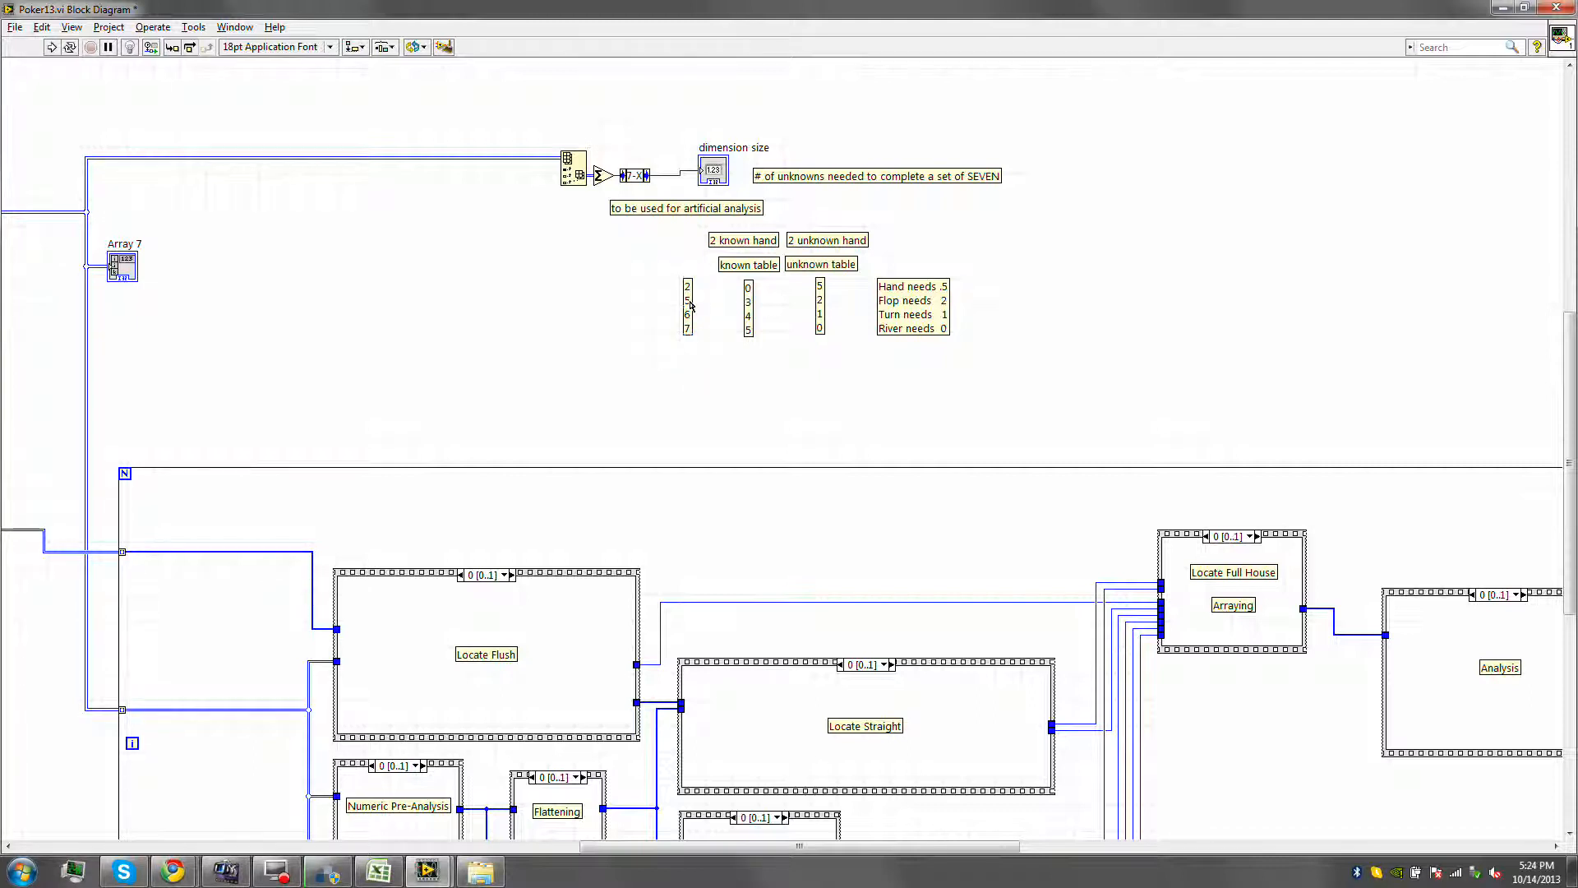